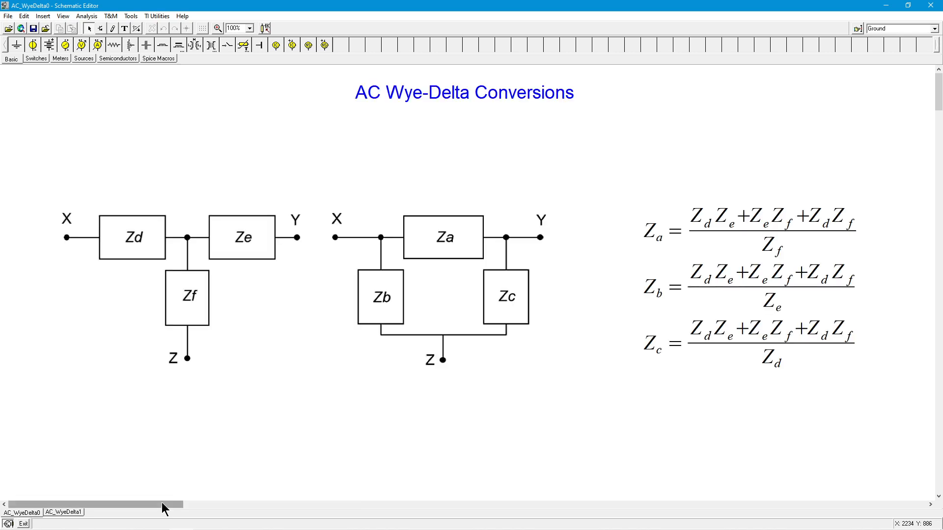
pyautogui.moveTo(395, 413)
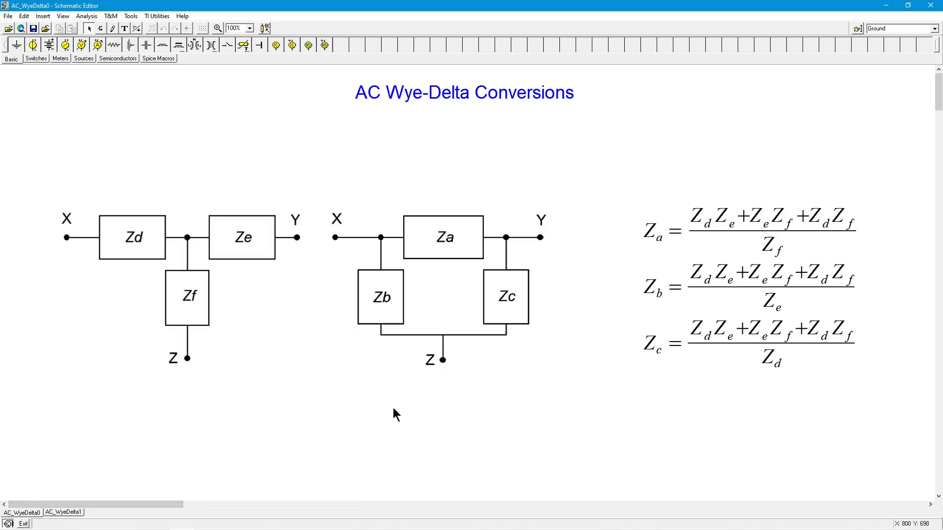
pyautogui.moveTo(245, 363)
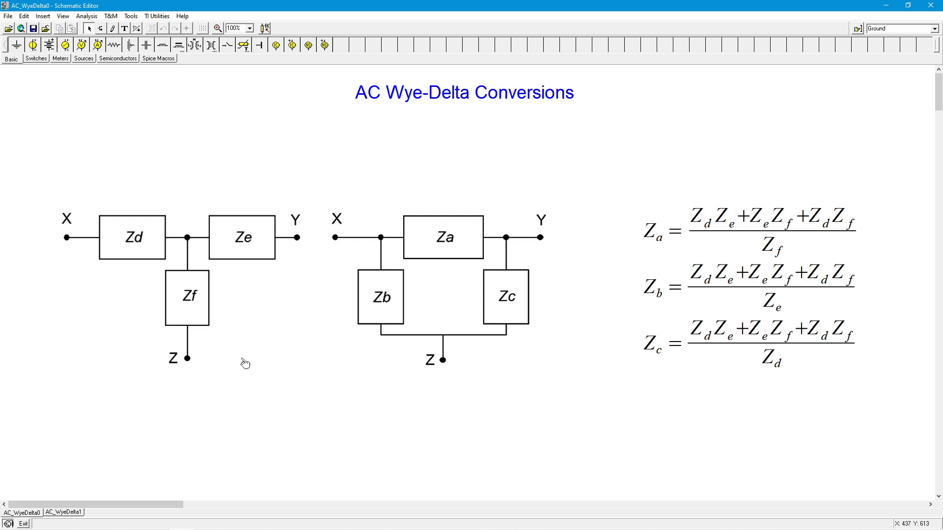
pyautogui.moveTo(234, 241)
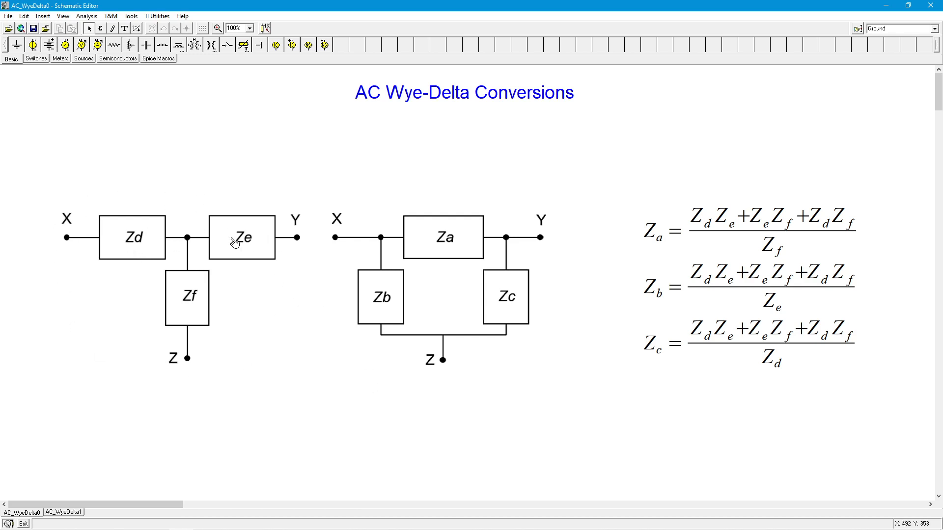
pyautogui.moveTo(123, 219)
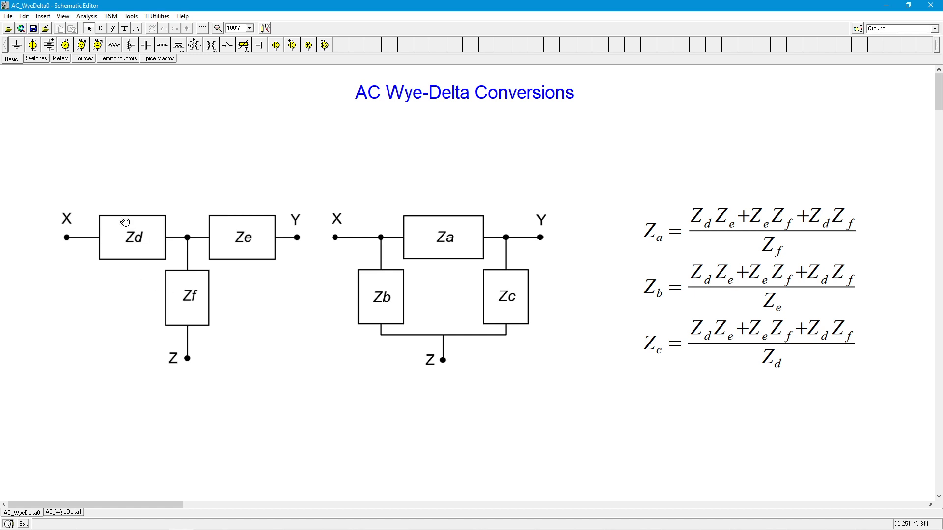
pyautogui.moveTo(241, 228)
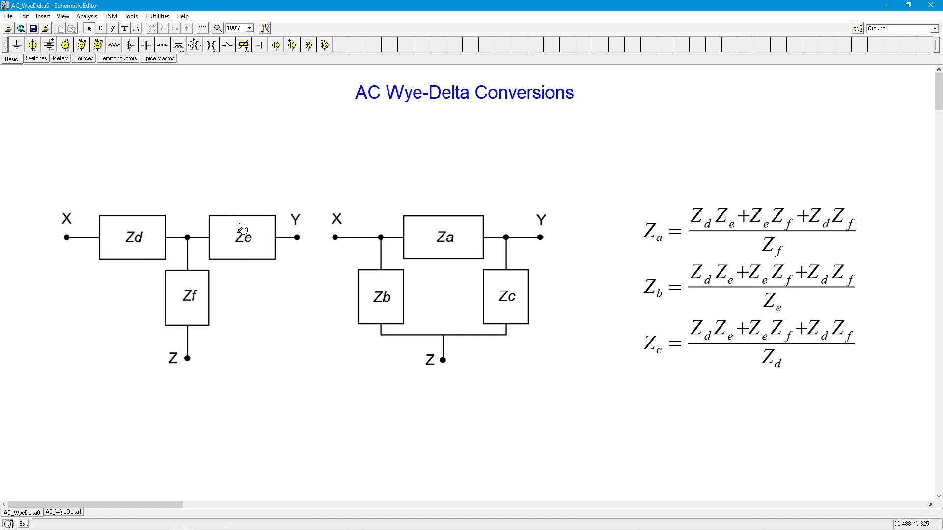
pyautogui.moveTo(310, 231)
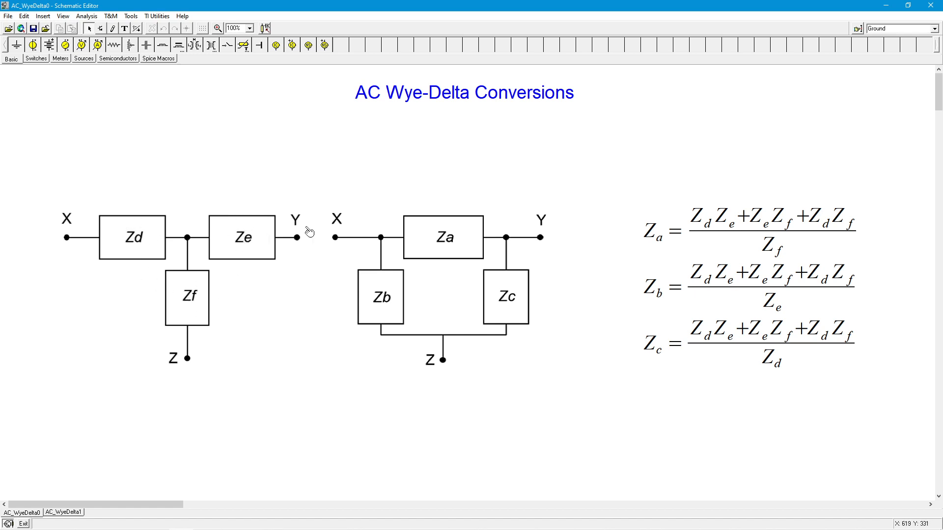
pyautogui.moveTo(378, 319)
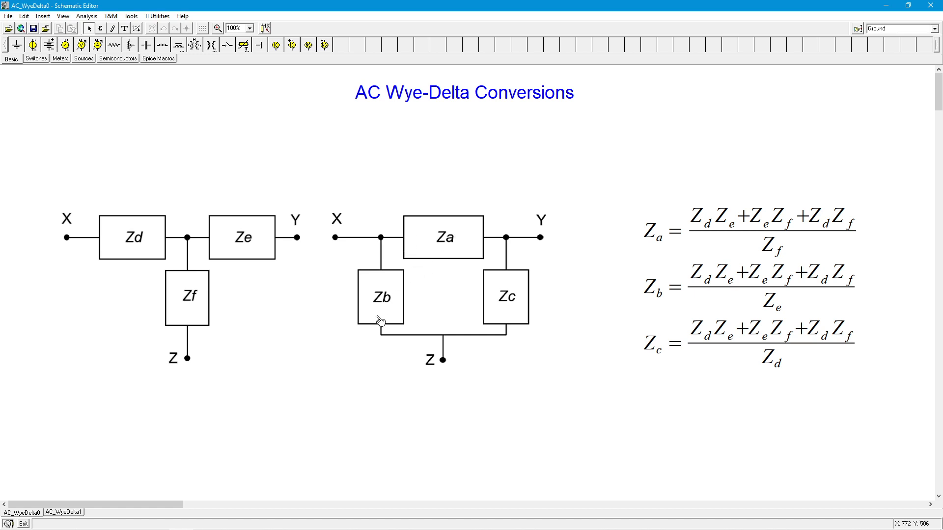
pyautogui.moveTo(446, 219)
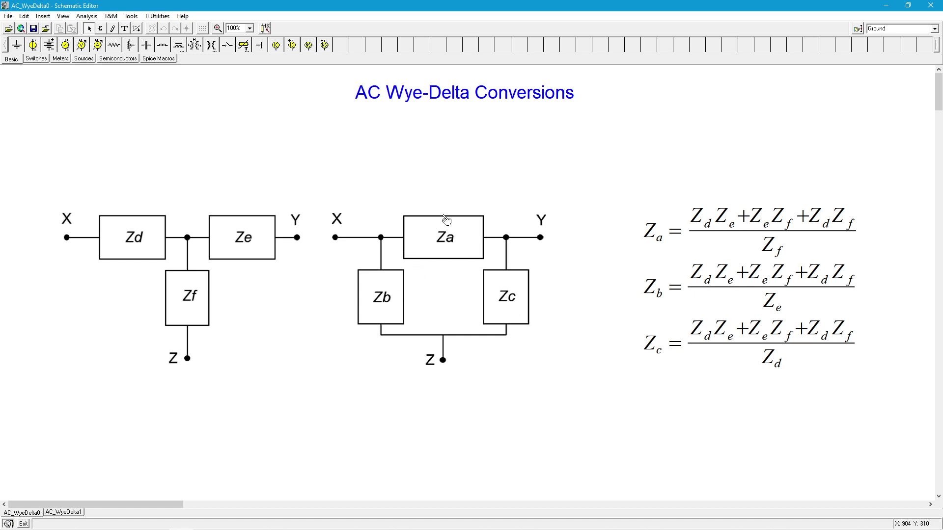
pyautogui.moveTo(442, 222)
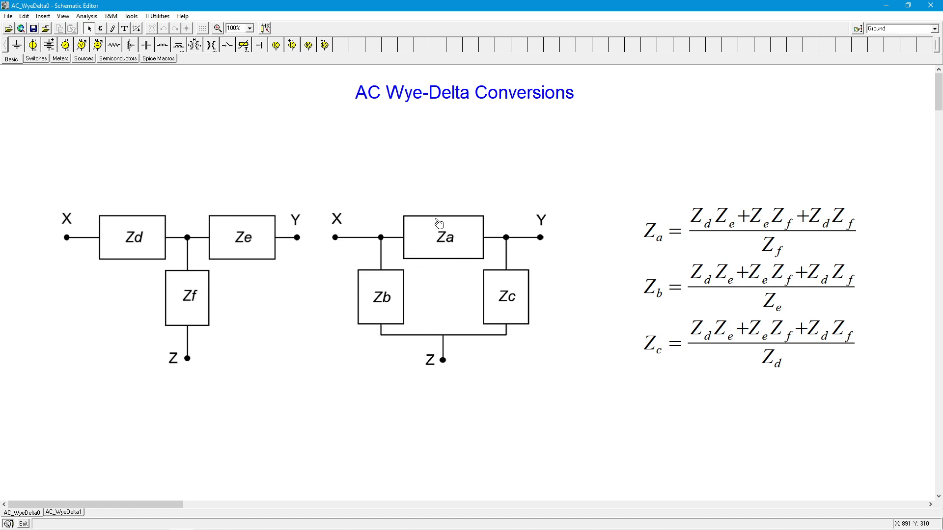
pyautogui.moveTo(469, 262)
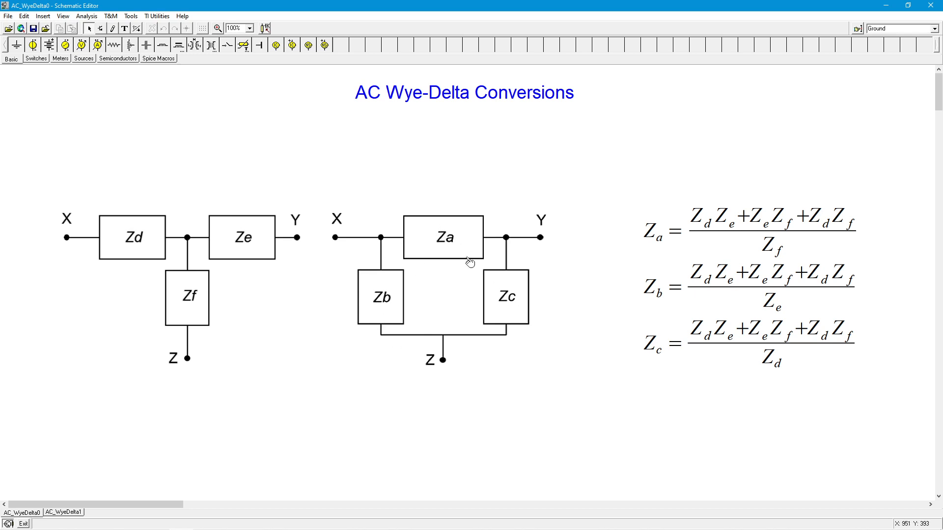
pyautogui.moveTo(449, 251)
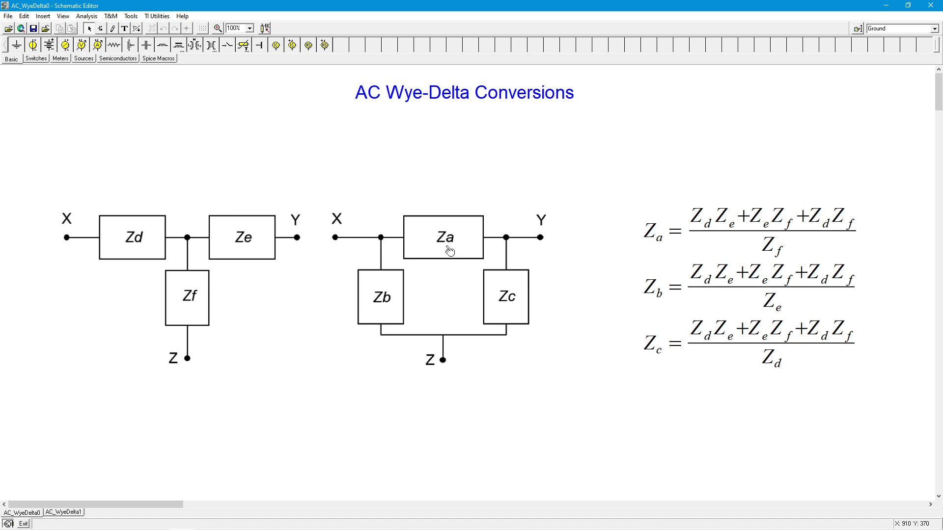
pyautogui.moveTo(404, 266)
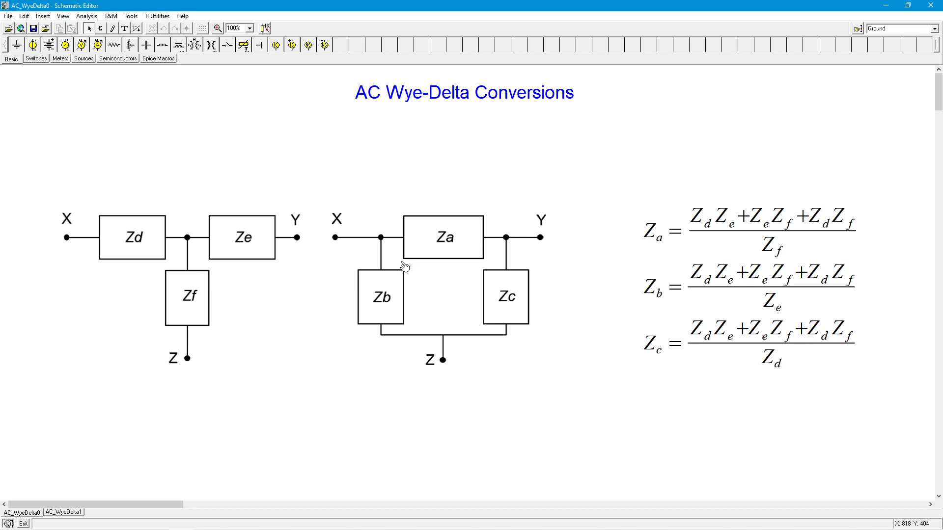
pyautogui.moveTo(709, 368)
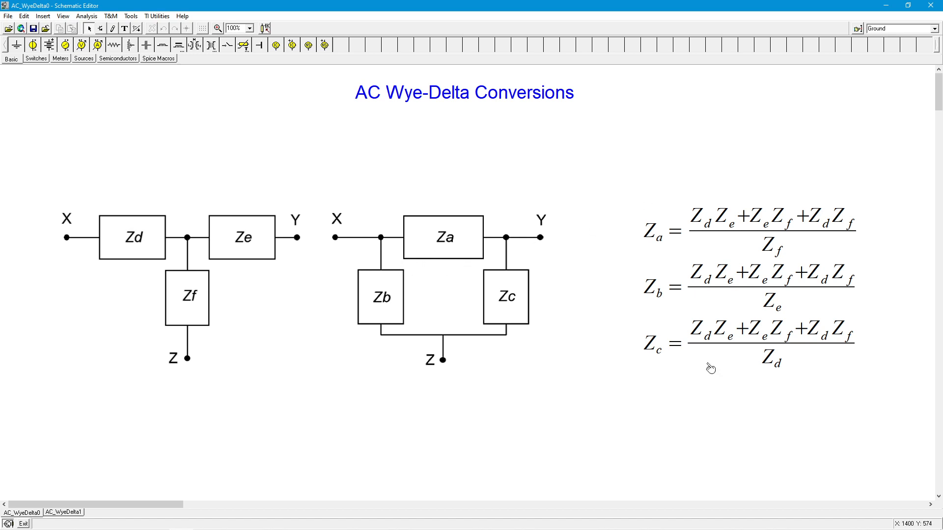
pyautogui.moveTo(195, 281)
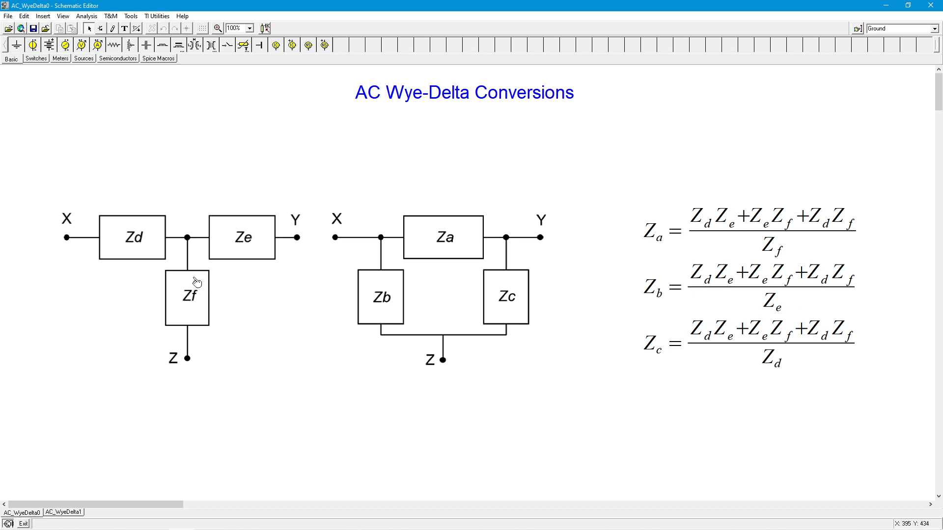
pyautogui.moveTo(453, 284)
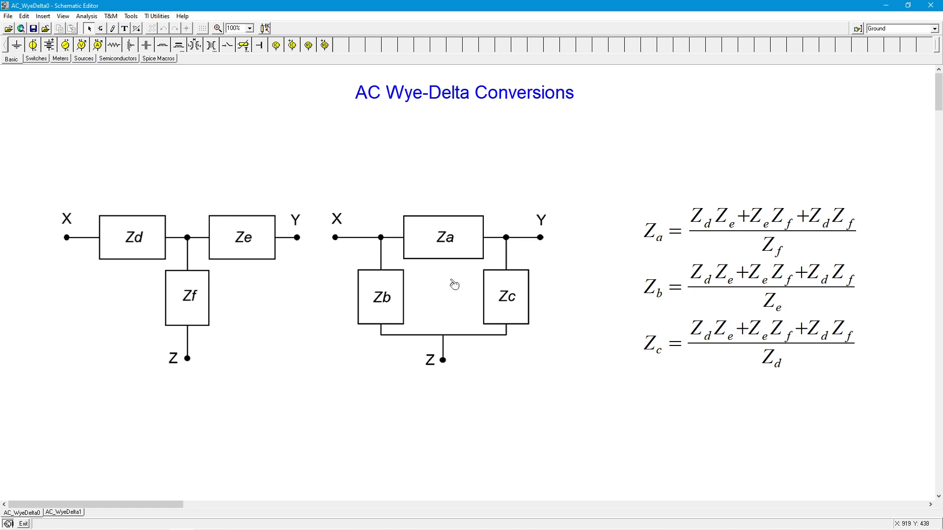
pyautogui.moveTo(704, 277)
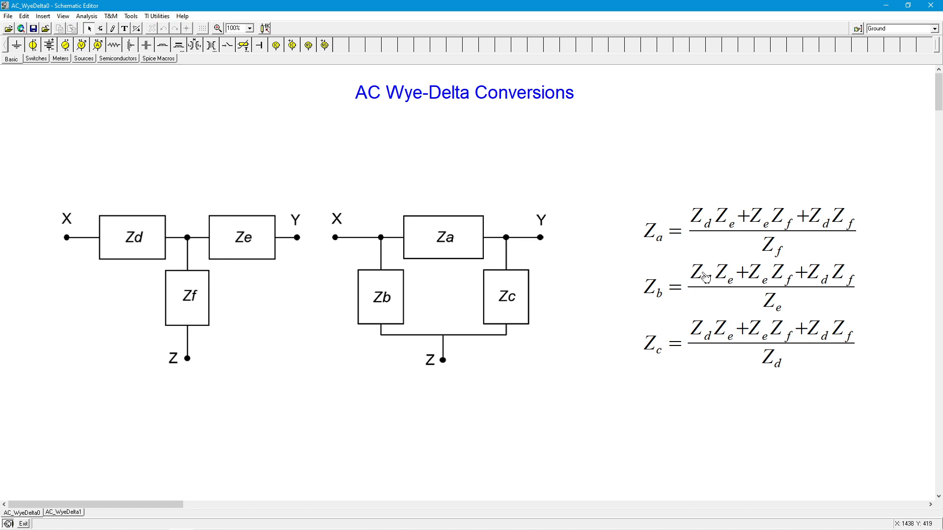
pyautogui.moveTo(775, 393)
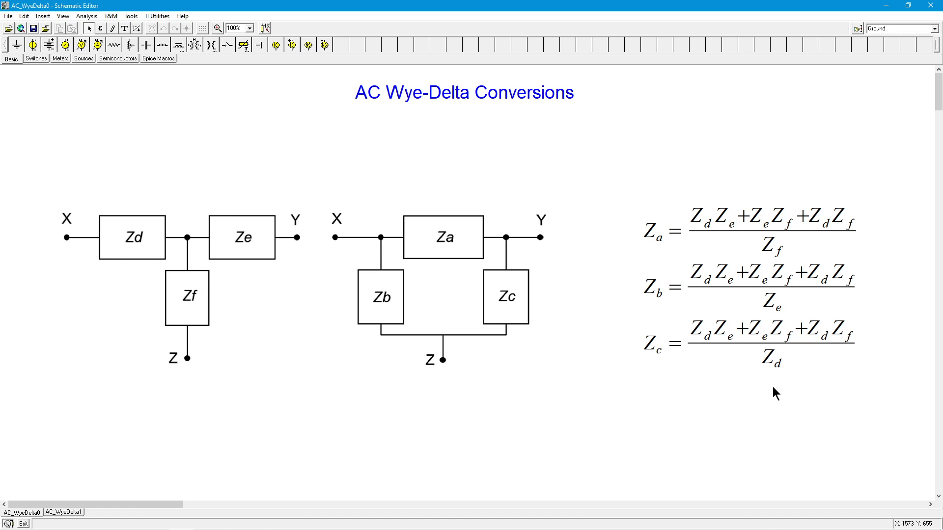
pyautogui.moveTo(249, 239)
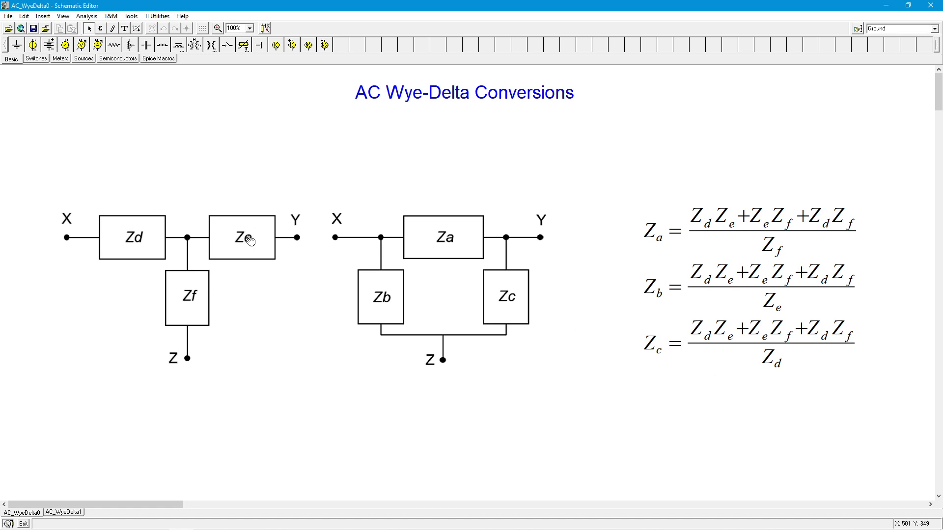
pyautogui.moveTo(732, 198)
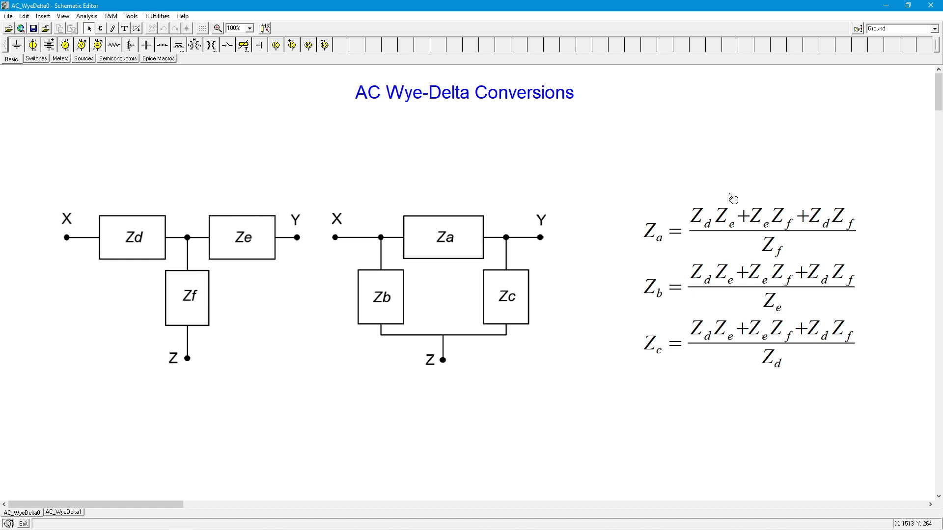
pyautogui.moveTo(693, 227)
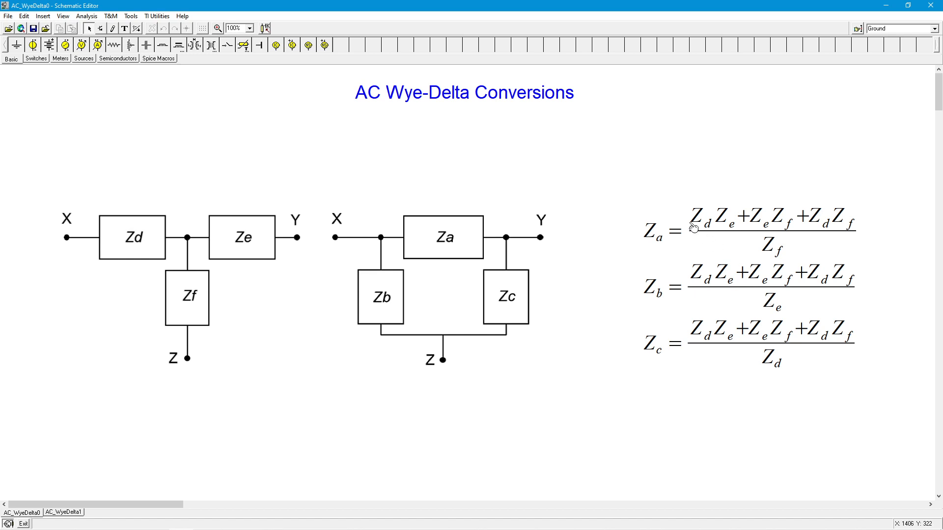
pyautogui.moveTo(713, 236)
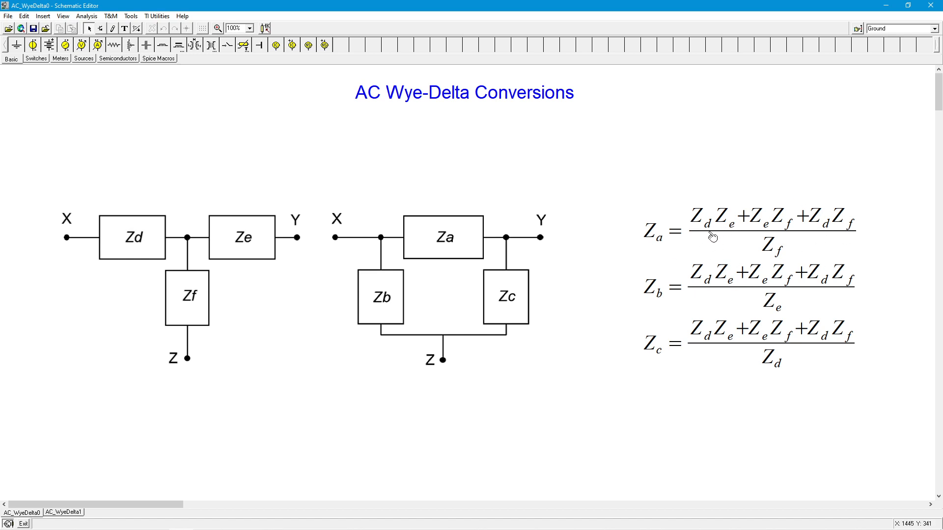
pyautogui.moveTo(839, 210)
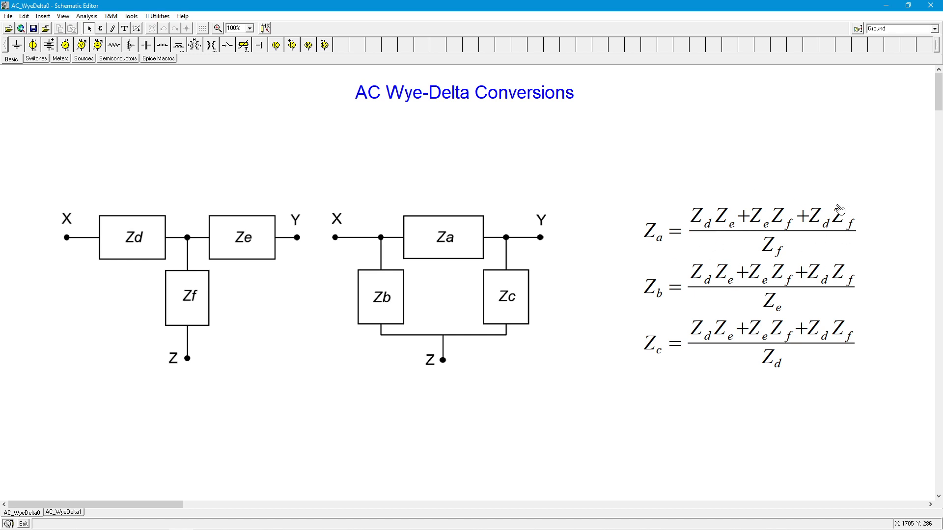
pyautogui.moveTo(851, 343)
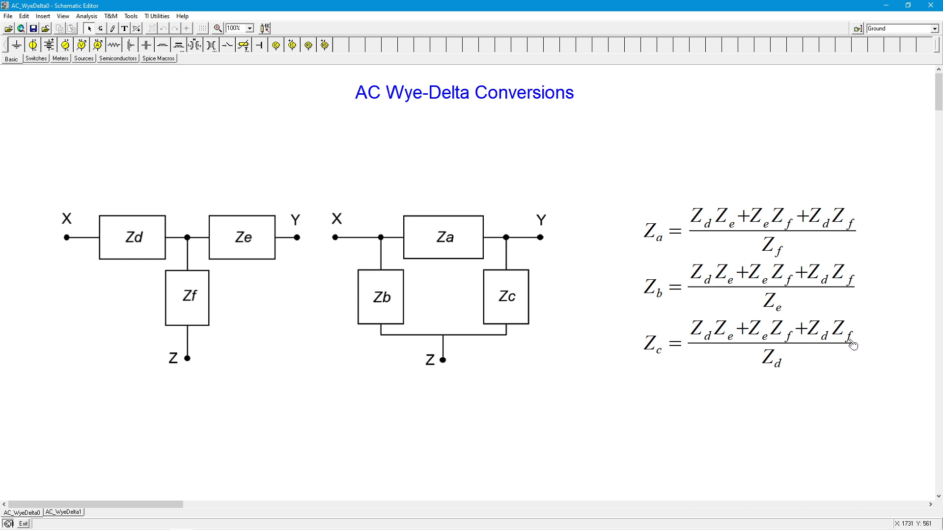
pyautogui.moveTo(857, 343)
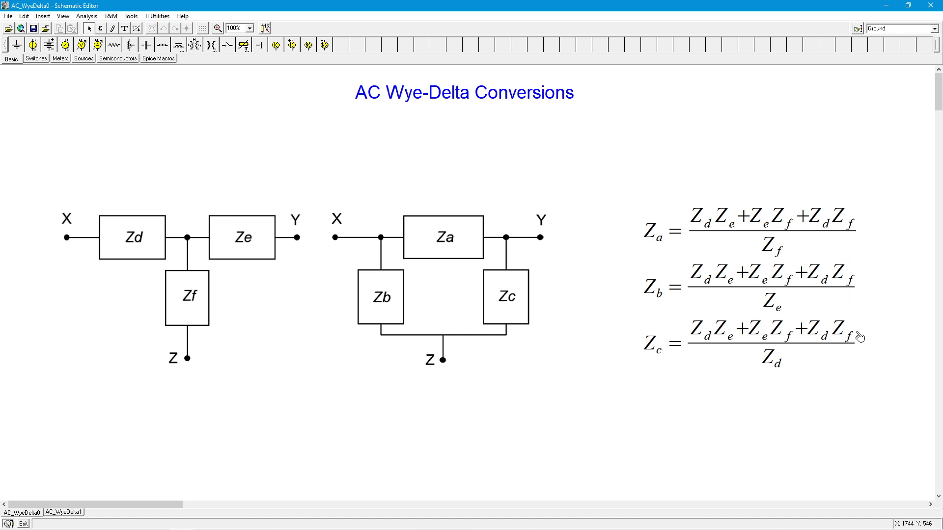
pyautogui.moveTo(799, 319)
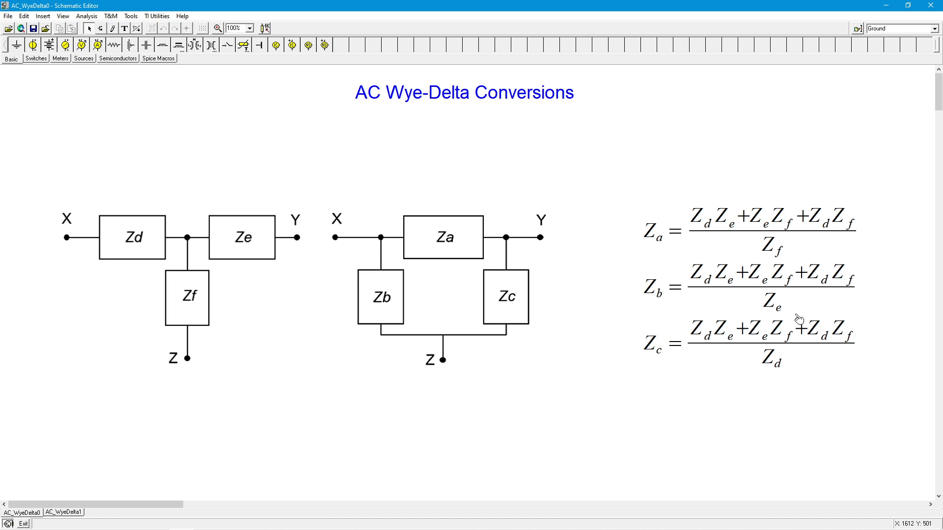
pyautogui.moveTo(665, 329)
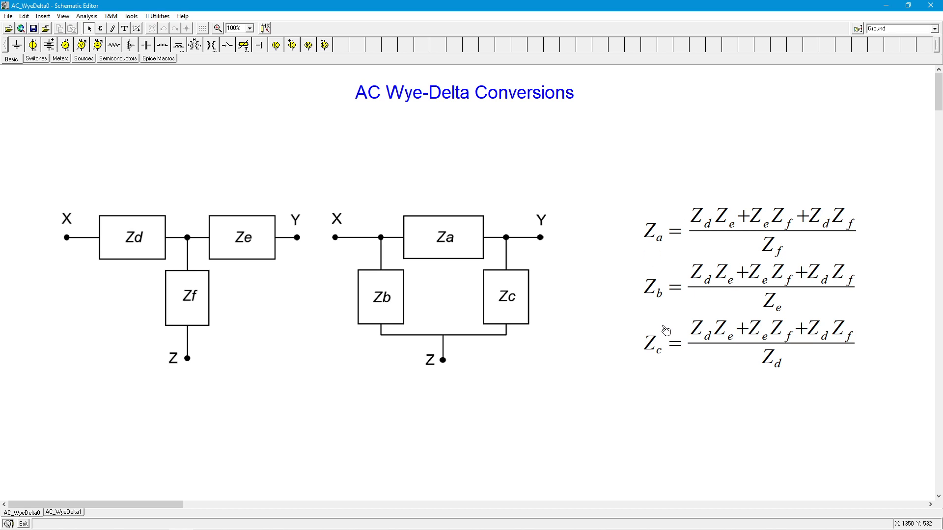
pyautogui.moveTo(644, 236)
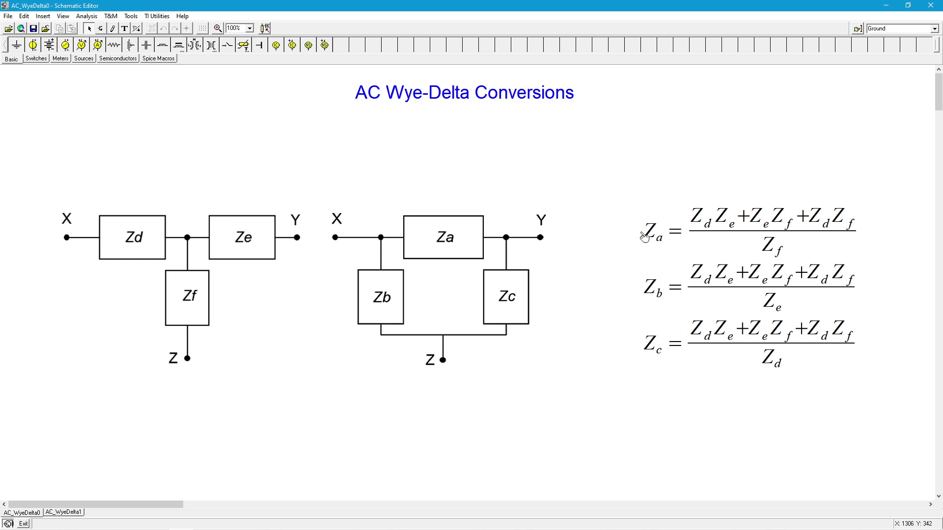
pyautogui.moveTo(456, 227)
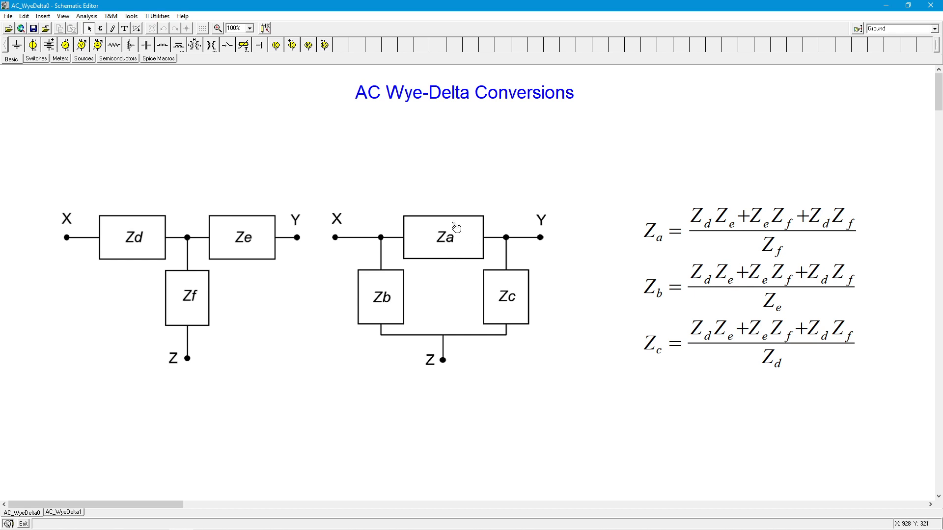
pyautogui.moveTo(437, 262)
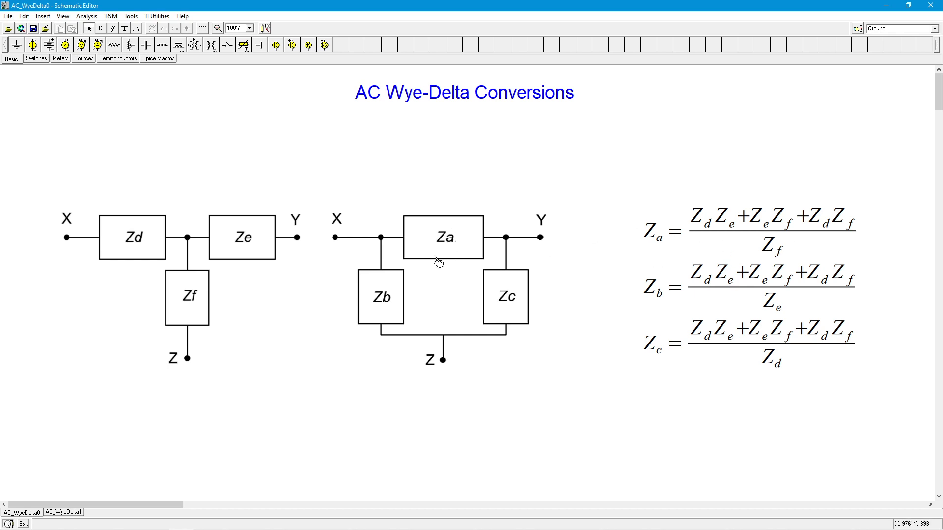
pyautogui.moveTo(187, 316)
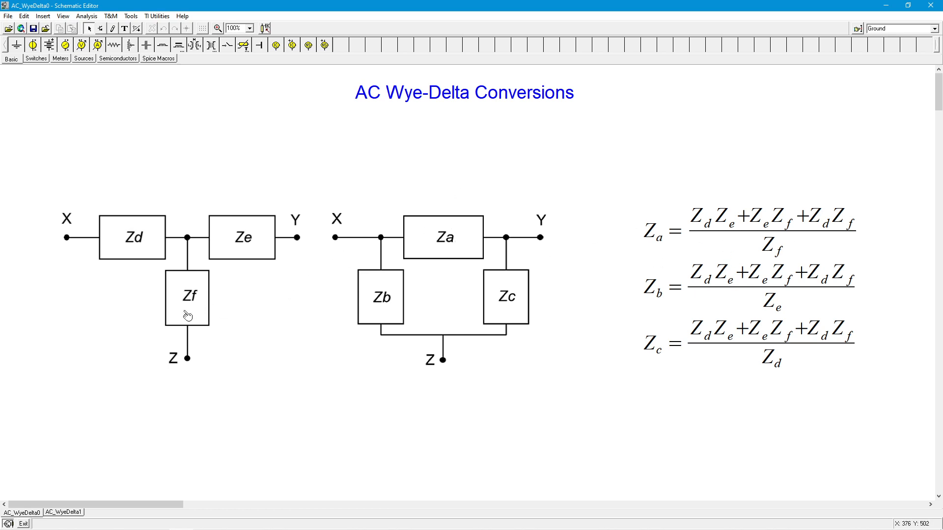
pyautogui.moveTo(187, 295)
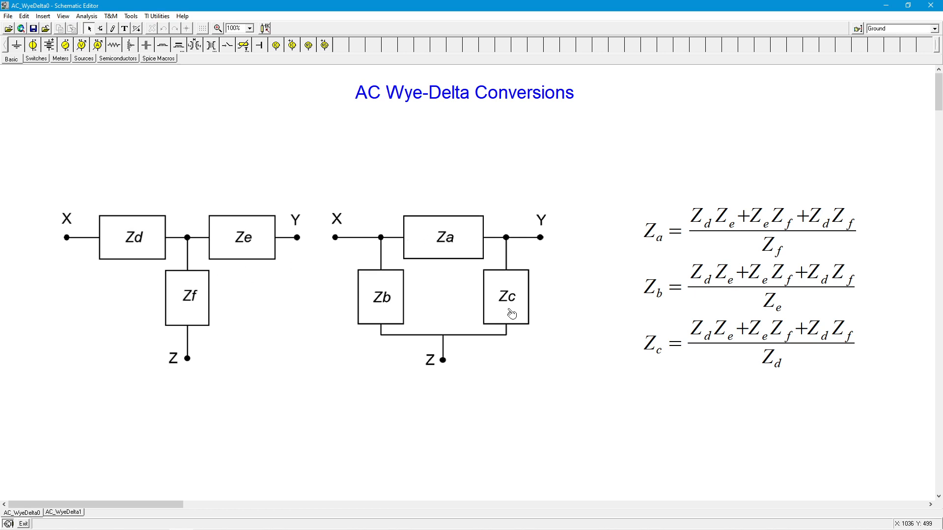
pyautogui.moveTo(512, 308)
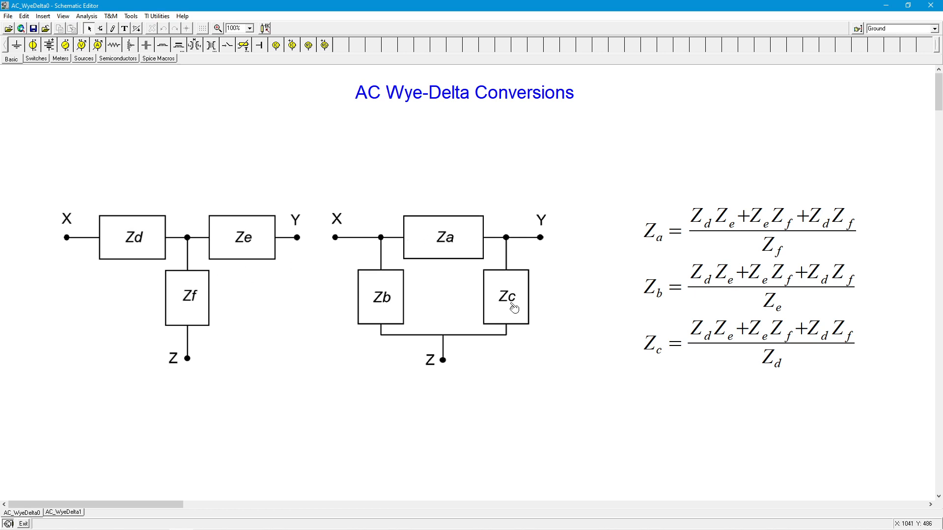
pyautogui.moveTo(144, 252)
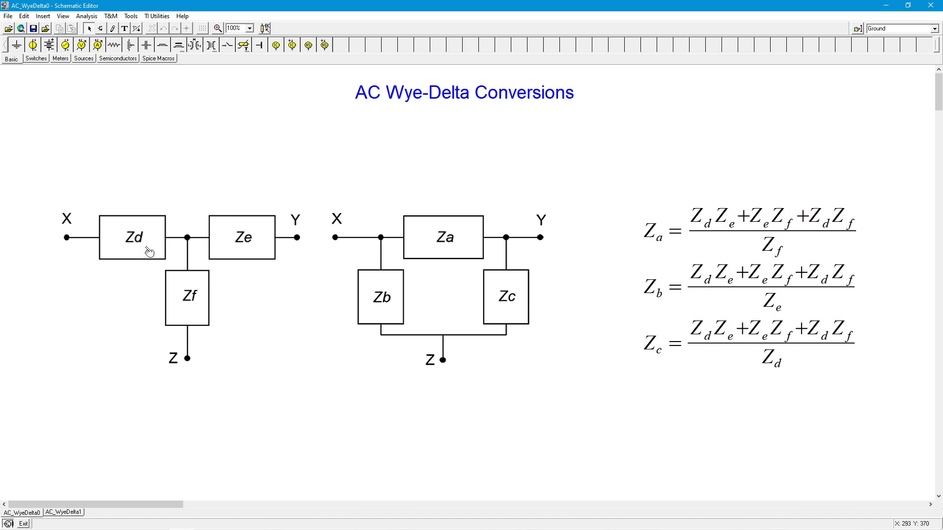
pyautogui.moveTo(140, 244)
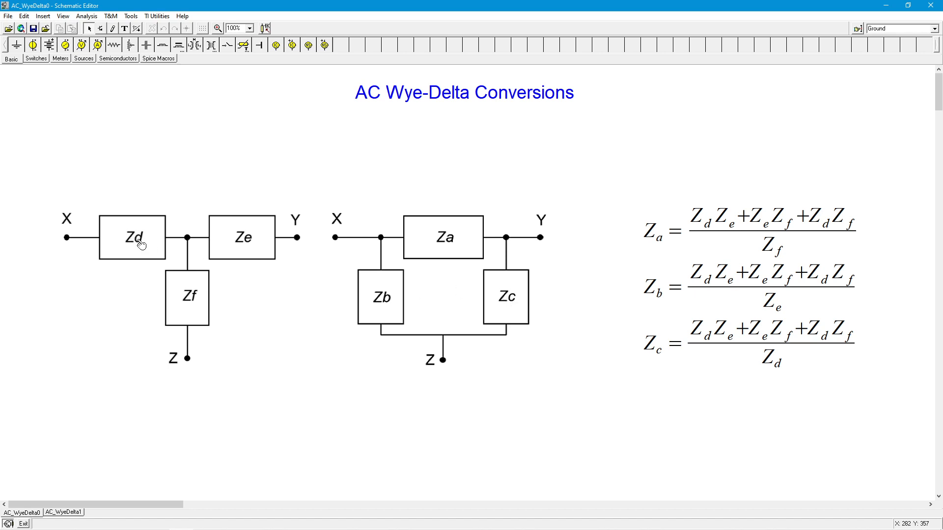
pyautogui.moveTo(372, 308)
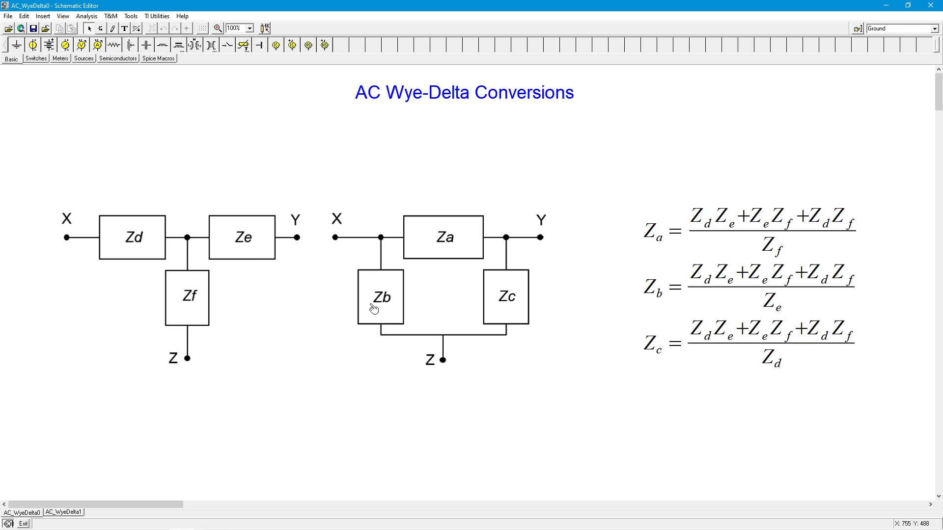
pyautogui.moveTo(694, 290)
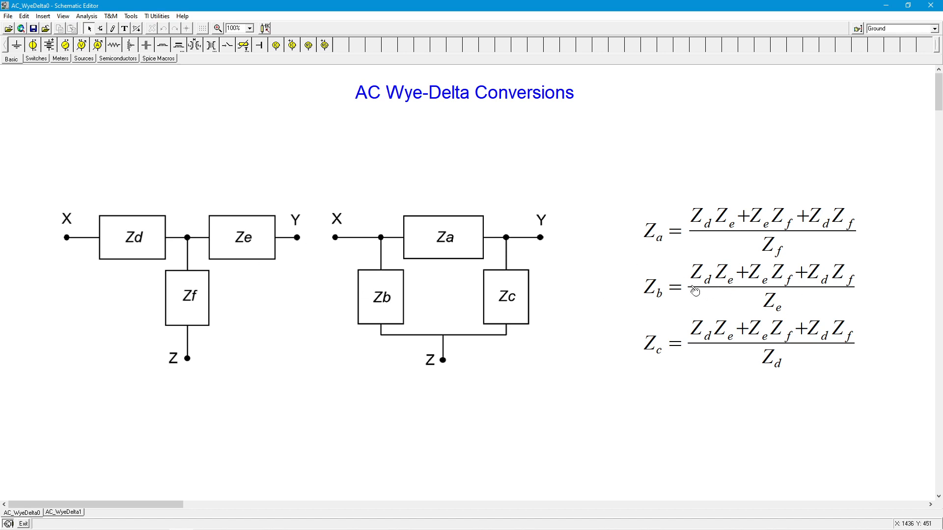
pyautogui.moveTo(800, 160)
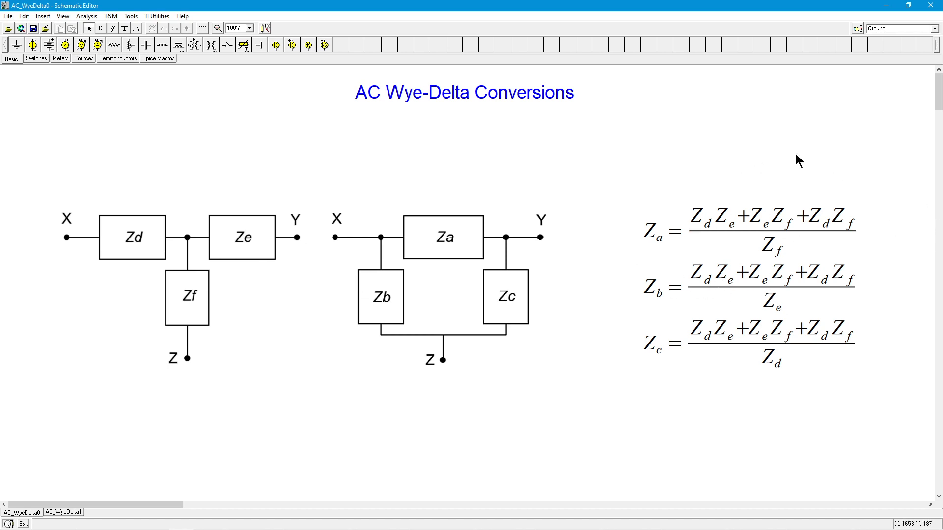
pyautogui.moveTo(791, 330)
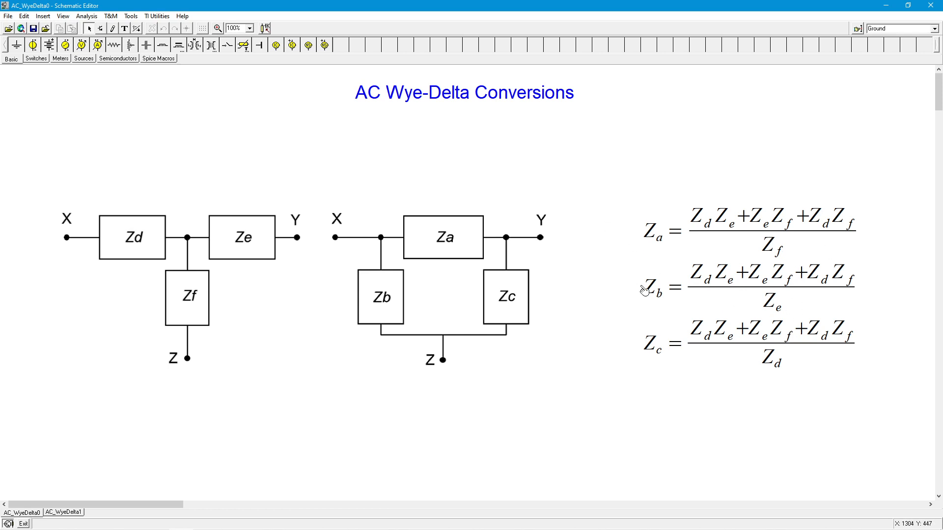
pyautogui.moveTo(607, 210)
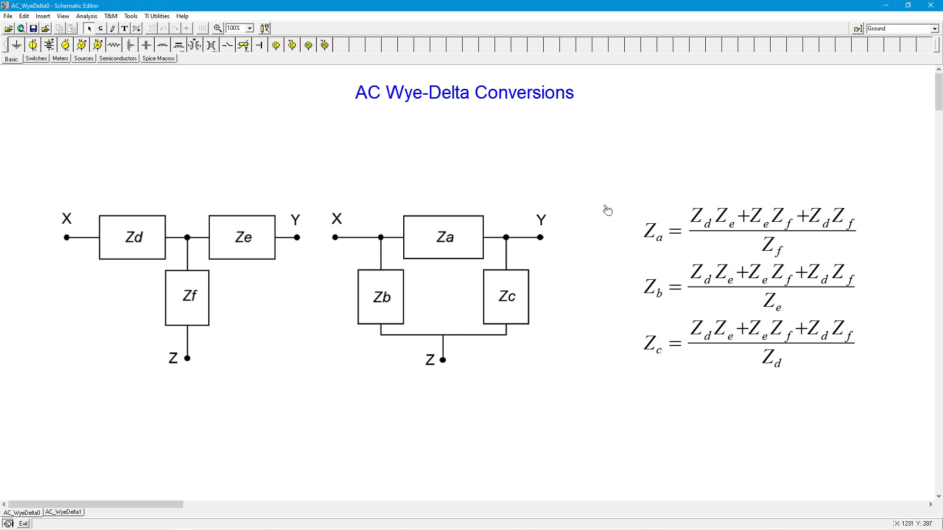
pyautogui.moveTo(605, 209)
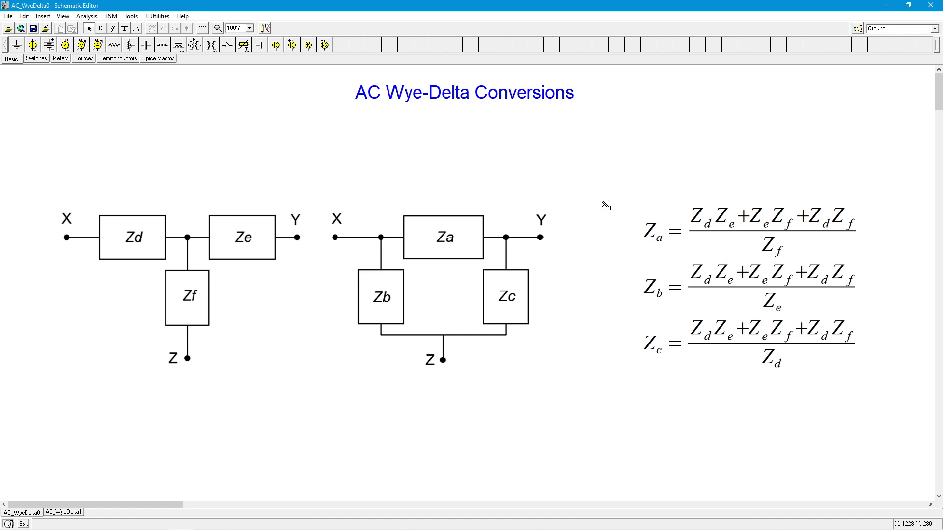
pyautogui.moveTo(606, 206)
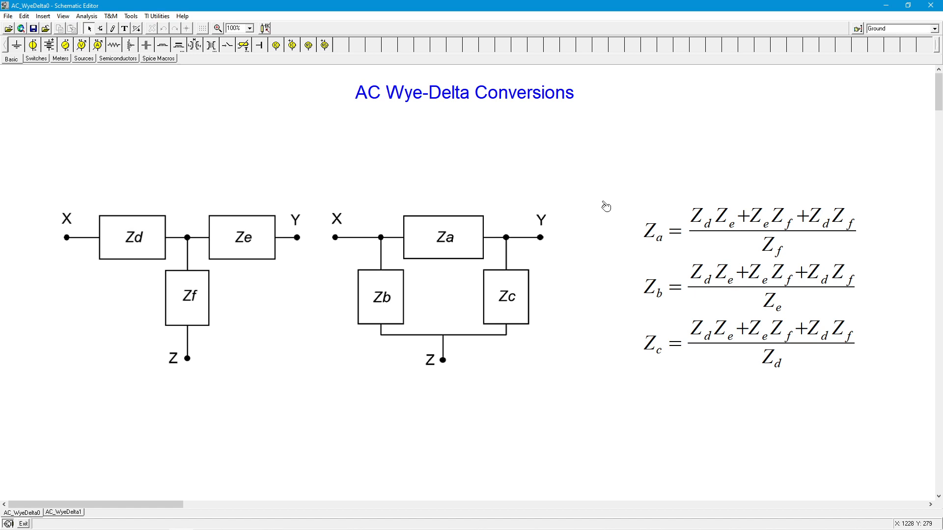
pyautogui.moveTo(606, 206)
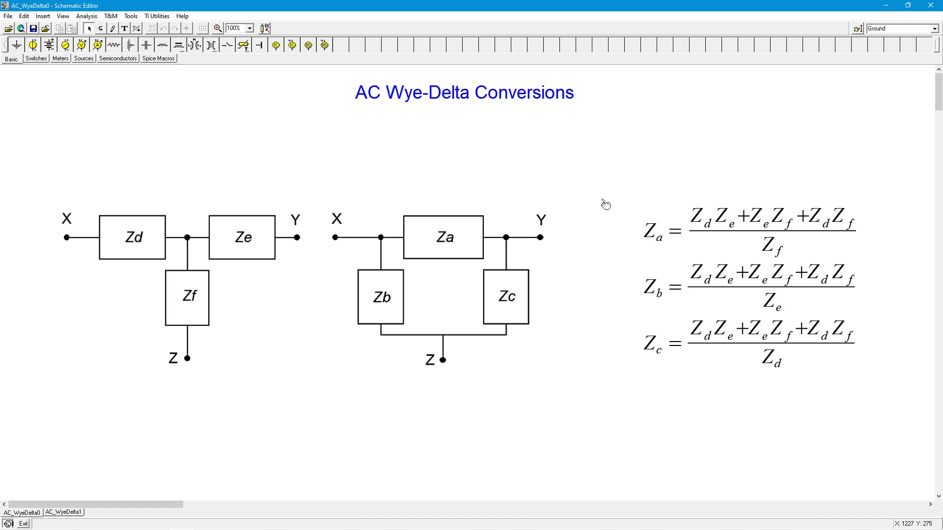
pyautogui.moveTo(225, 434)
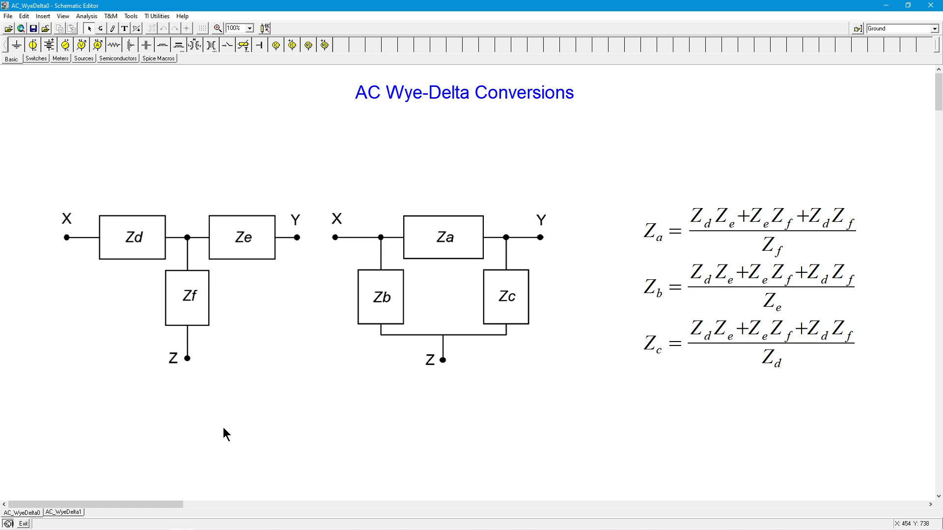
pyautogui.moveTo(228, 417)
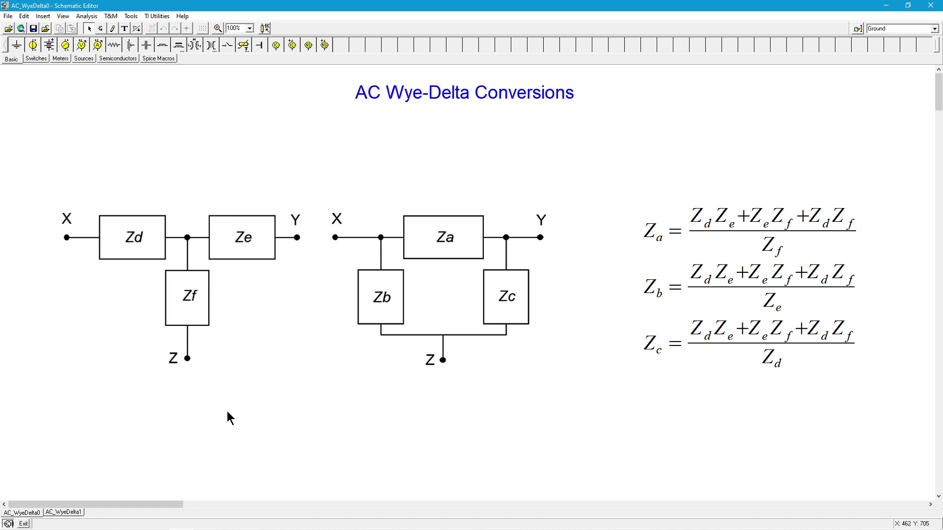
pyautogui.moveTo(227, 418)
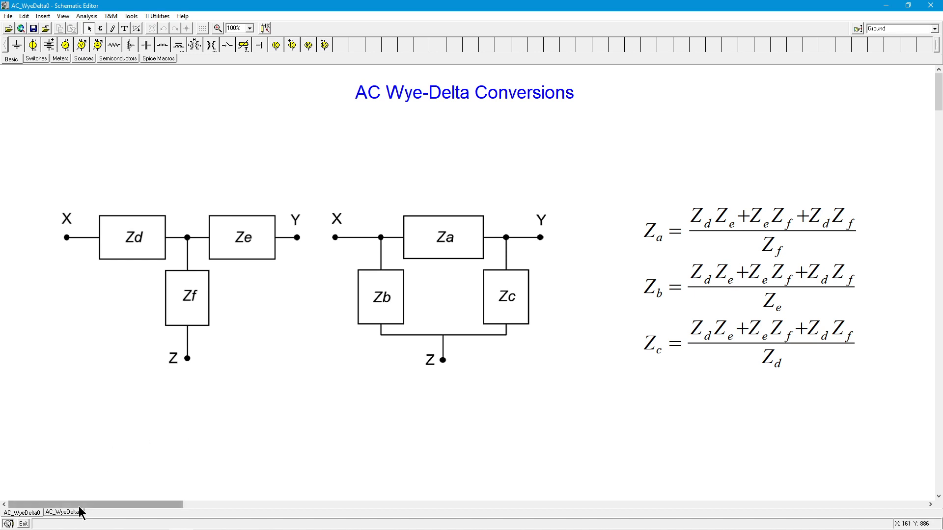
# Show the AC_WyeDelta1 sheet with the original circuit, source Ein and output Vyo
pyautogui.click(62, 512)
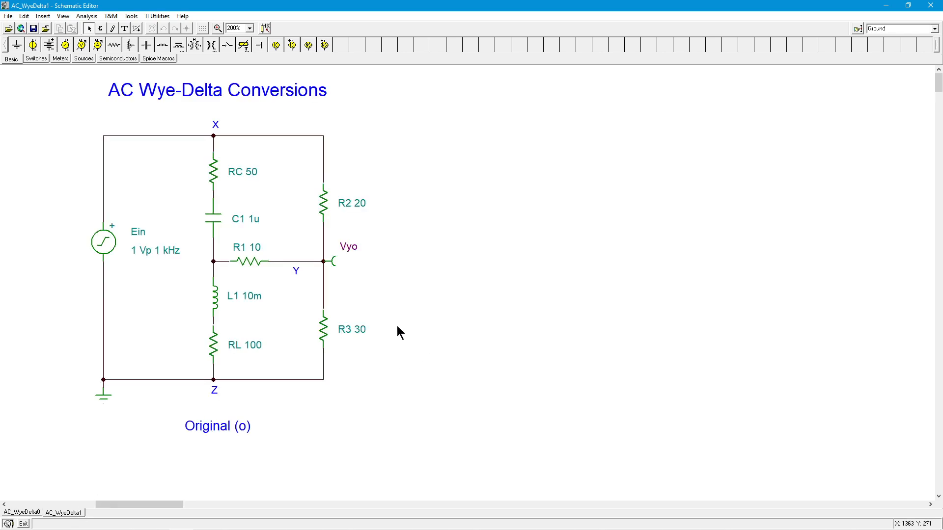
pyautogui.moveTo(203, 271)
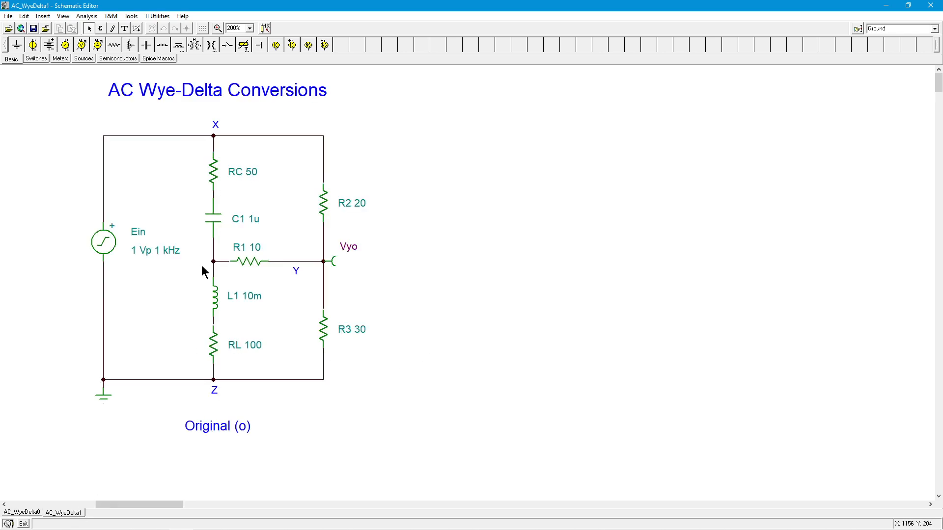
pyautogui.moveTo(424, 251)
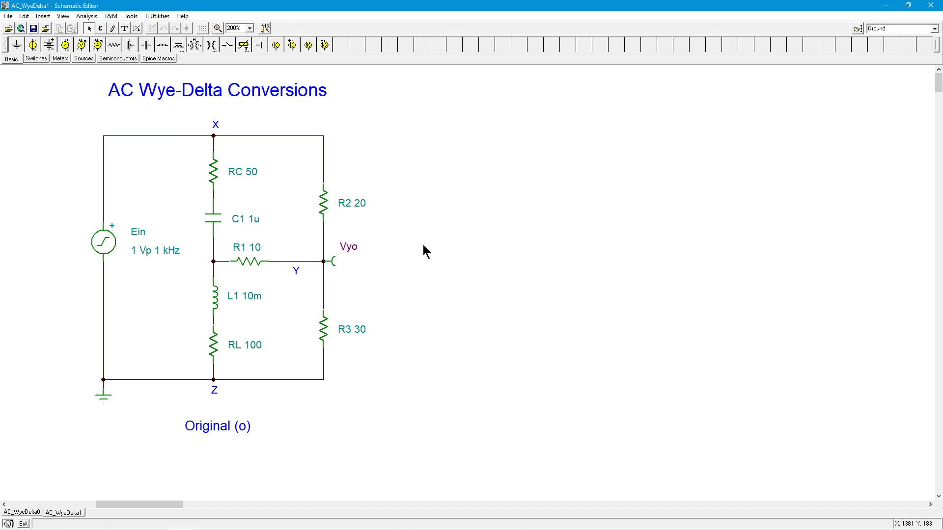
pyautogui.moveTo(347, 260)
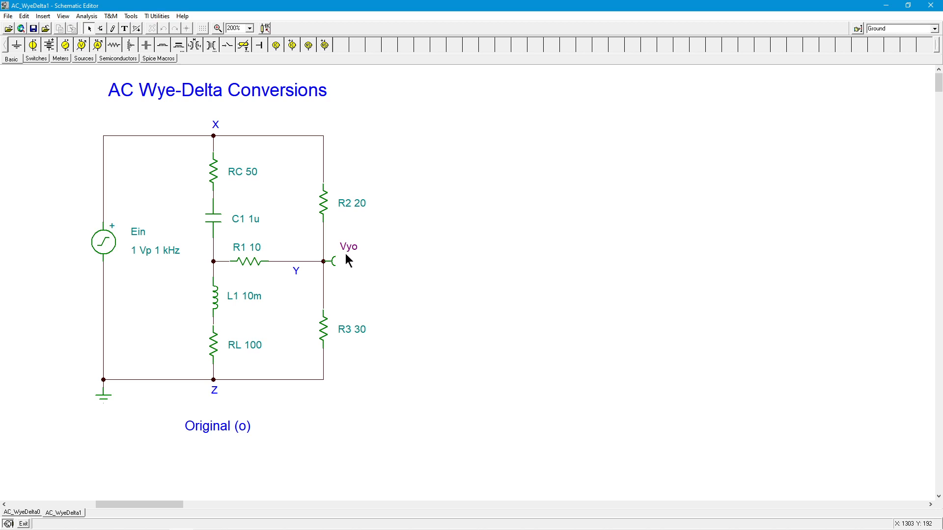
pyautogui.moveTo(364, 263)
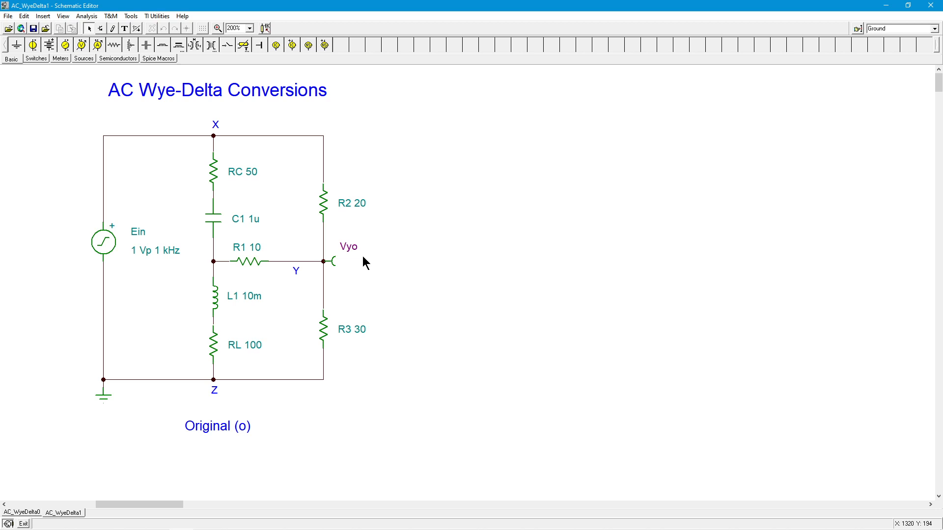
pyautogui.moveTo(340, 209)
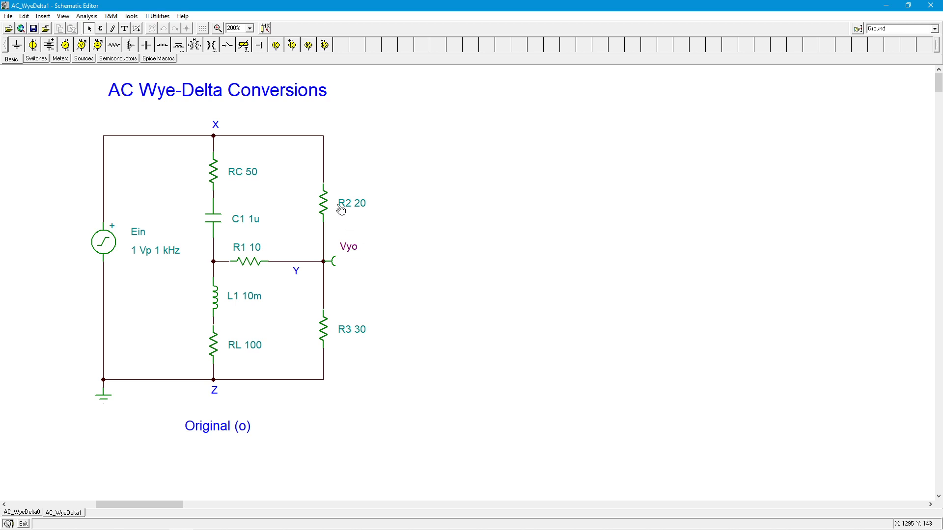
pyautogui.moveTo(344, 337)
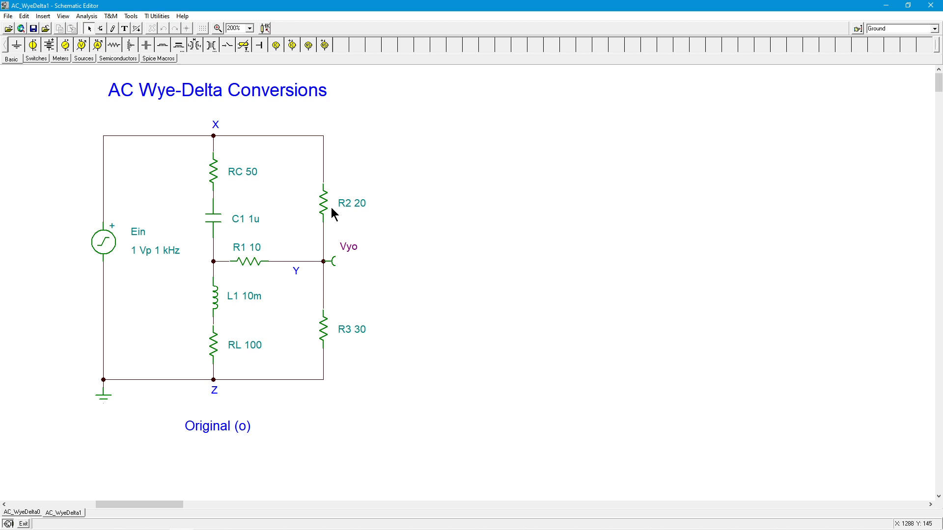
pyautogui.moveTo(243, 177)
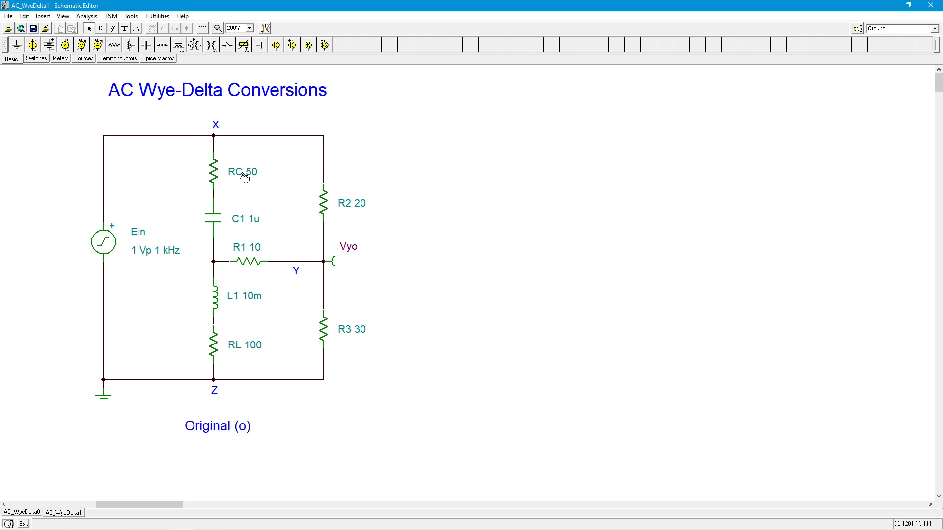
pyautogui.moveTo(282, 265)
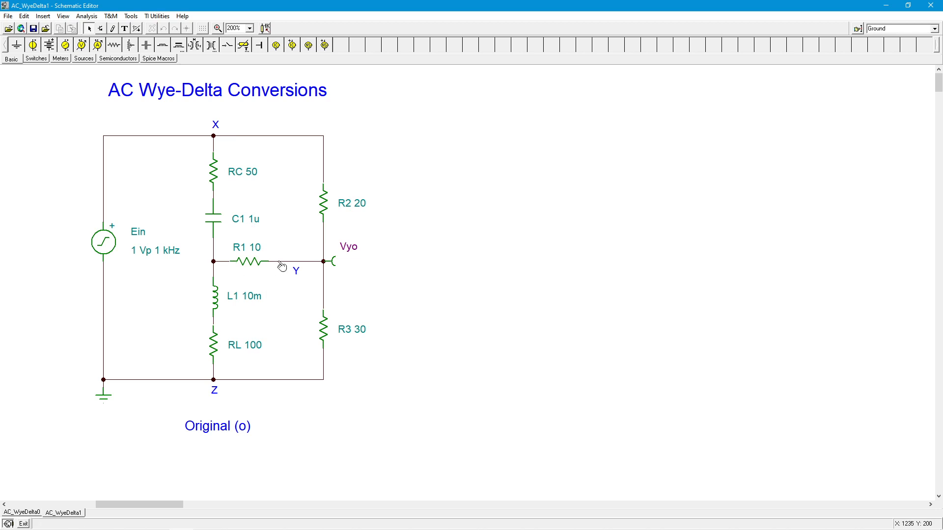
pyautogui.moveTo(316, 237)
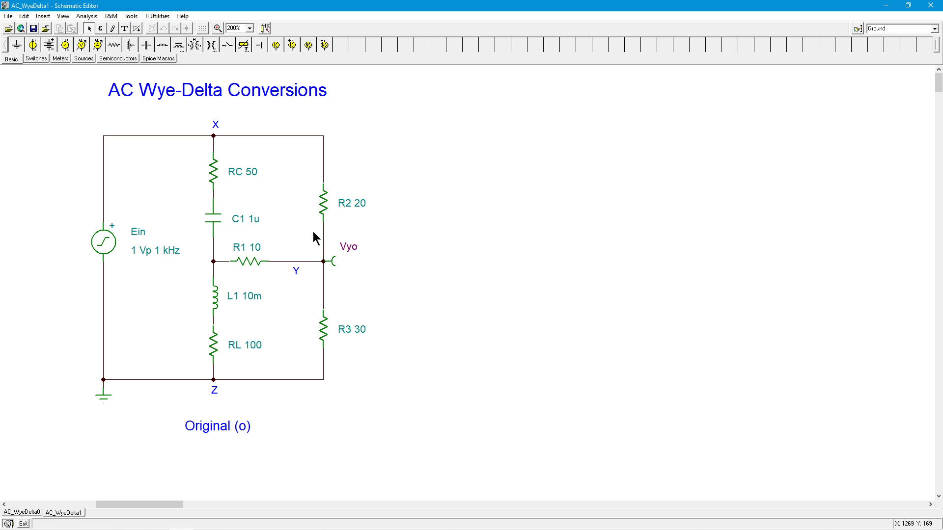
pyautogui.moveTo(198, 138)
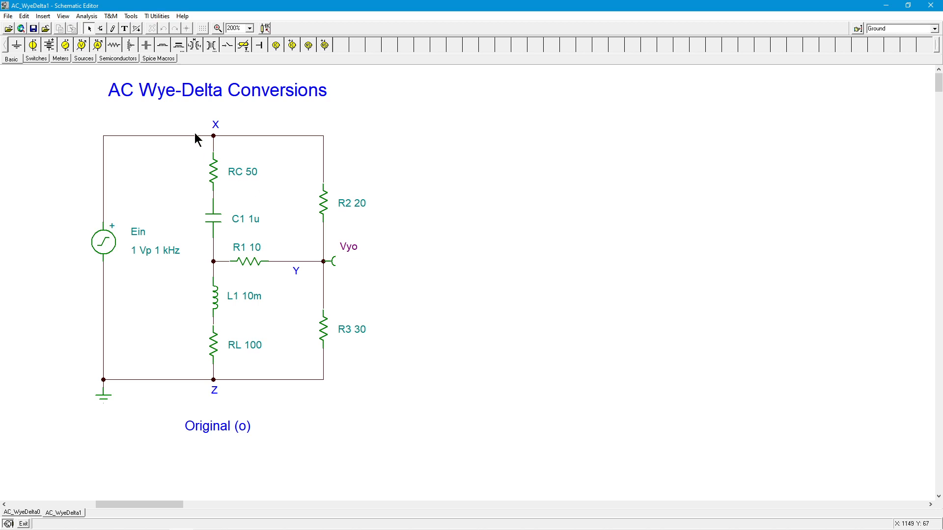
pyautogui.moveTo(267, 383)
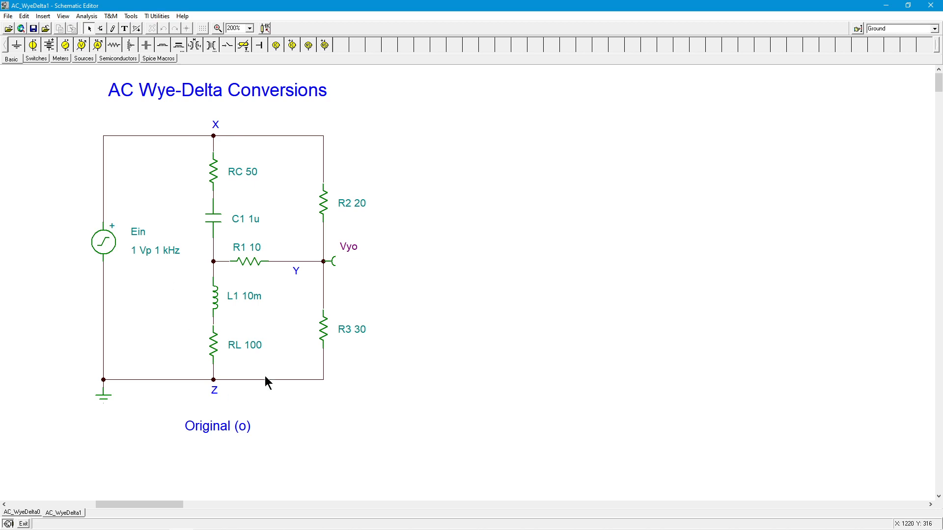
pyautogui.moveTo(215, 237)
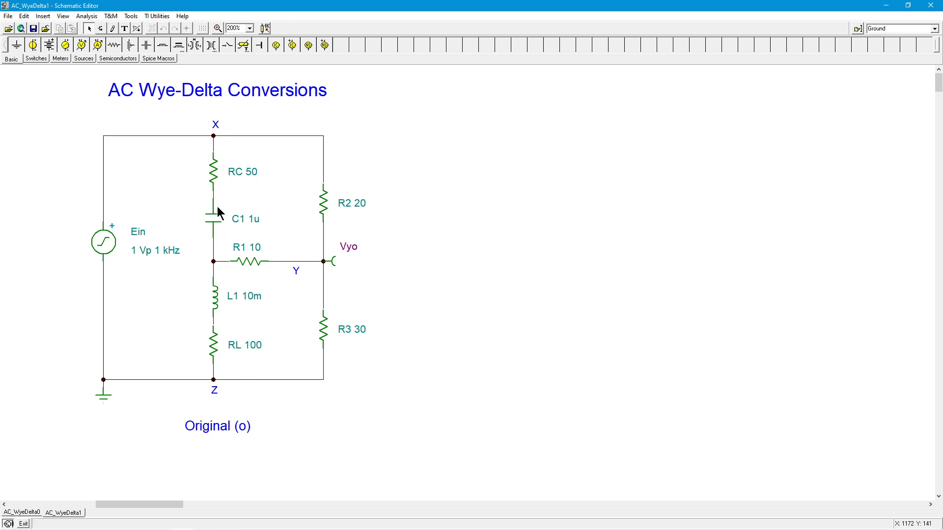
pyautogui.moveTo(199, 300)
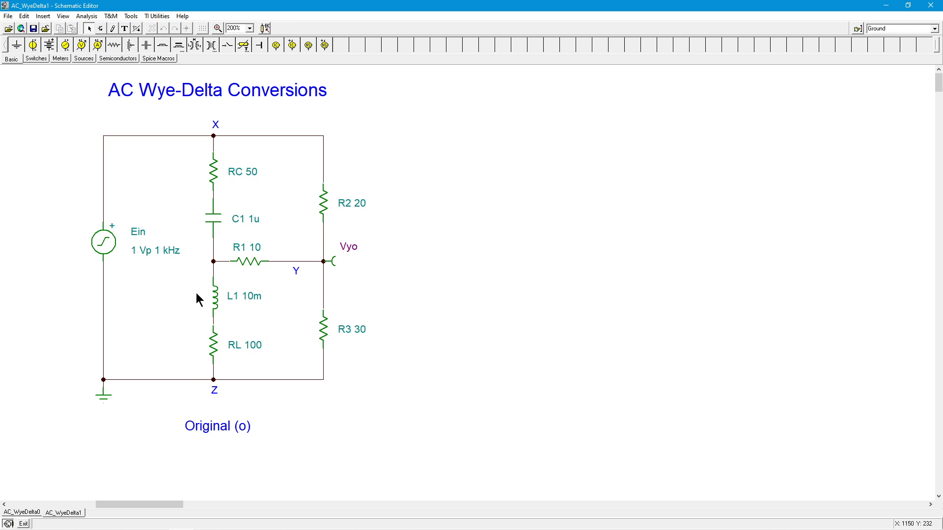
pyautogui.moveTo(68, 426)
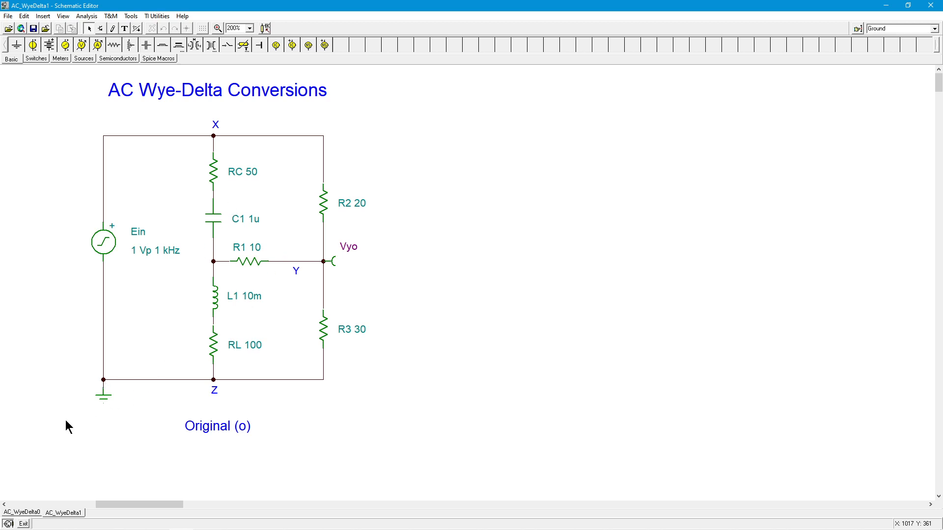
pyautogui.click(21, 512)
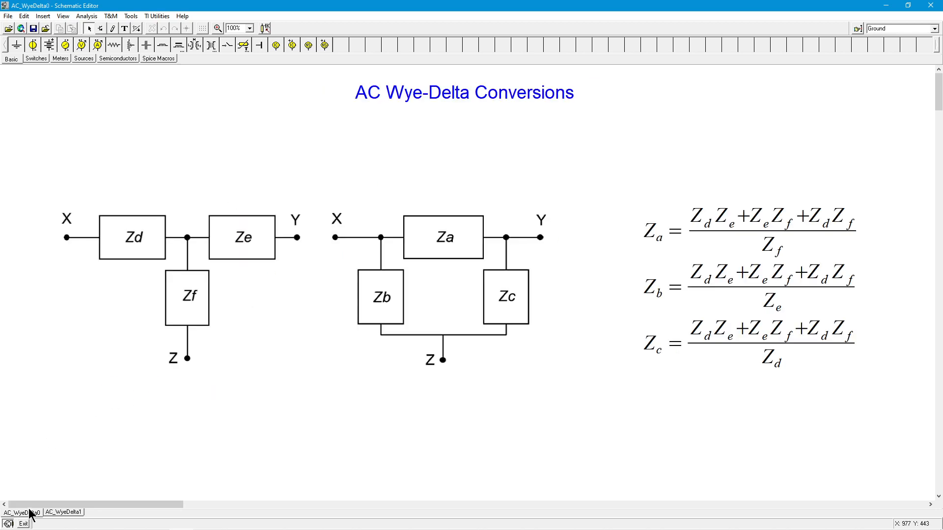
pyautogui.moveTo(220, 319)
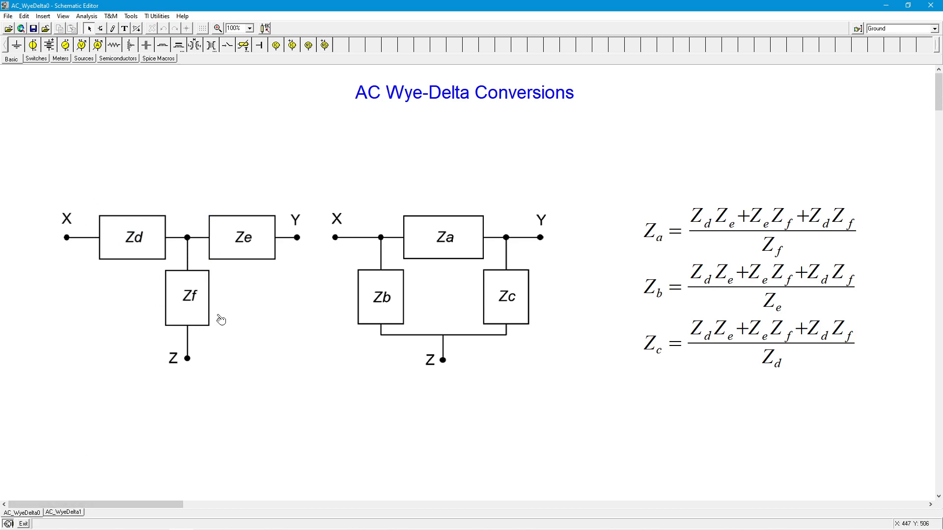
pyautogui.moveTo(144, 255)
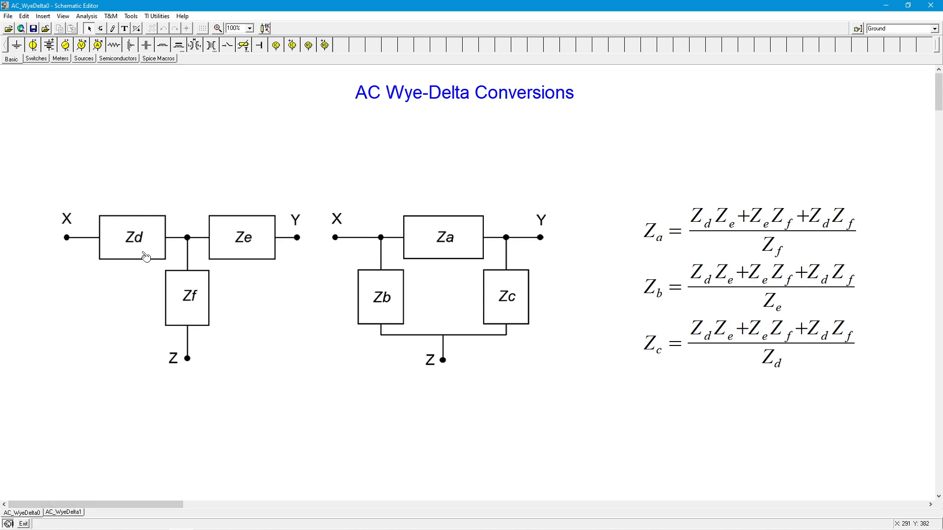
pyautogui.moveTo(83, 242)
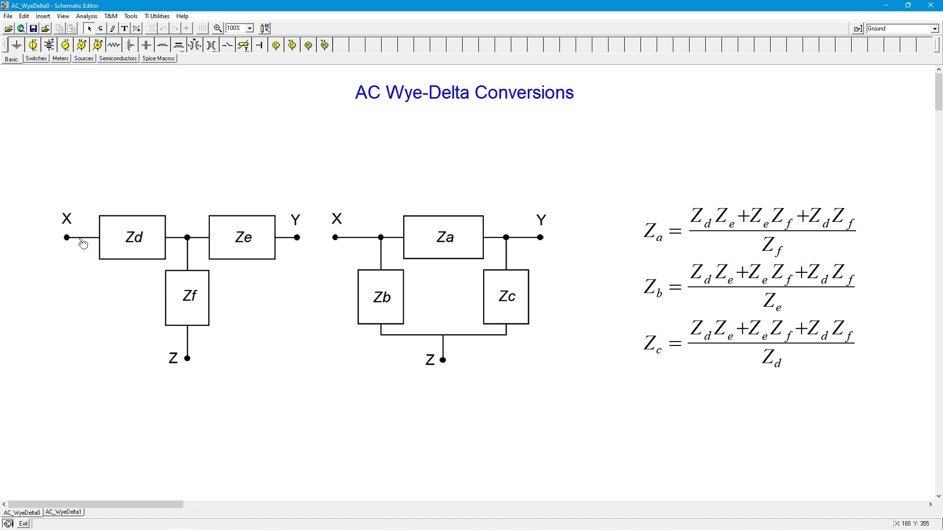
pyautogui.moveTo(192, 140)
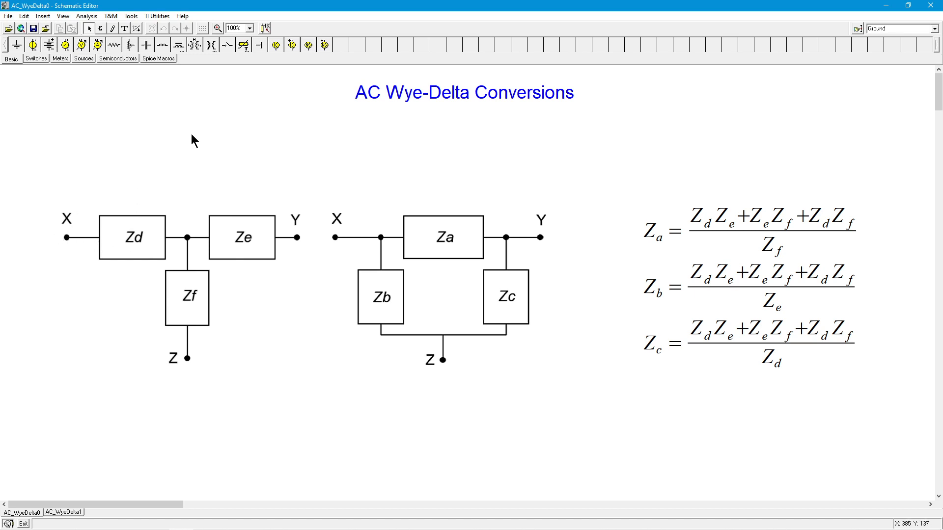
pyautogui.moveTo(188, 160)
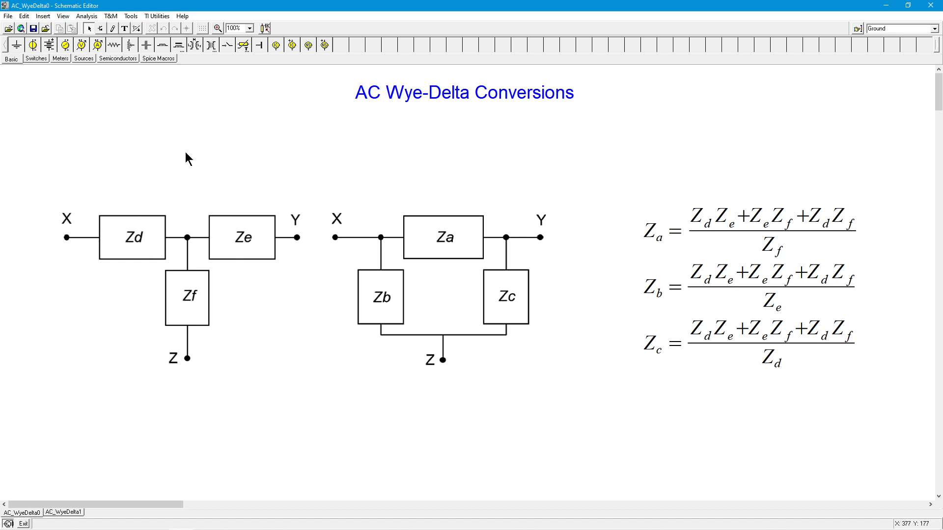
pyautogui.moveTo(153, 220)
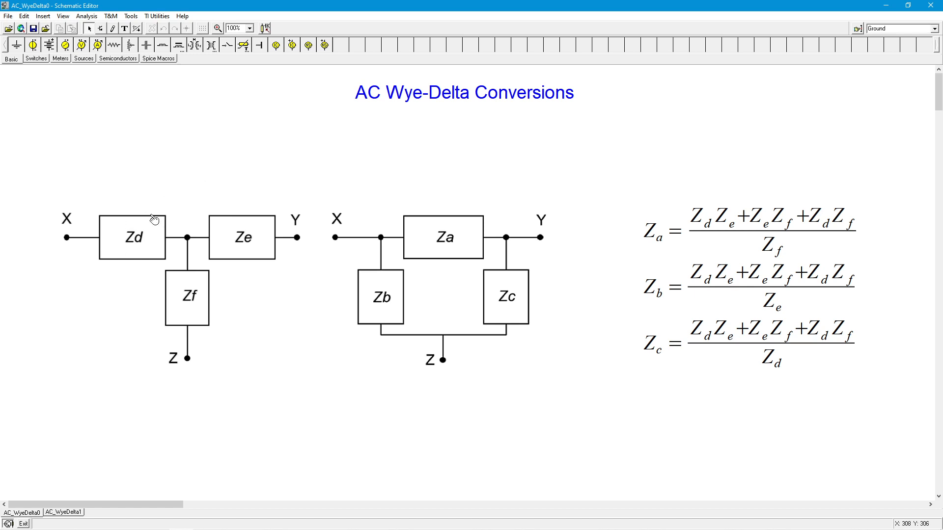
pyautogui.moveTo(201, 356)
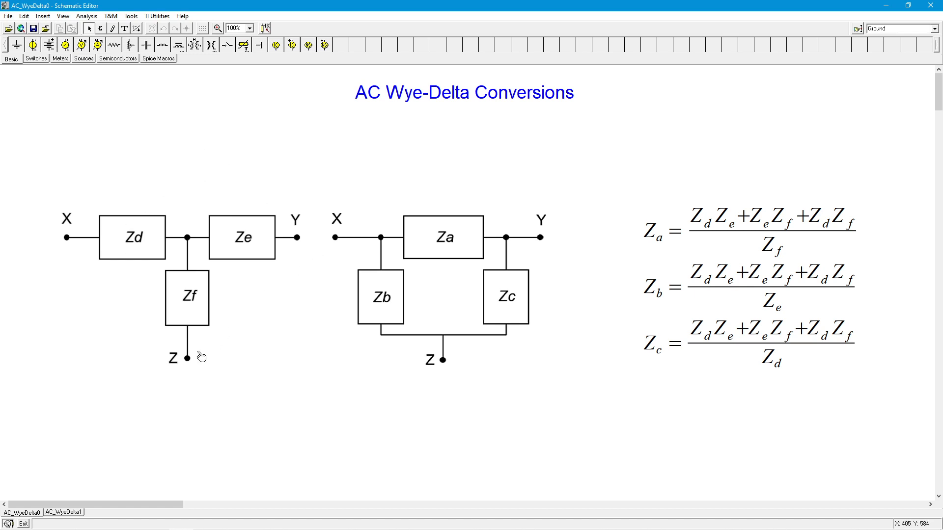
pyautogui.moveTo(178, 305)
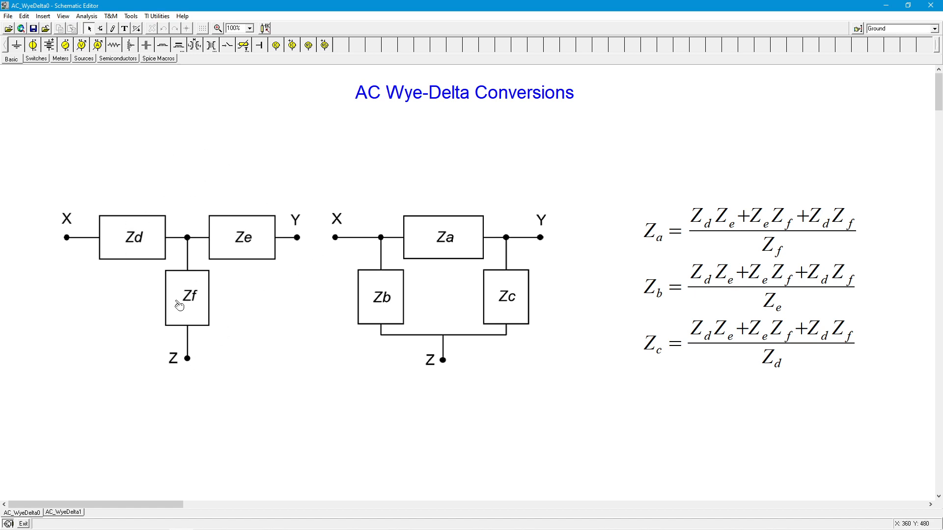
pyautogui.moveTo(217, 149)
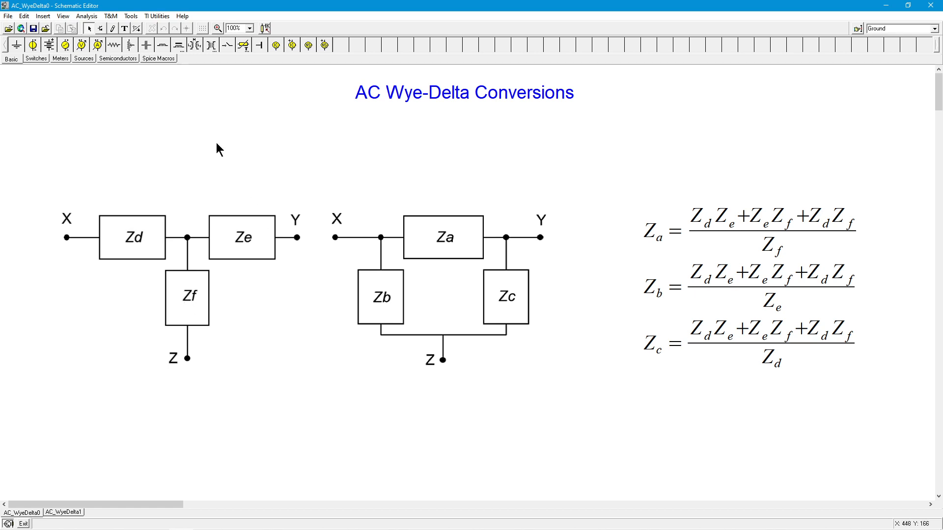
pyautogui.moveTo(202, 353)
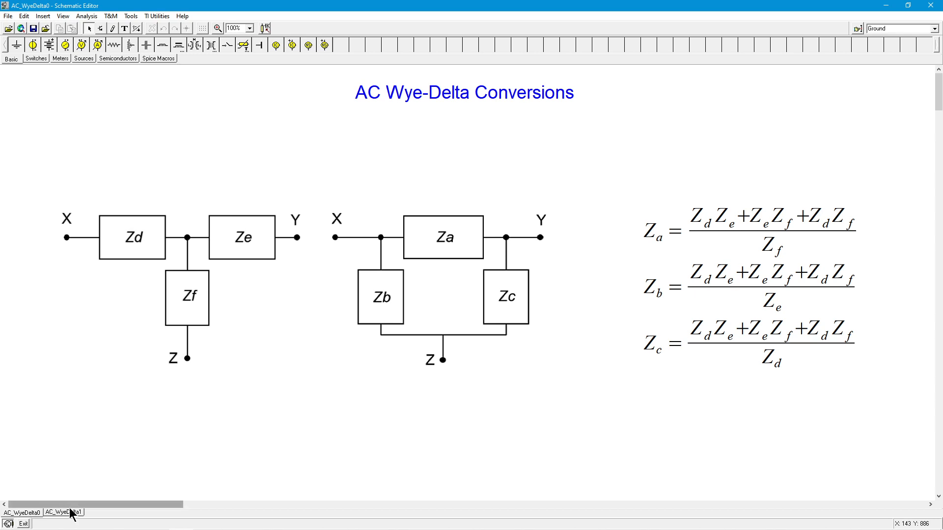
# Return to the AC_WyeDelta1 sheet displaying source Ein and output node Vyo
pyautogui.click(63, 512)
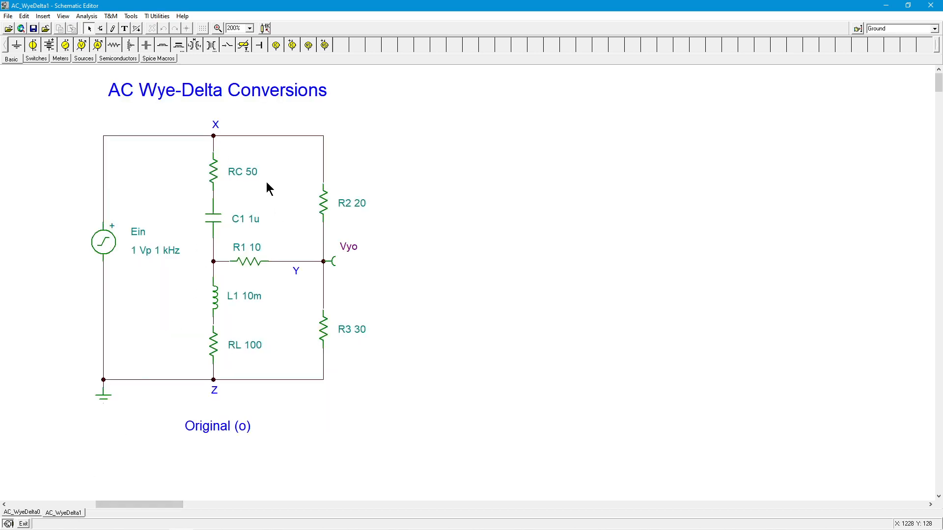
pyautogui.moveTo(199, 391)
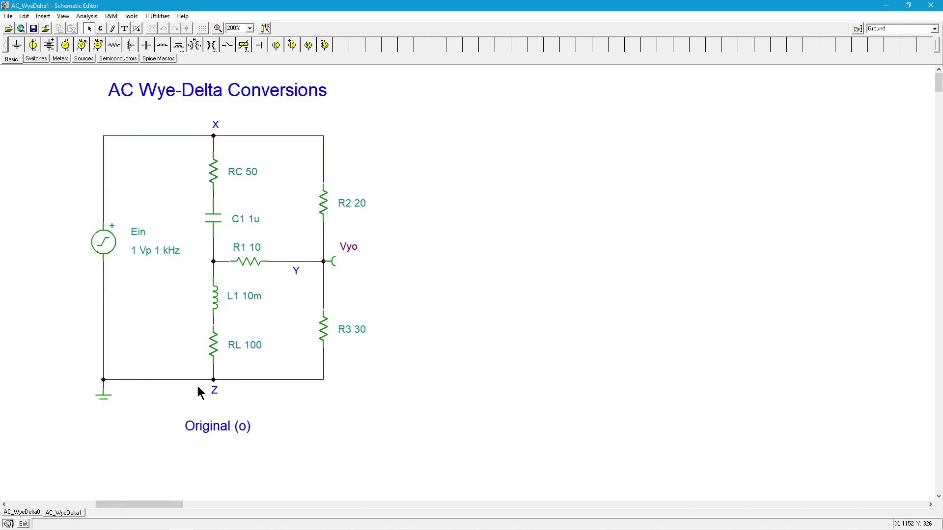
pyautogui.moveTo(236, 196)
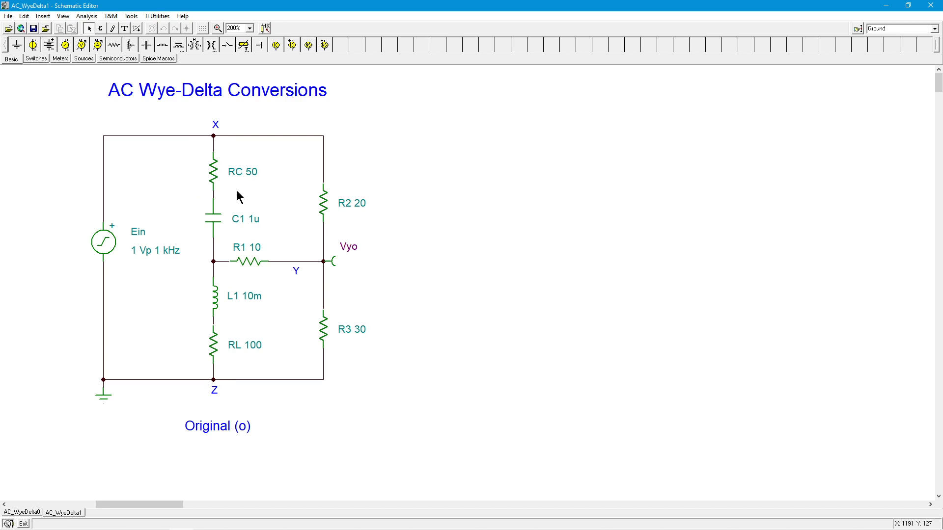
pyautogui.moveTo(502, 236)
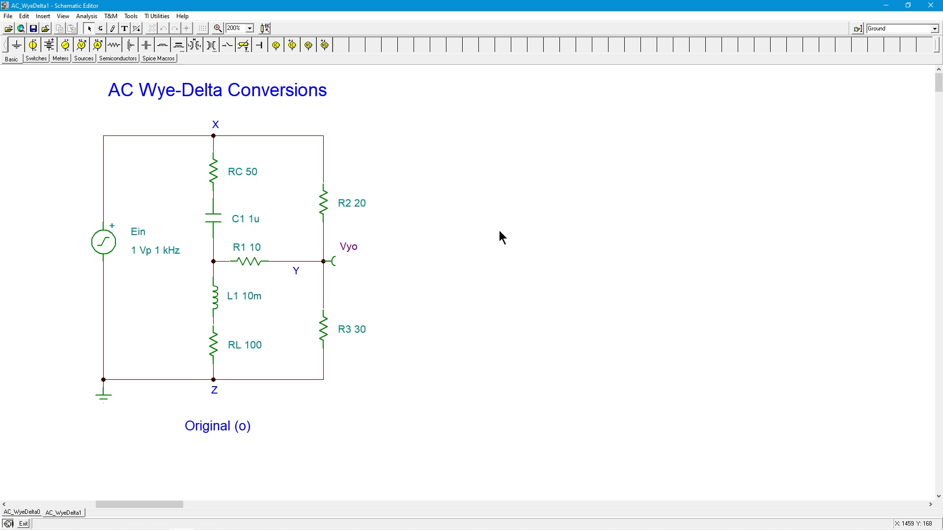
pyautogui.moveTo(227, 227)
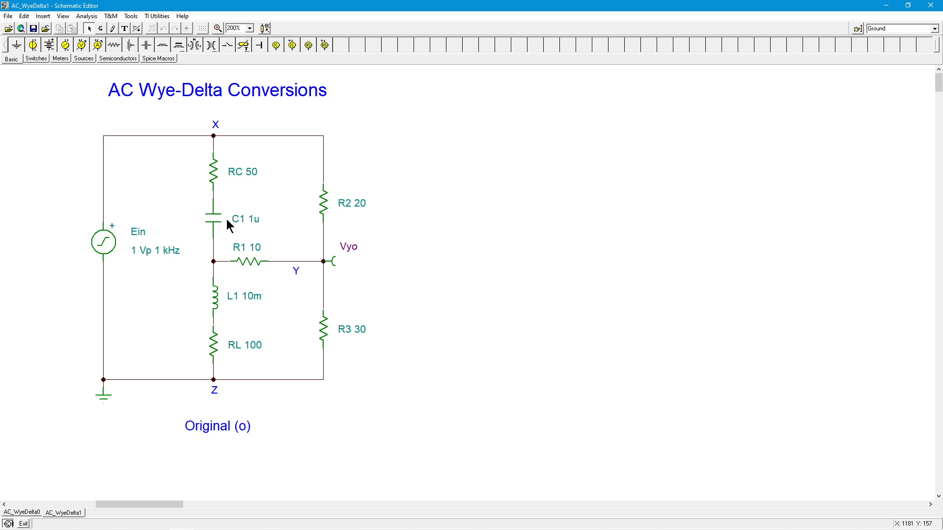
pyautogui.moveTo(235, 295)
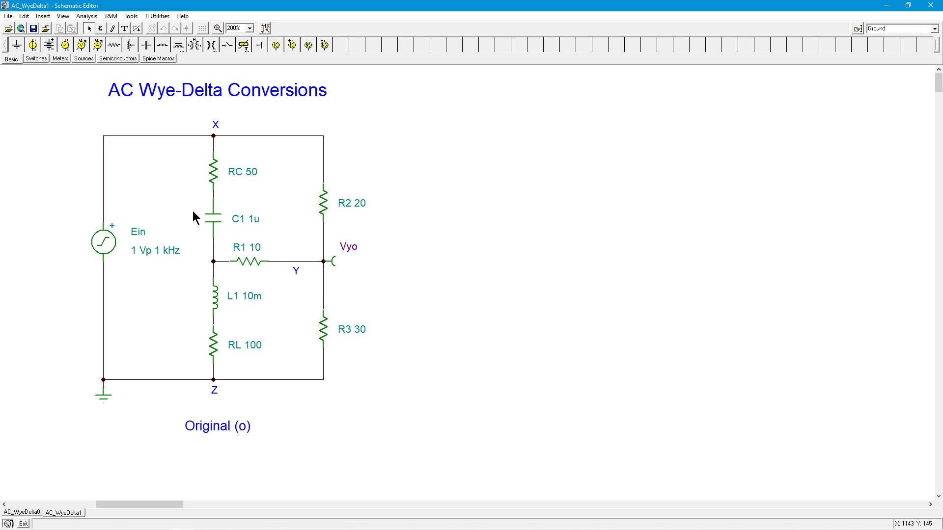
pyautogui.moveTo(238, 202)
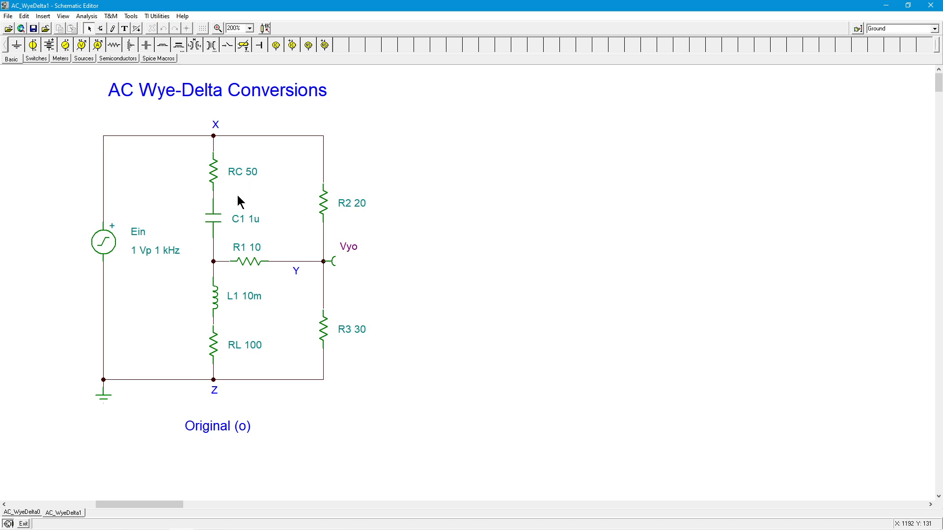
pyautogui.moveTo(270, 236)
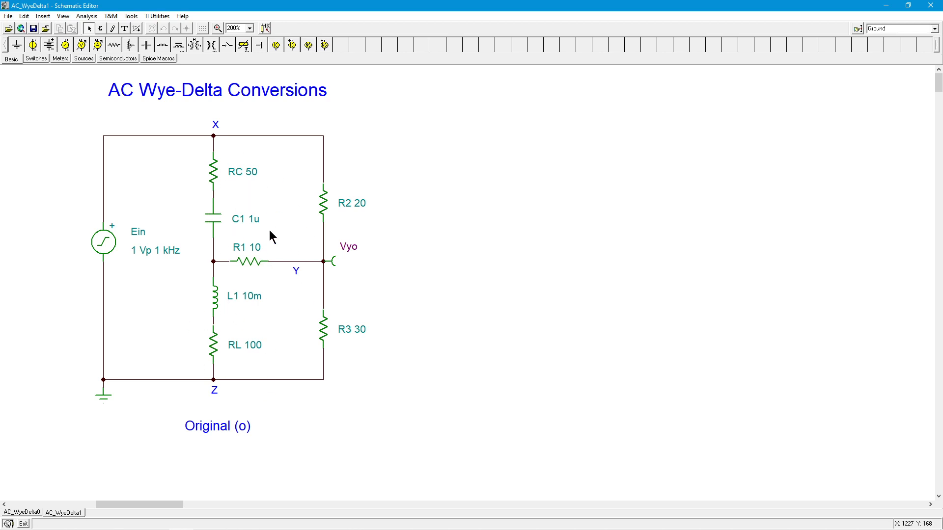
pyautogui.moveTo(258, 269)
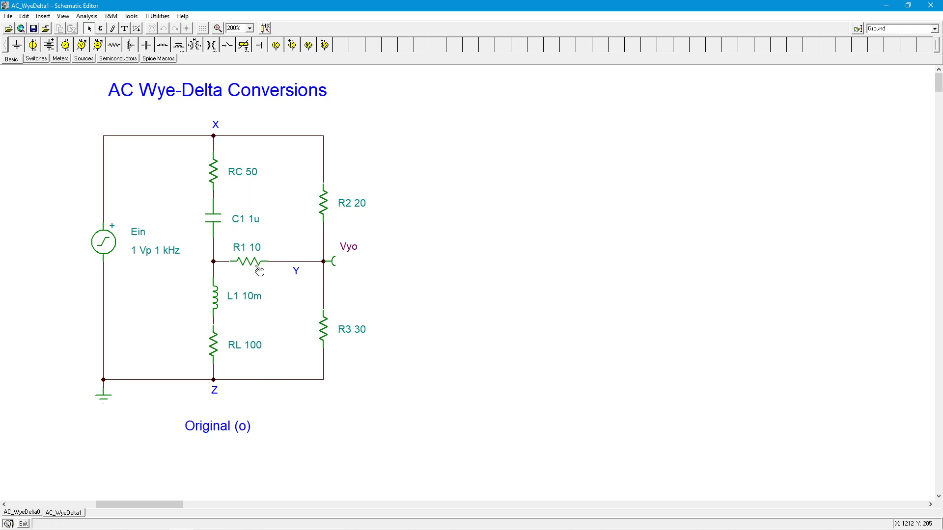
pyautogui.moveTo(246, 261)
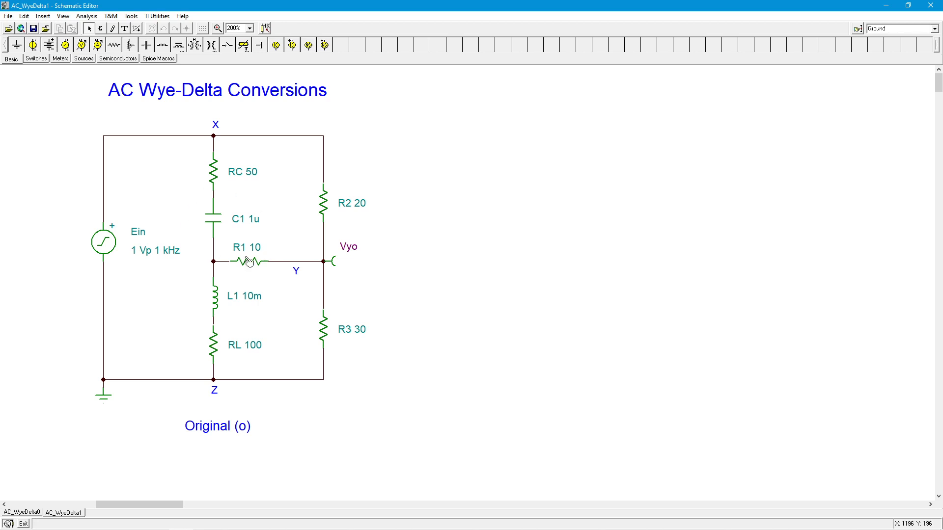
pyautogui.moveTo(222, 305)
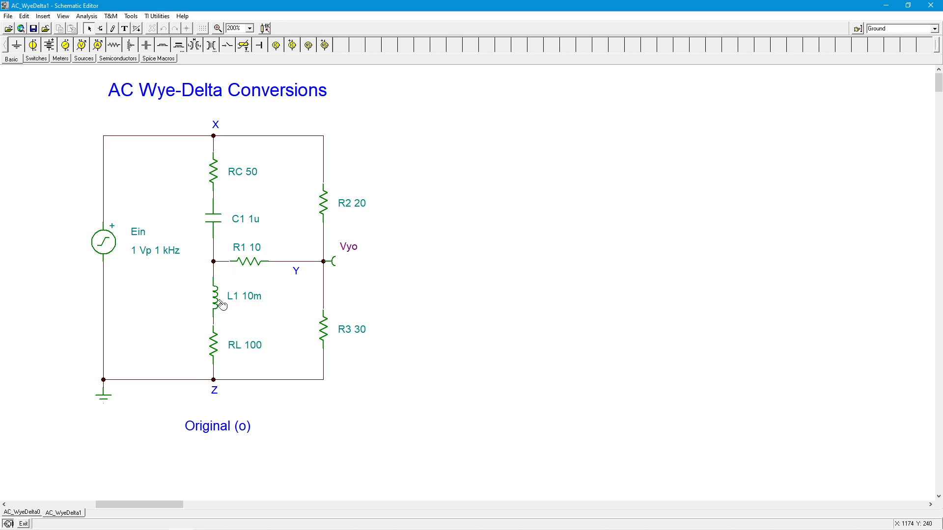
pyautogui.moveTo(441, 306)
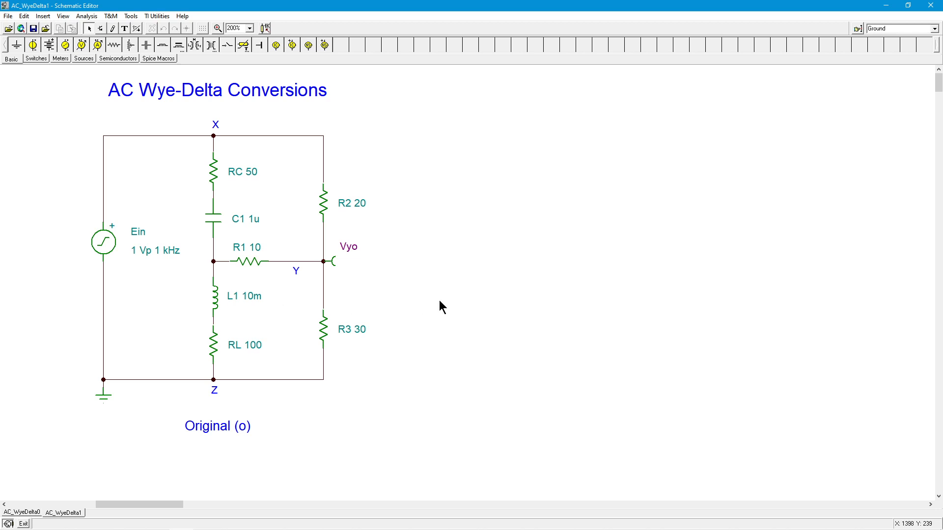
pyautogui.moveTo(489, 300)
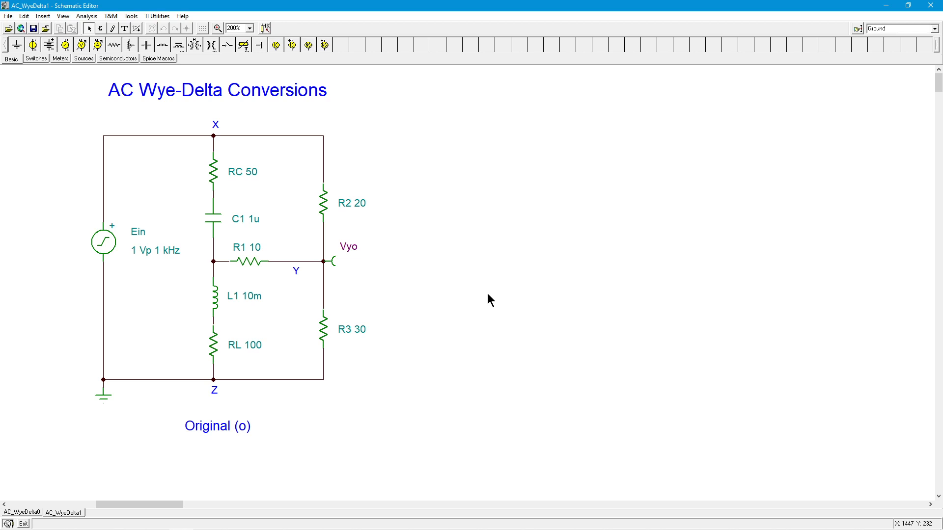
pyautogui.moveTo(487, 292)
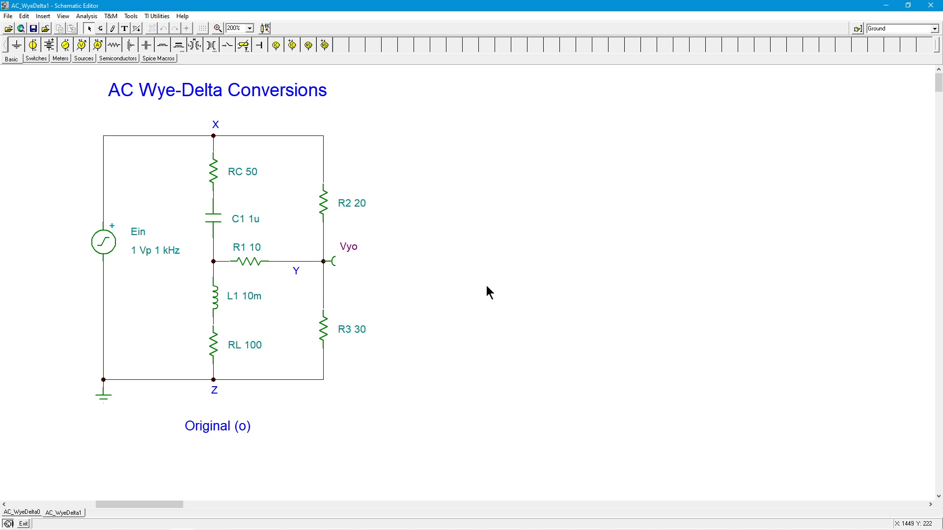
pyautogui.moveTo(378, 385)
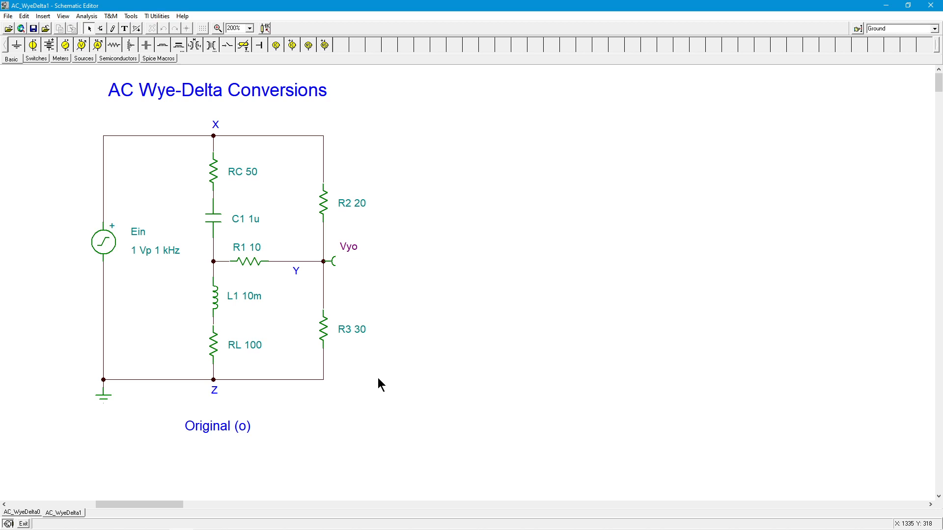
pyautogui.moveTo(295, 406)
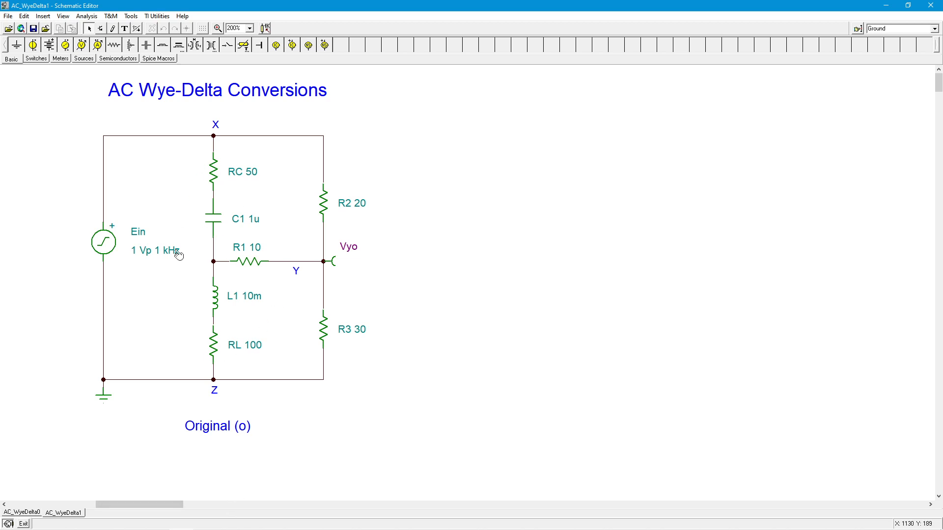
pyautogui.moveTo(212, 485)
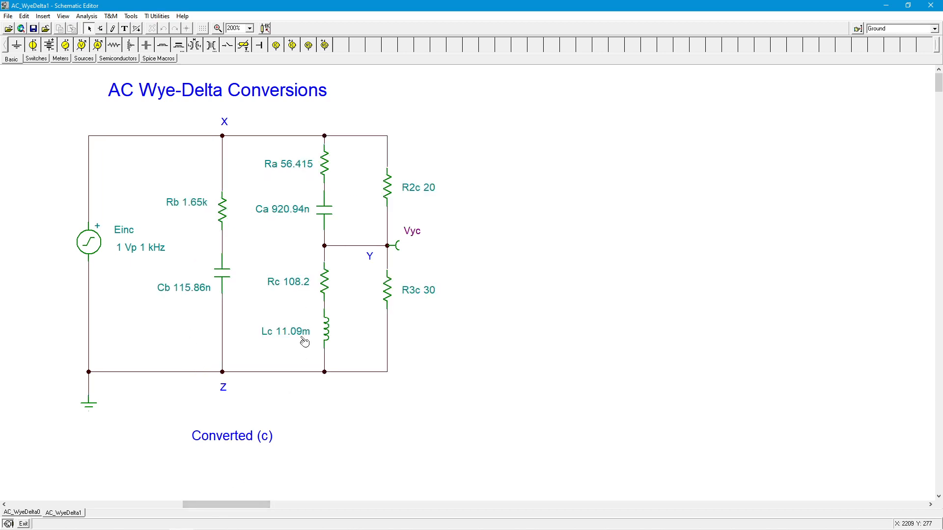
pyautogui.moveTo(406, 264)
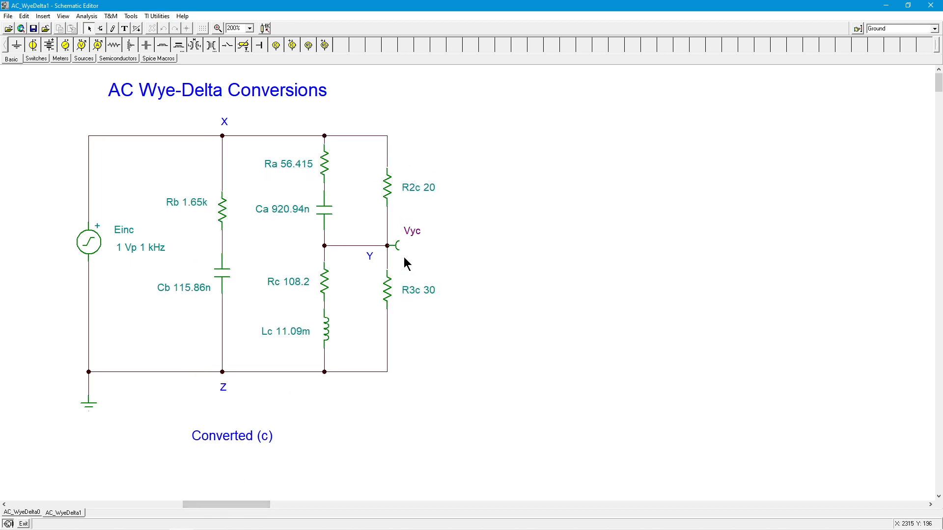
pyautogui.moveTo(396, 187)
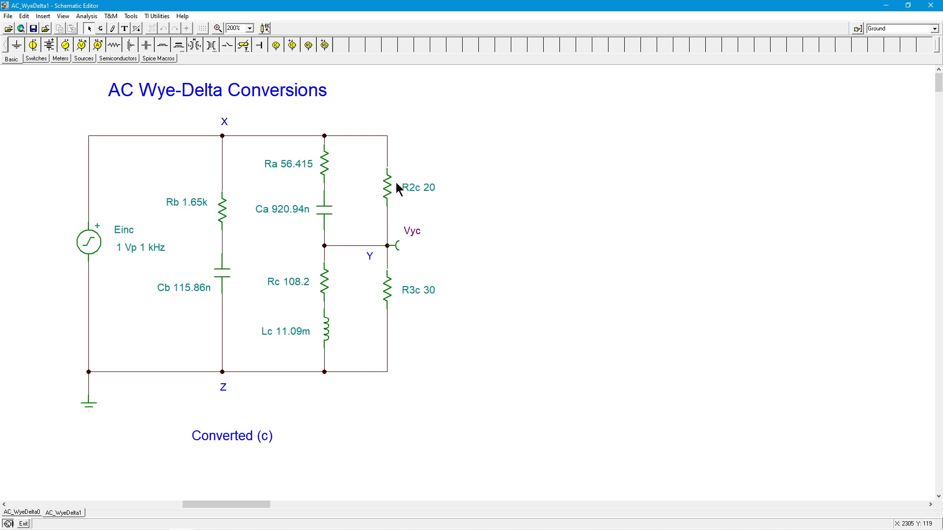
pyautogui.moveTo(342, 308)
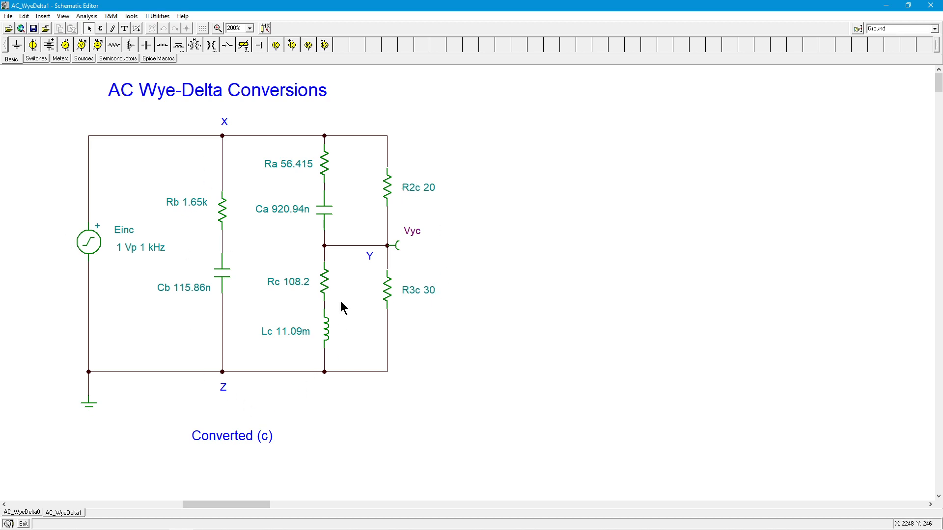
pyautogui.moveTo(337, 233)
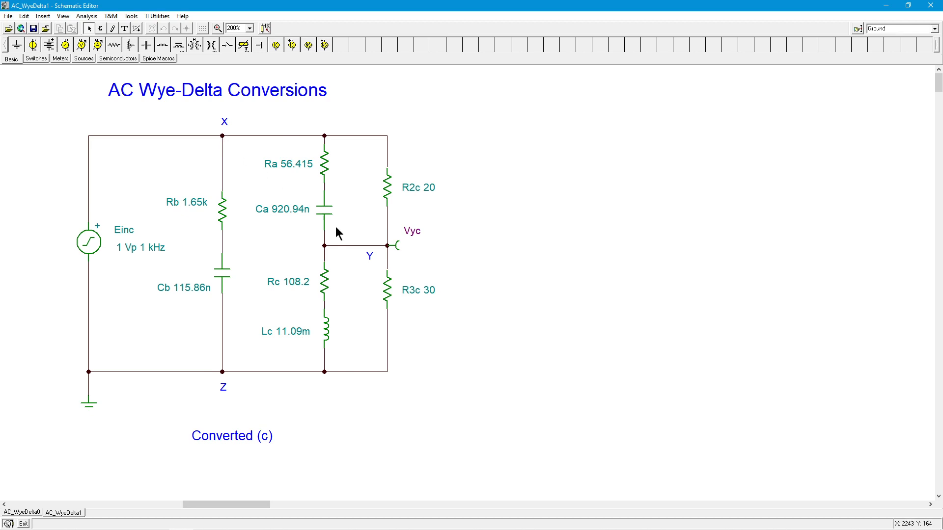
pyautogui.moveTo(228, 388)
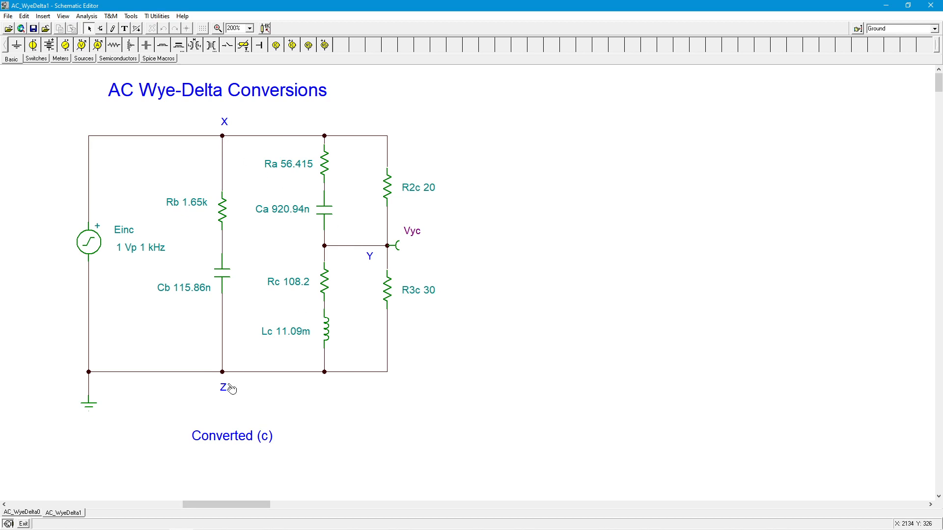
pyautogui.moveTo(214, 237)
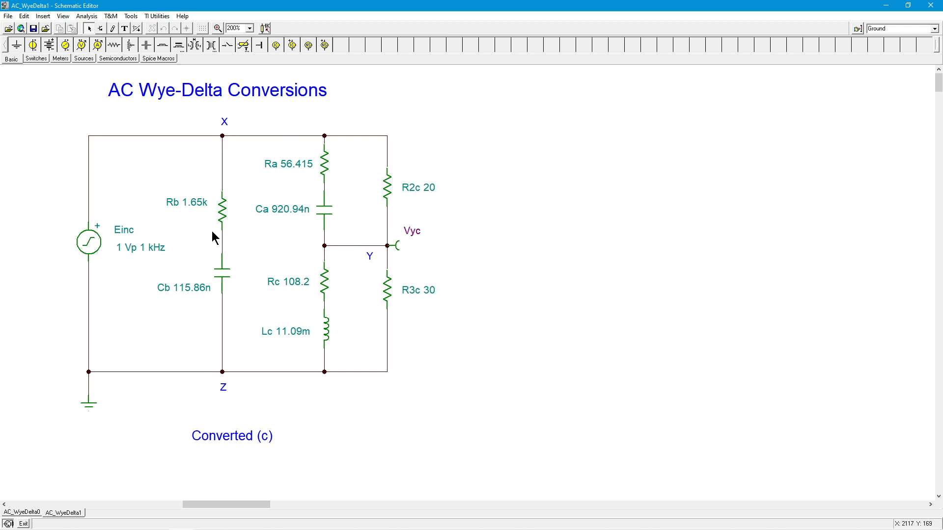
pyautogui.moveTo(57, 469)
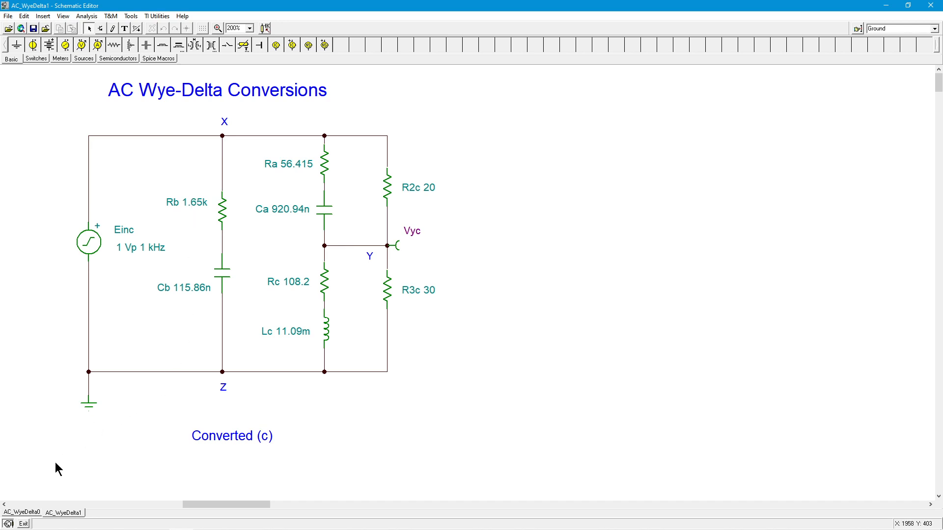
# Go back to AC_WyeDelta0 with the wye/delta networks and Za, Zb, Zc formulas
pyautogui.click(21, 512)
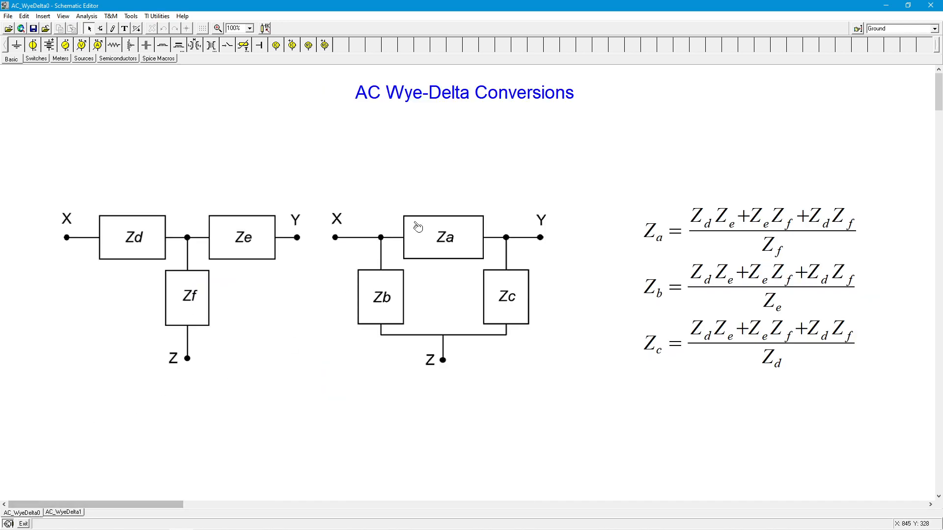
pyautogui.moveTo(407, 147)
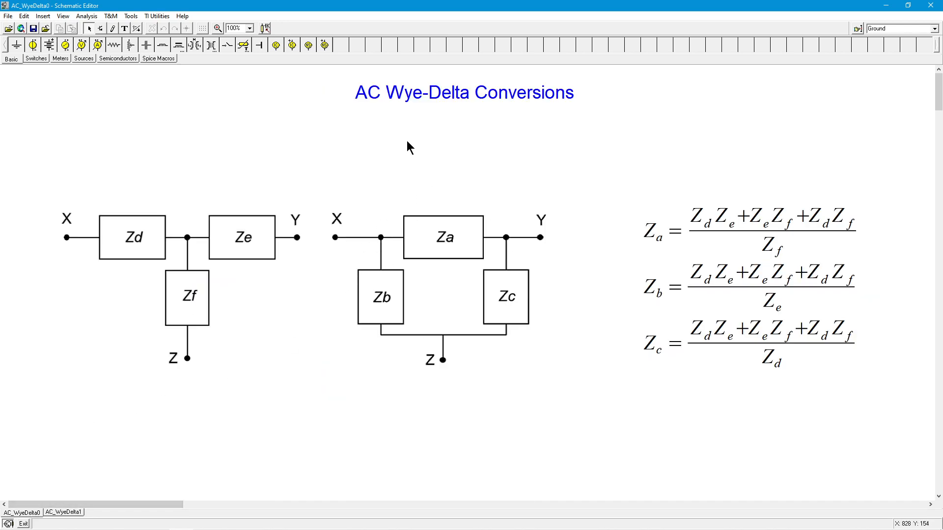
pyautogui.moveTo(372, 308)
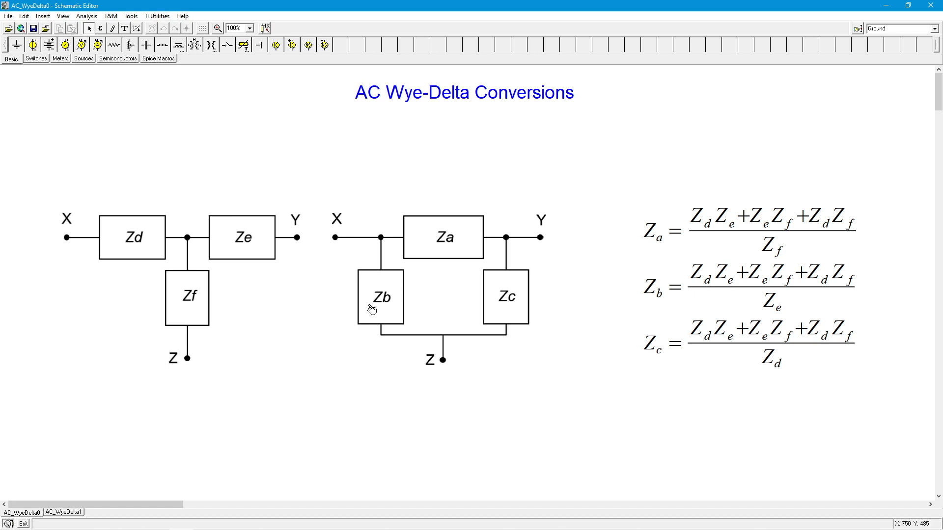
pyautogui.moveTo(374, 254)
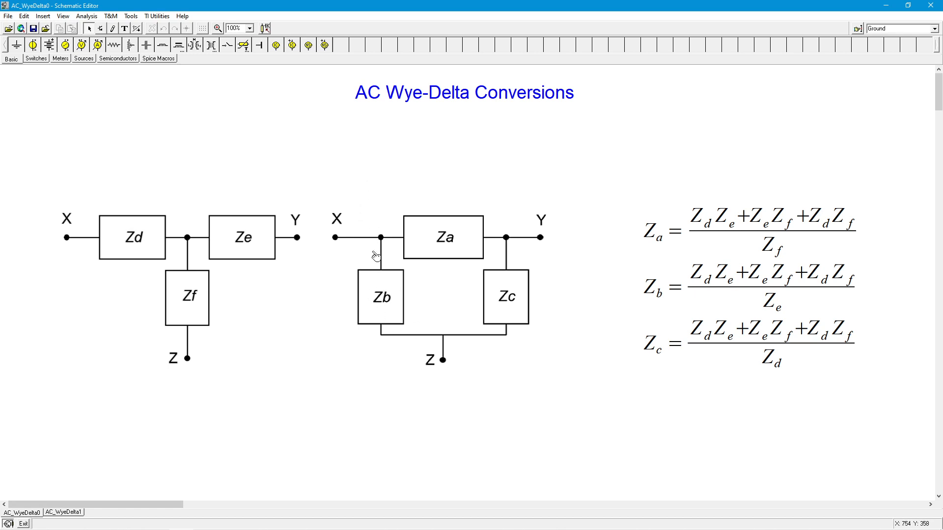
pyautogui.moveTo(350, 249)
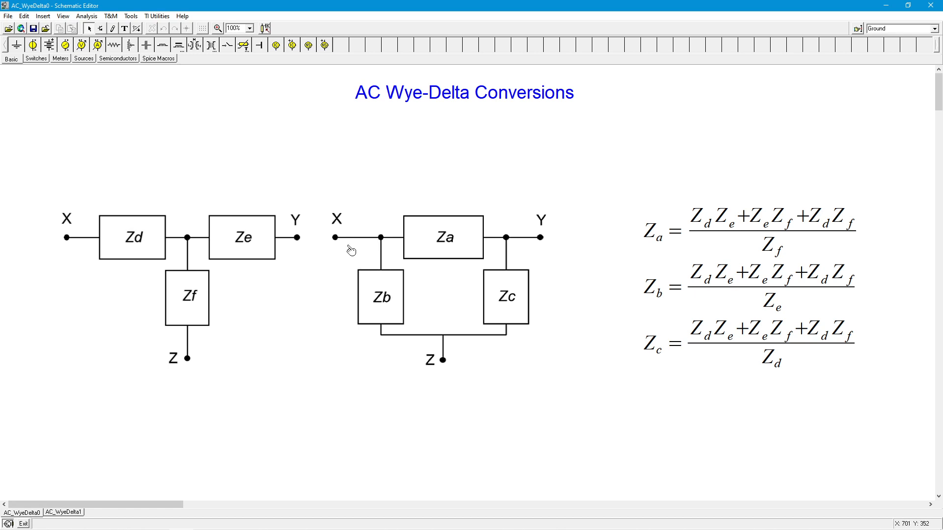
pyautogui.moveTo(340, 257)
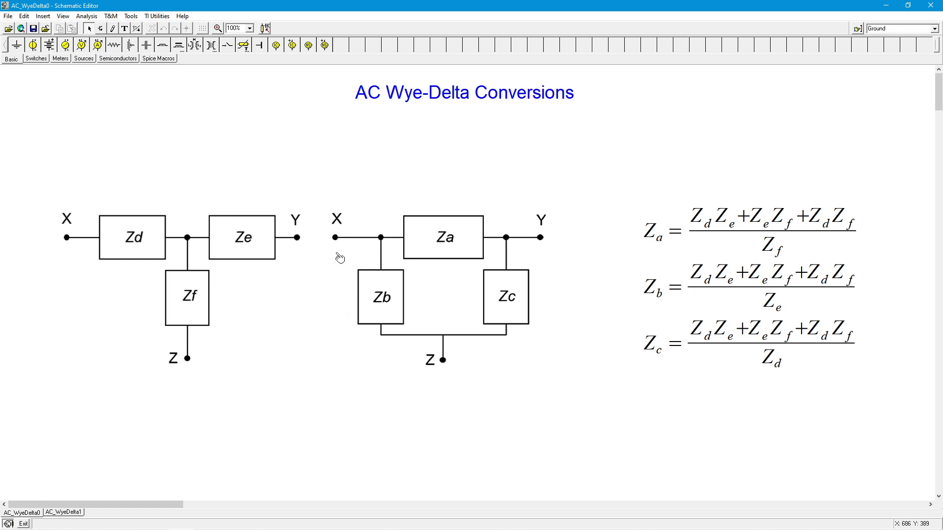
pyautogui.moveTo(72, 471)
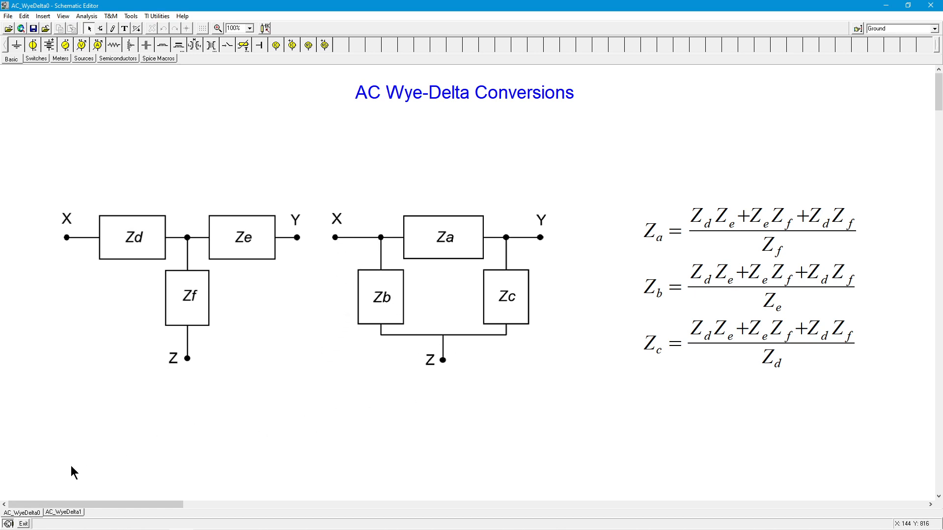
# View AC_WyeDelta1's converted circuit with Ra, Ca, Rb, Cb, Rc, Lc and Vyc
pyautogui.click(64, 511)
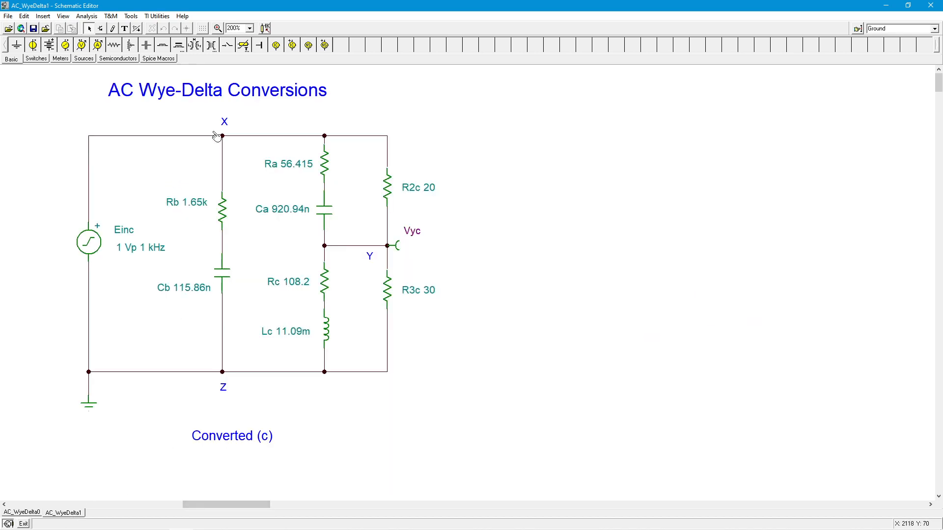
pyautogui.moveTo(239, 243)
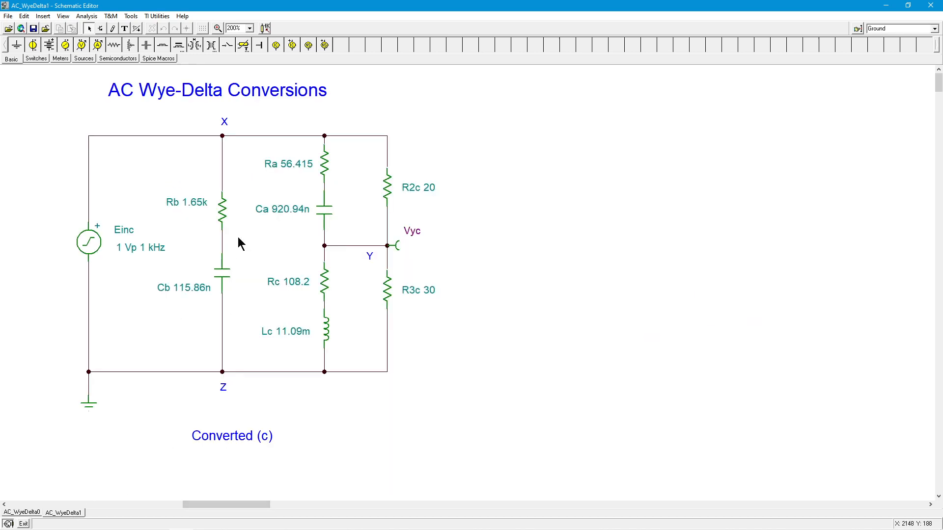
pyautogui.moveTo(236, 228)
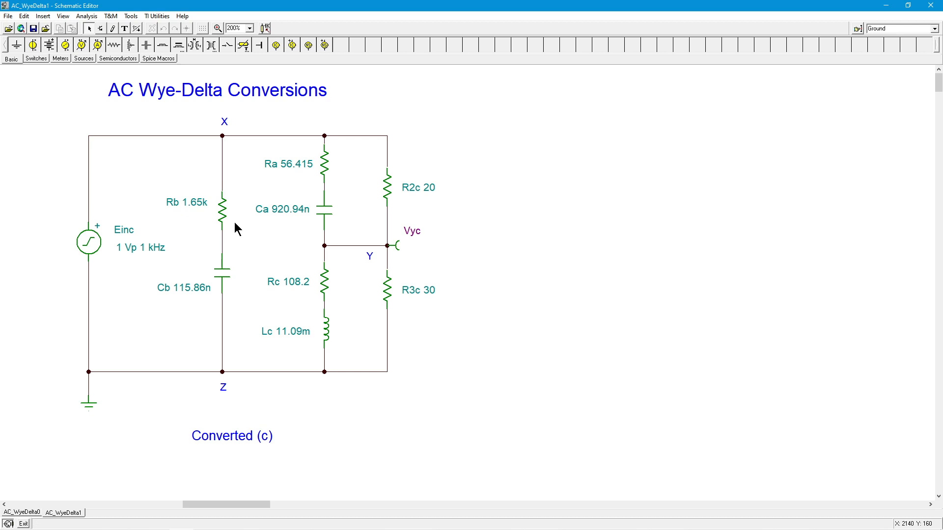
pyautogui.moveTo(159, 249)
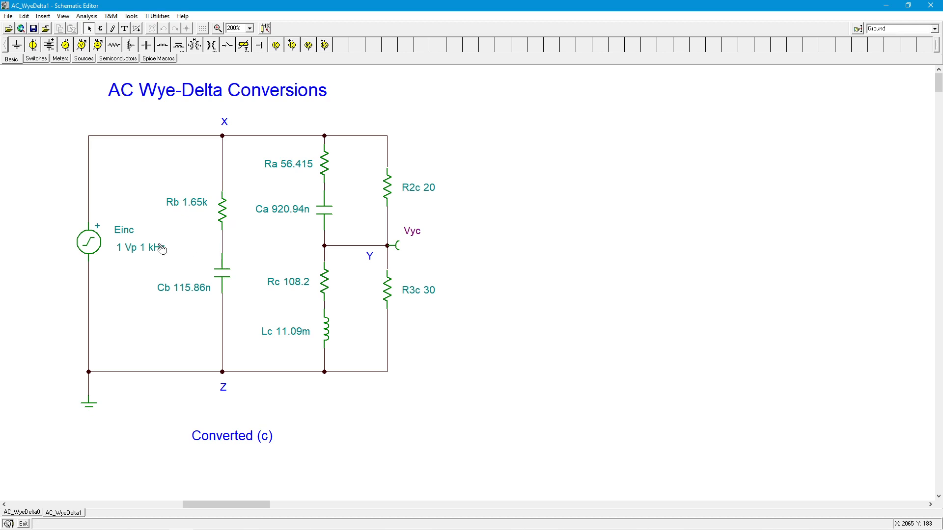
pyautogui.moveTo(203, 220)
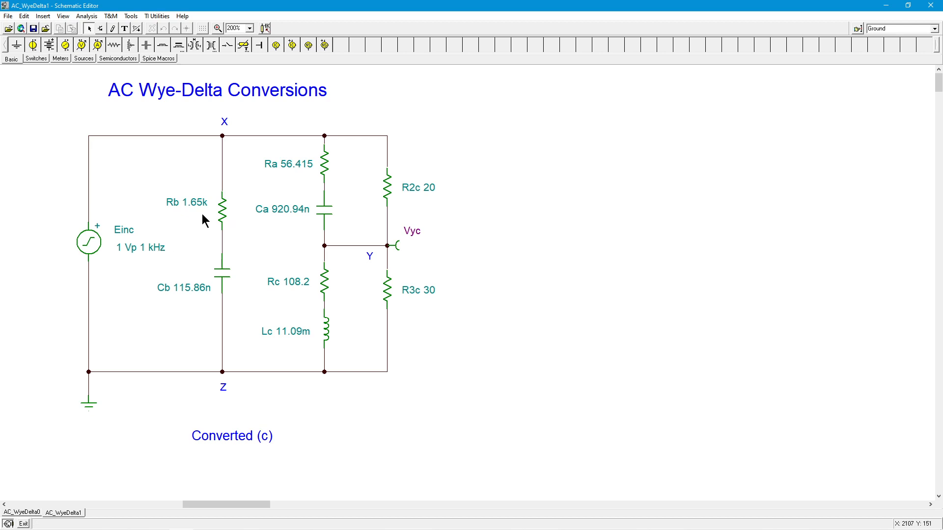
pyautogui.moveTo(329, 329)
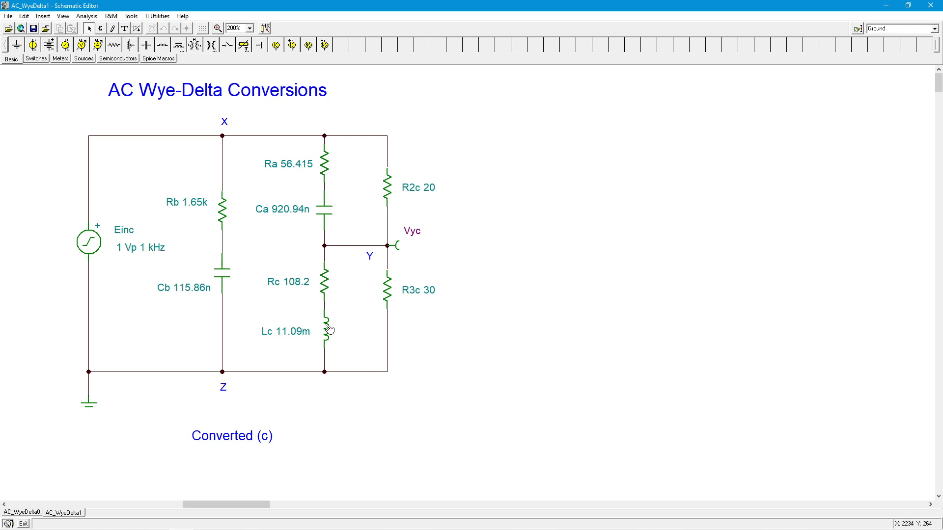
pyautogui.moveTo(334, 220)
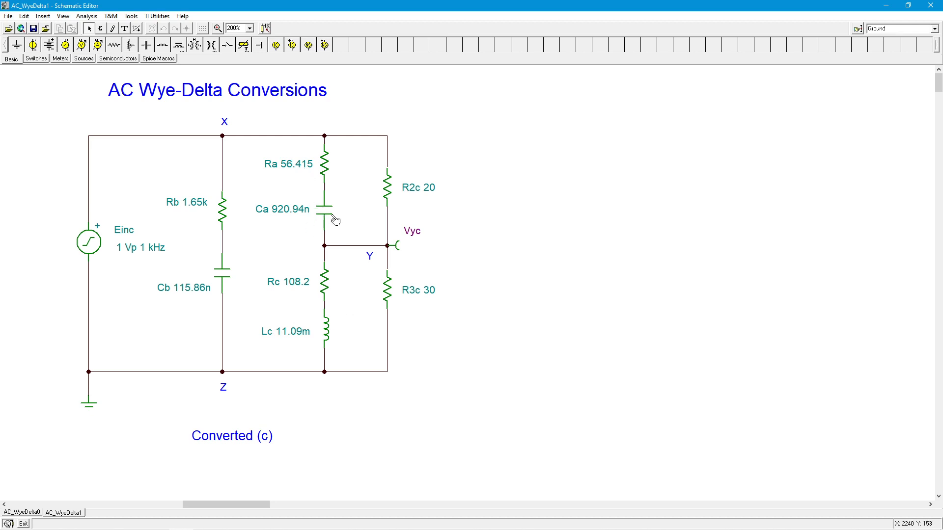
pyautogui.moveTo(337, 222)
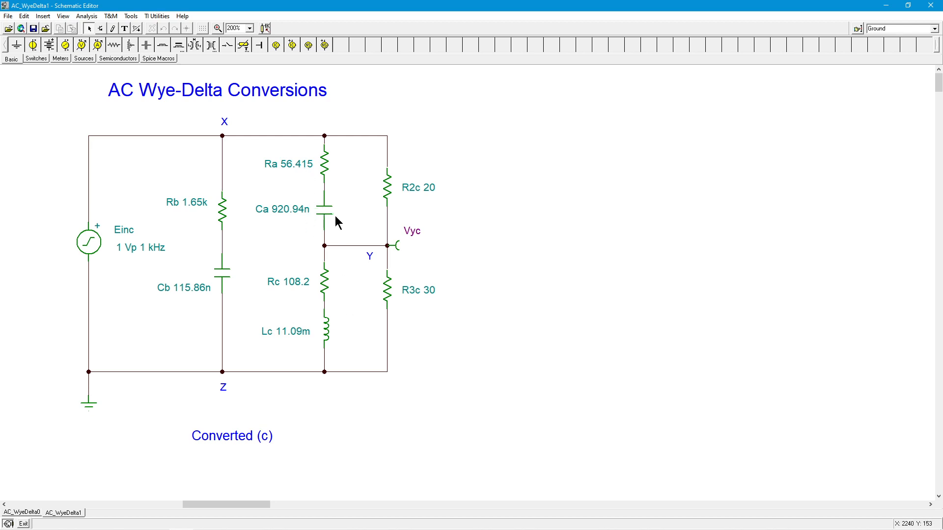
pyautogui.moveTo(351, 216)
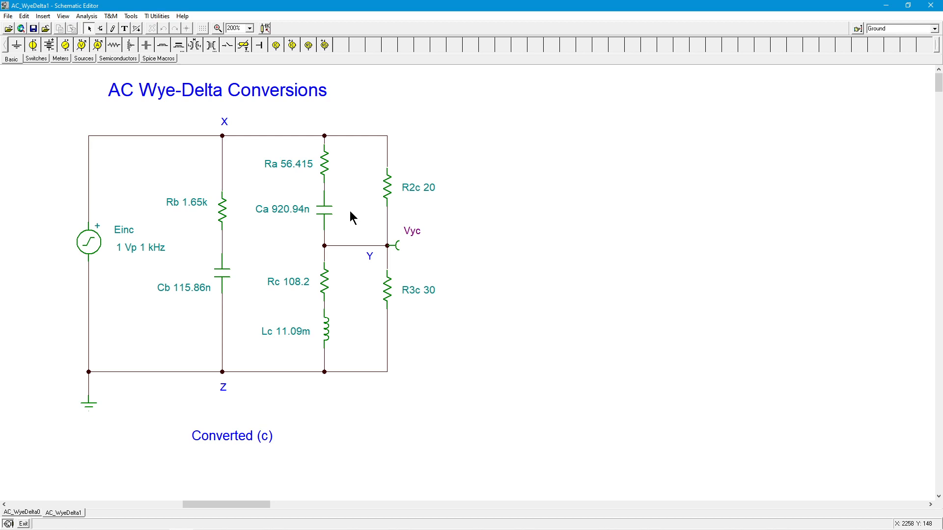
pyautogui.moveTo(337, 238)
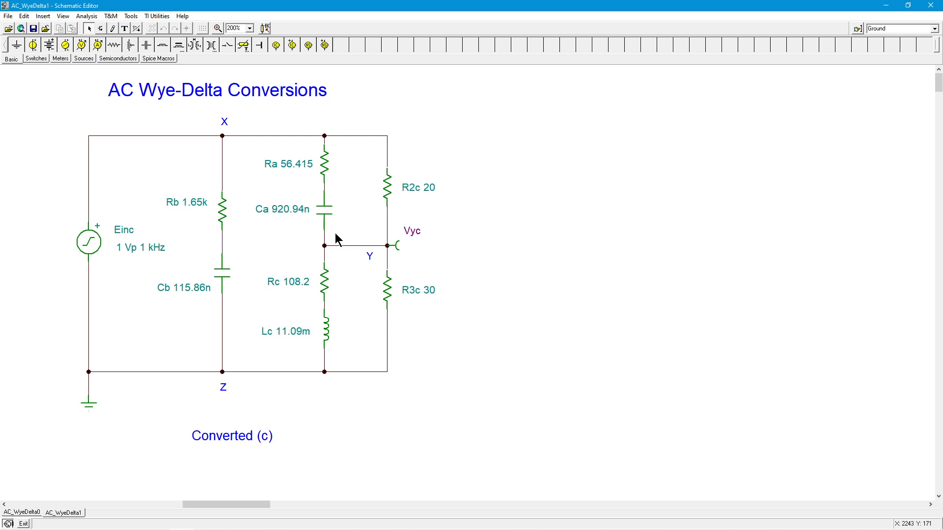
pyautogui.moveTo(511, 312)
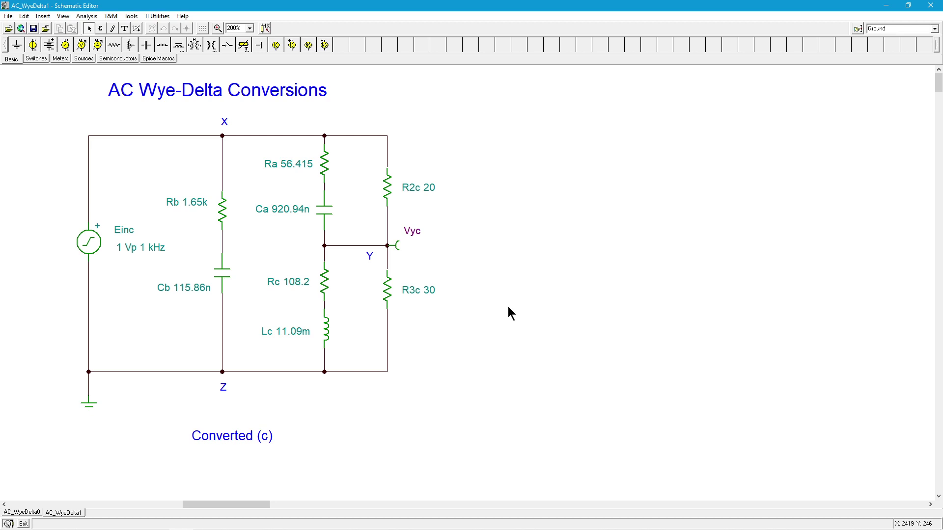
pyautogui.moveTo(447, 300)
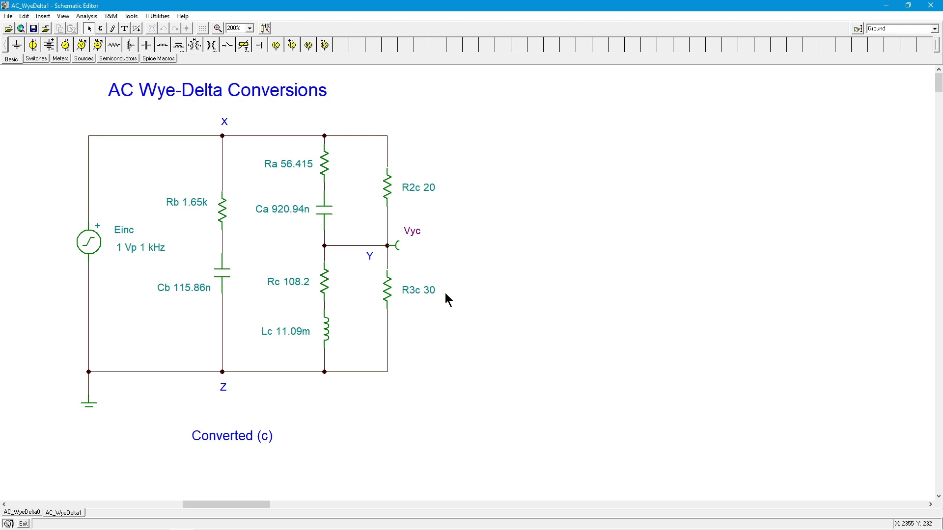
pyautogui.moveTo(411, 249)
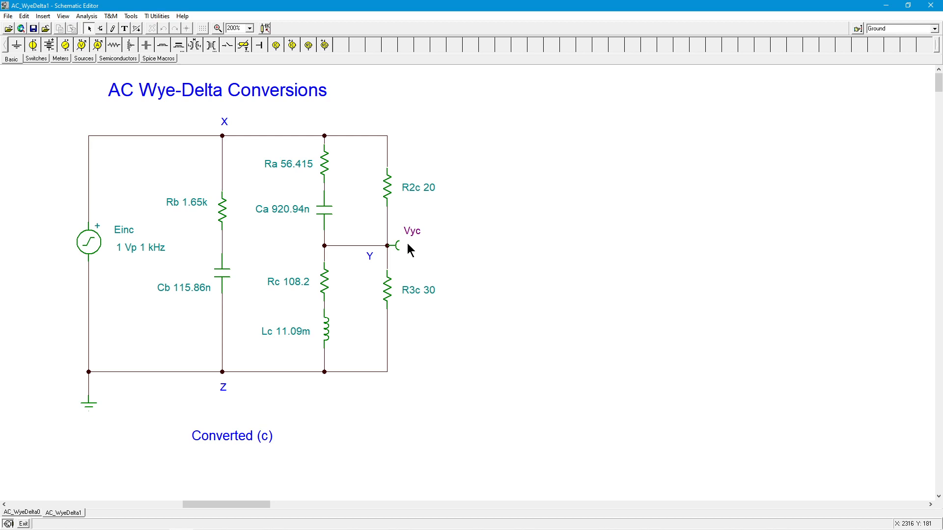
pyautogui.moveTo(86, 15)
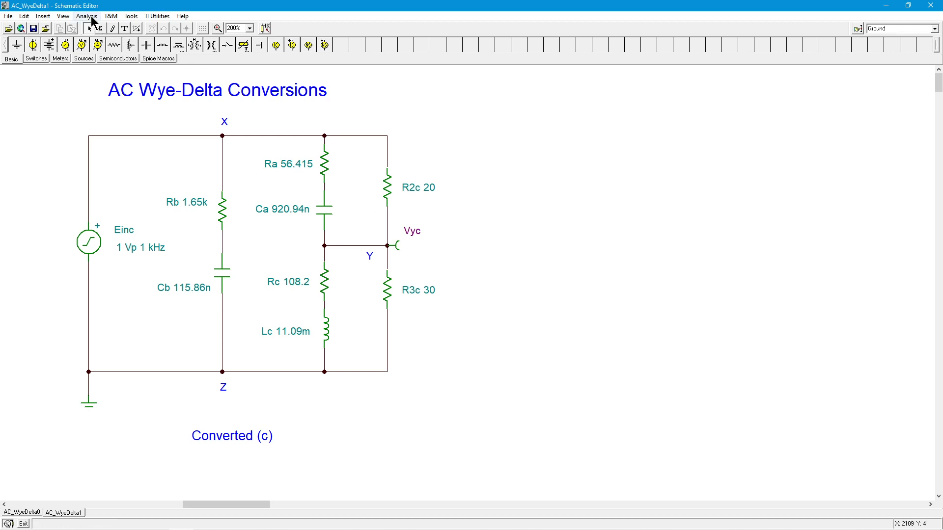
# Run AC nodal voltage calculation, giving Vyc = 567.4975 mV at 5.1353°
pyautogui.click(86, 16)
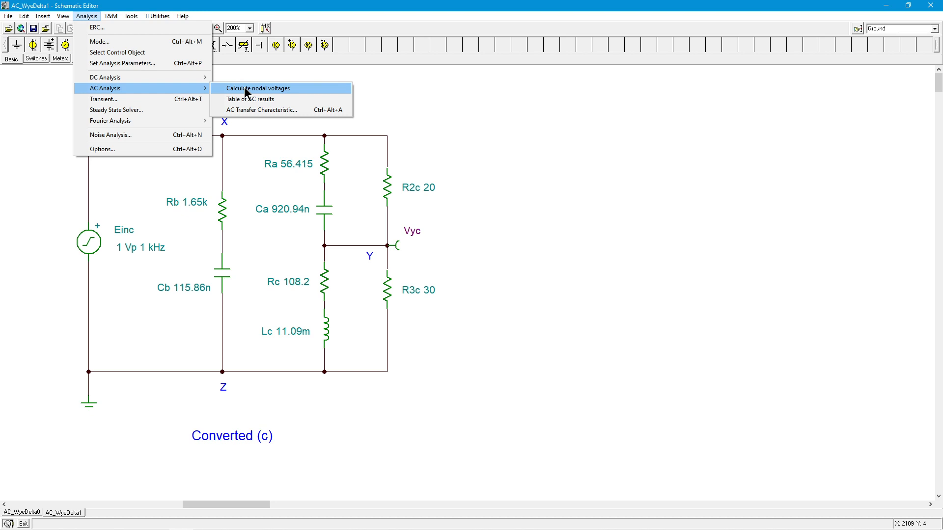
pyautogui.click(257, 88)
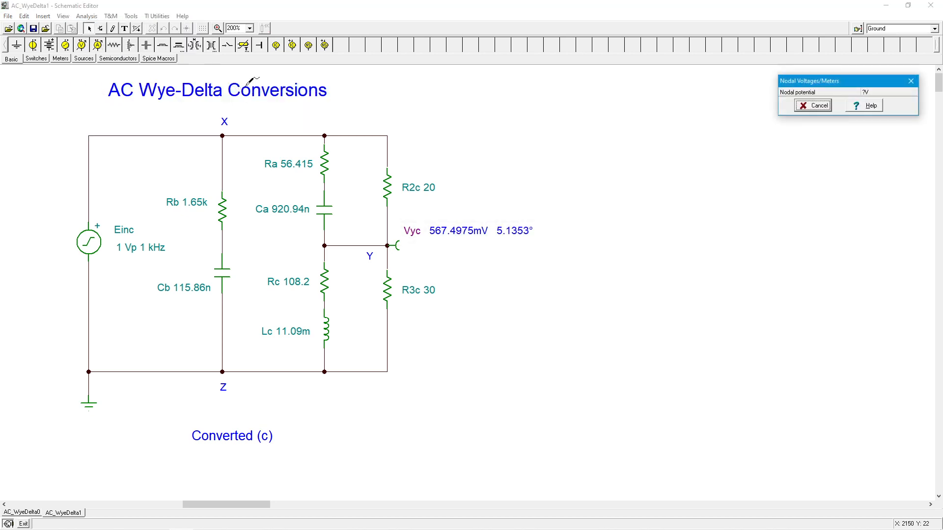
pyautogui.moveTo(512, 238)
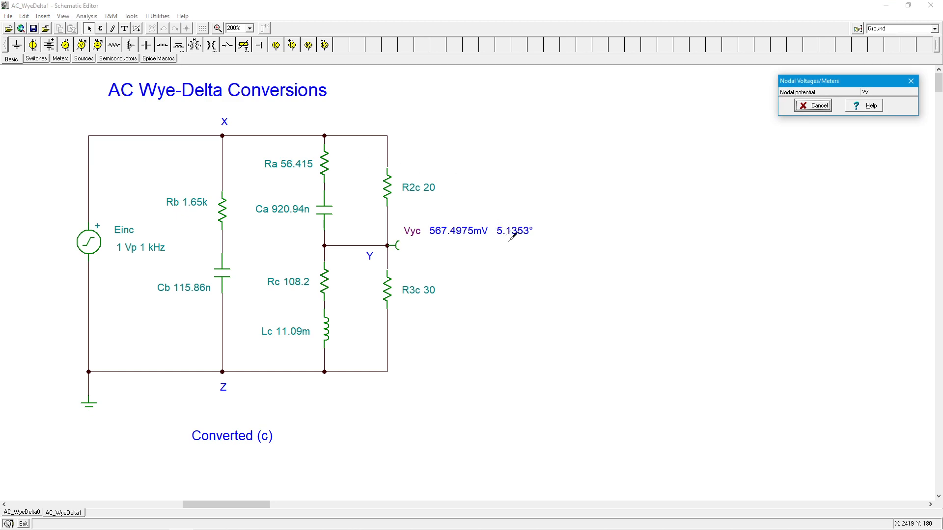
pyautogui.moveTo(465, 219)
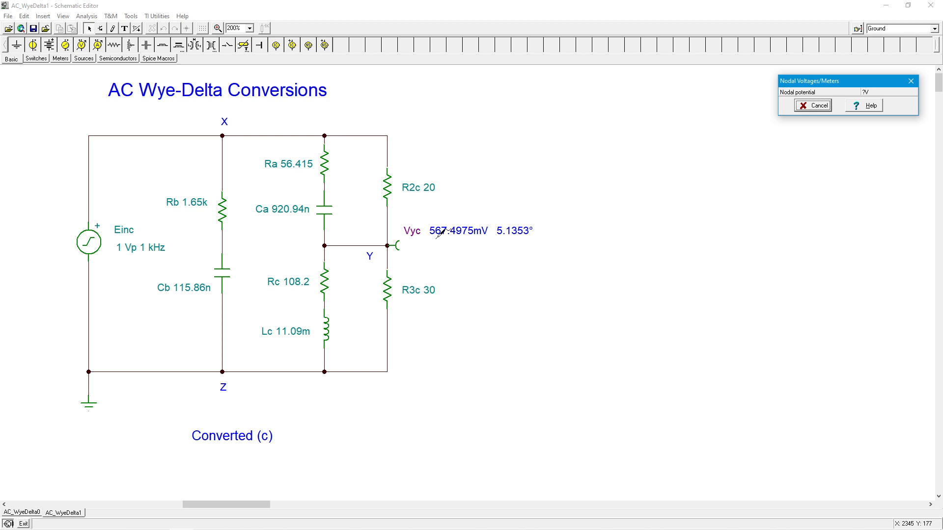
pyautogui.moveTo(457, 235)
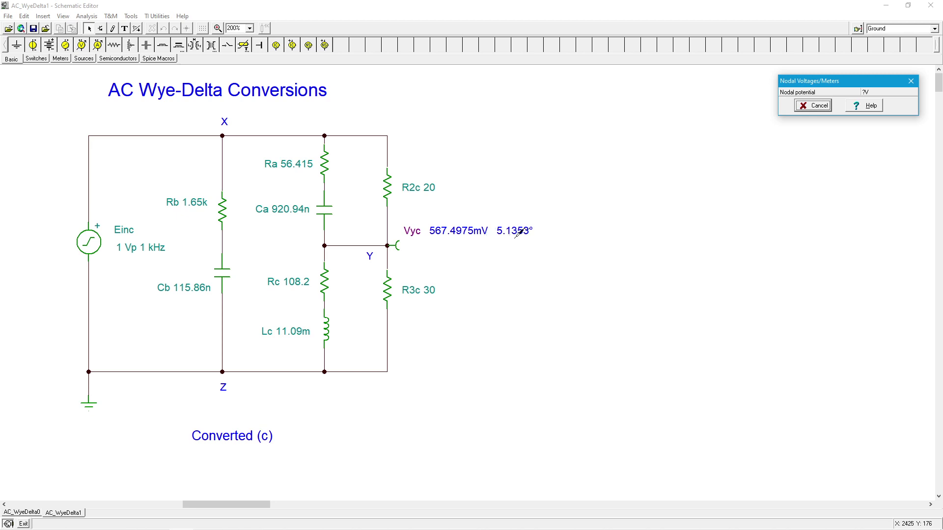
pyautogui.moveTo(552, 223)
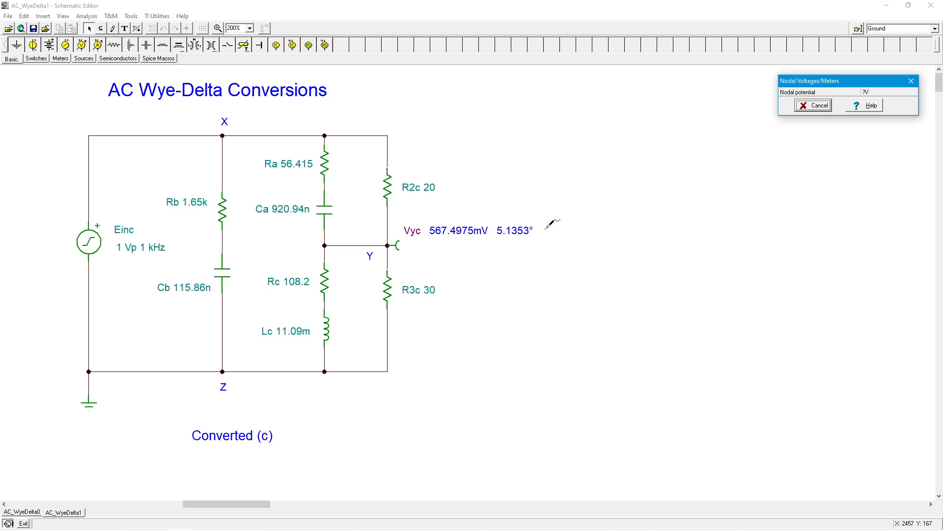
pyautogui.moveTo(469, 238)
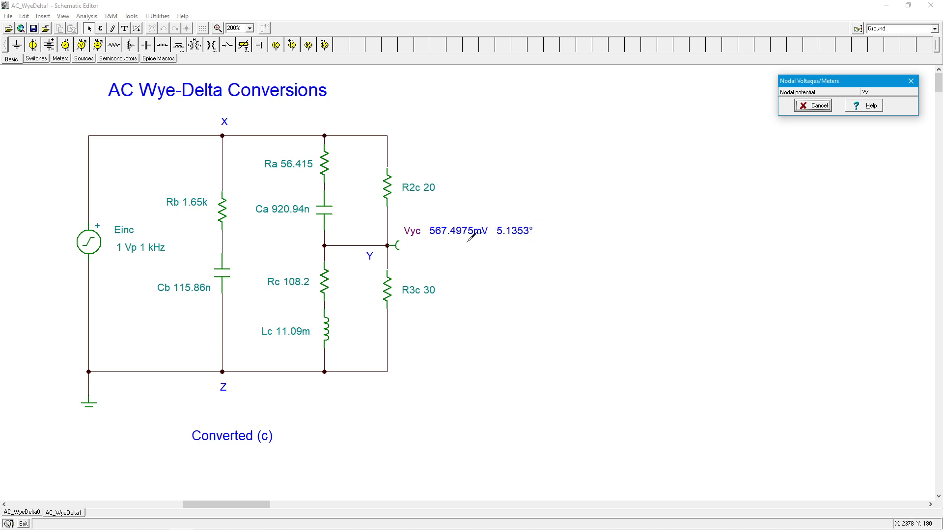
pyautogui.moveTo(445, 233)
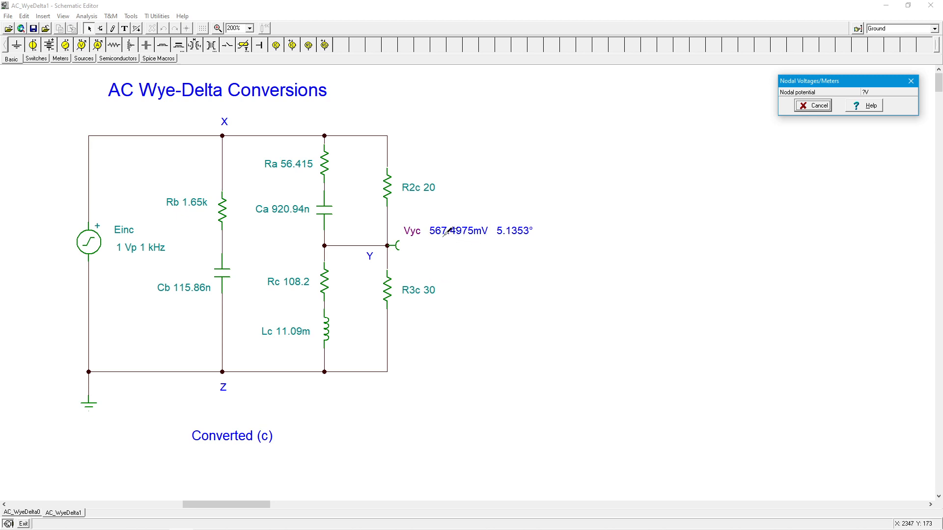
pyautogui.moveTo(380, 295)
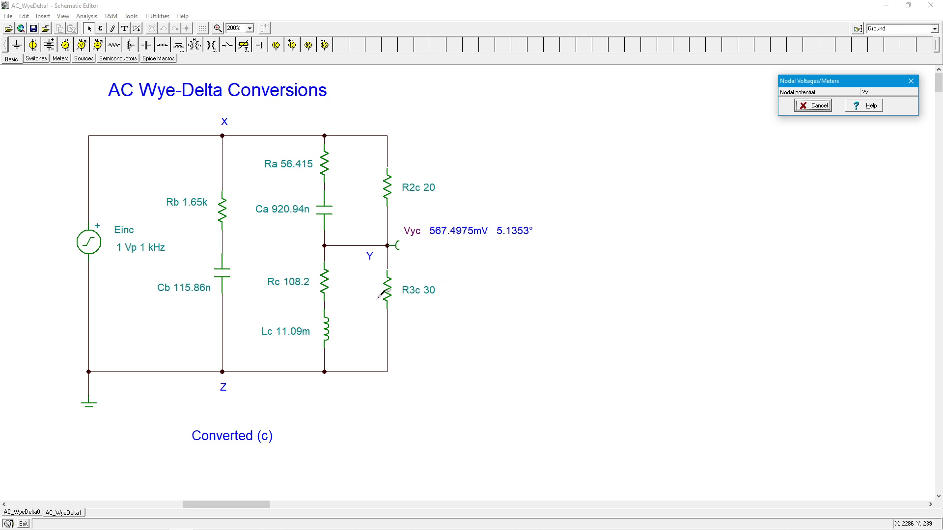
pyautogui.moveTo(126, 452)
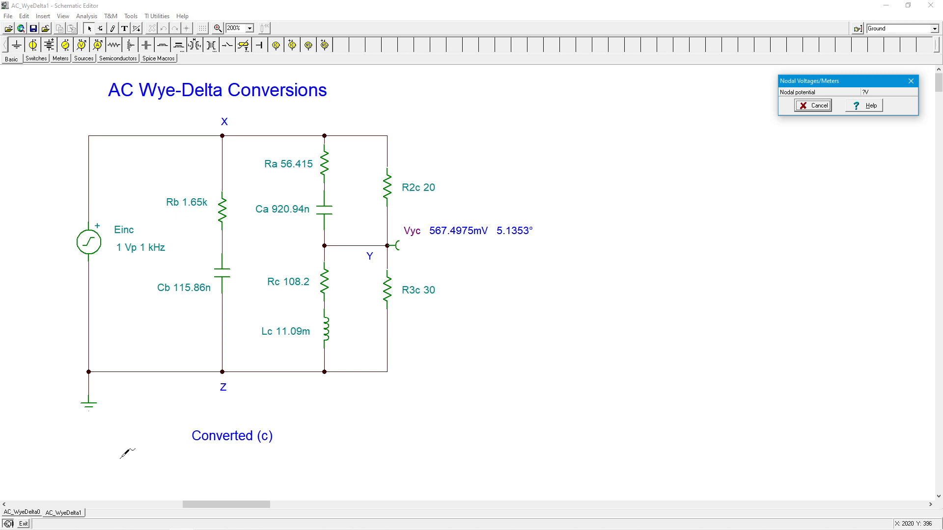
pyautogui.moveTo(167, 509)
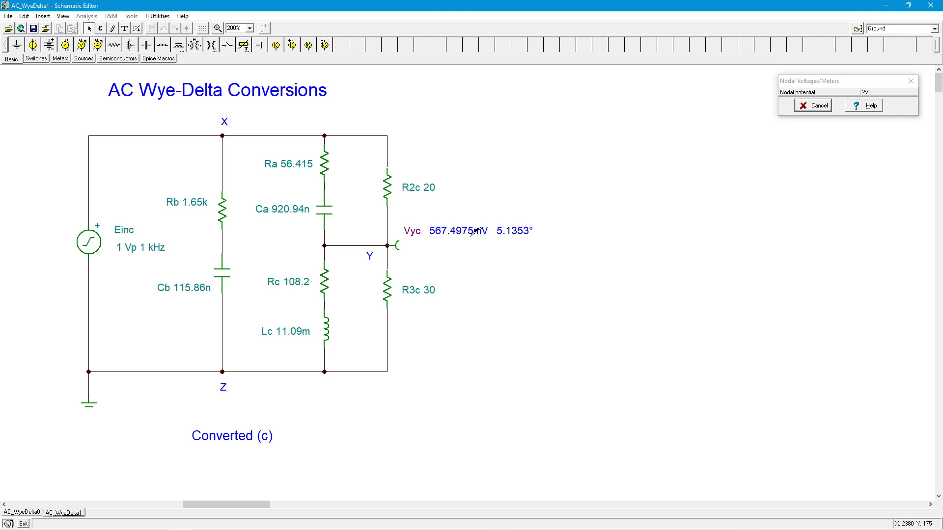
pyautogui.moveTo(516, 235)
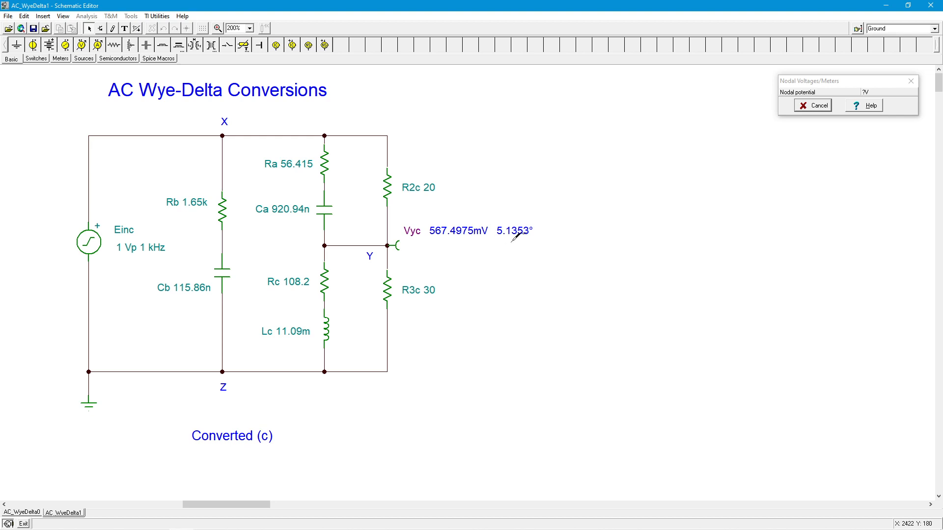
pyautogui.moveTo(526, 234)
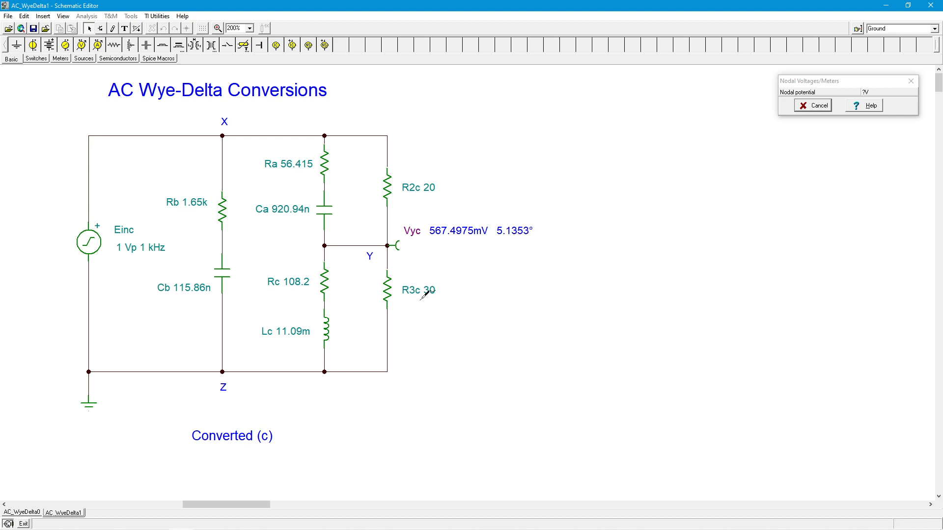
pyautogui.moveTo(169, 507)
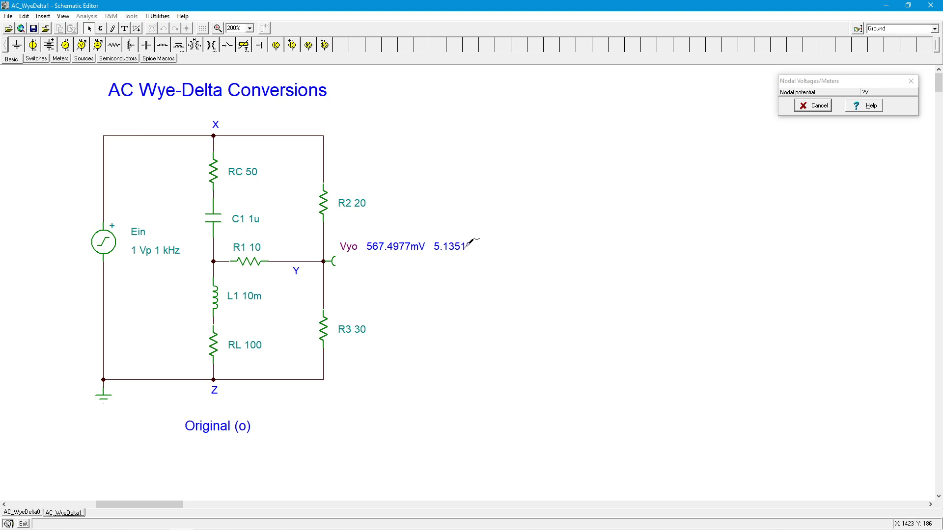
pyautogui.moveTo(408, 258)
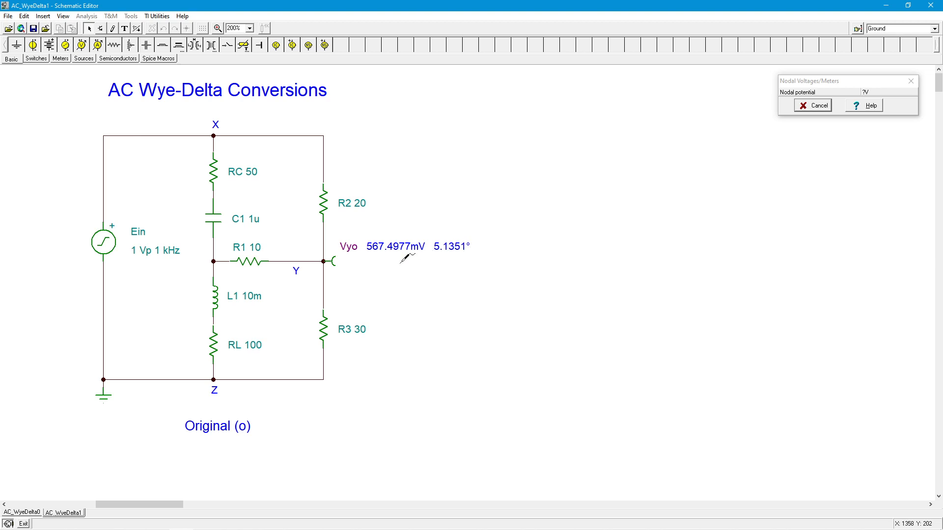
pyautogui.moveTo(291, 153)
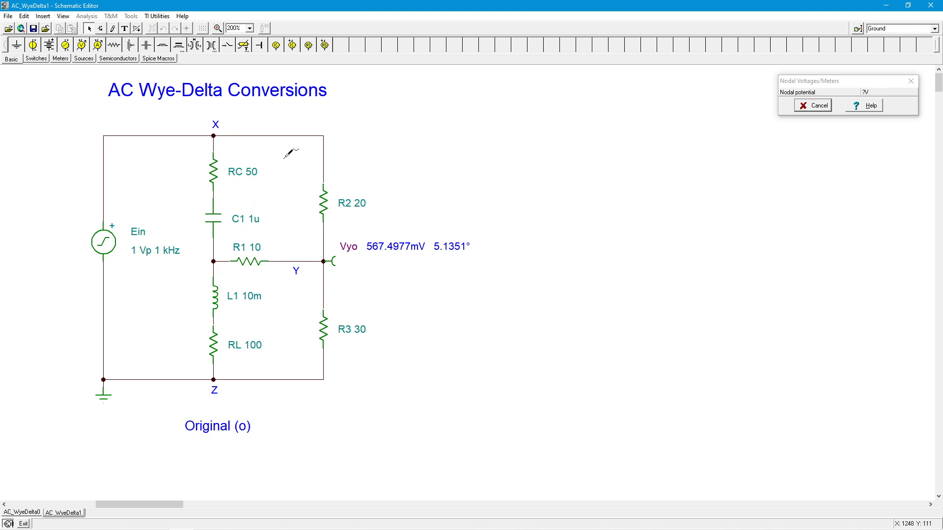
pyautogui.moveTo(210, 270)
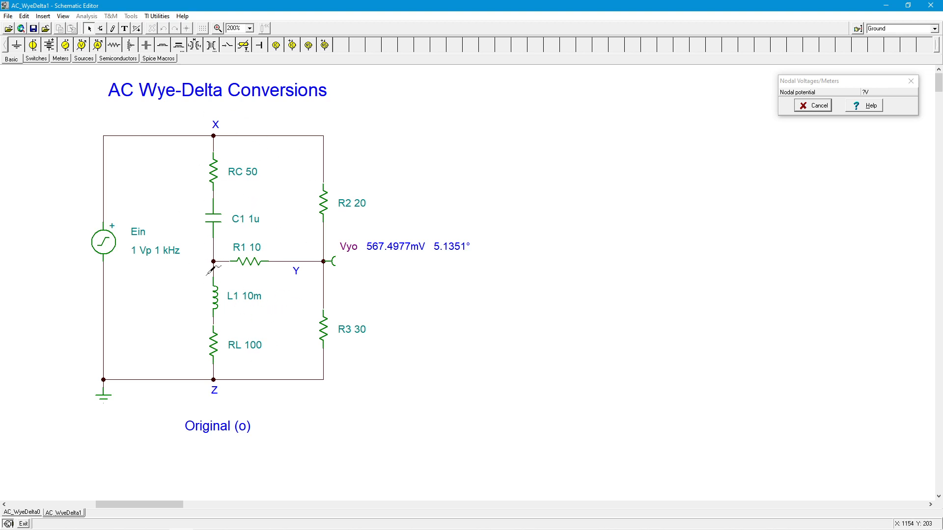
pyautogui.moveTo(271, 294)
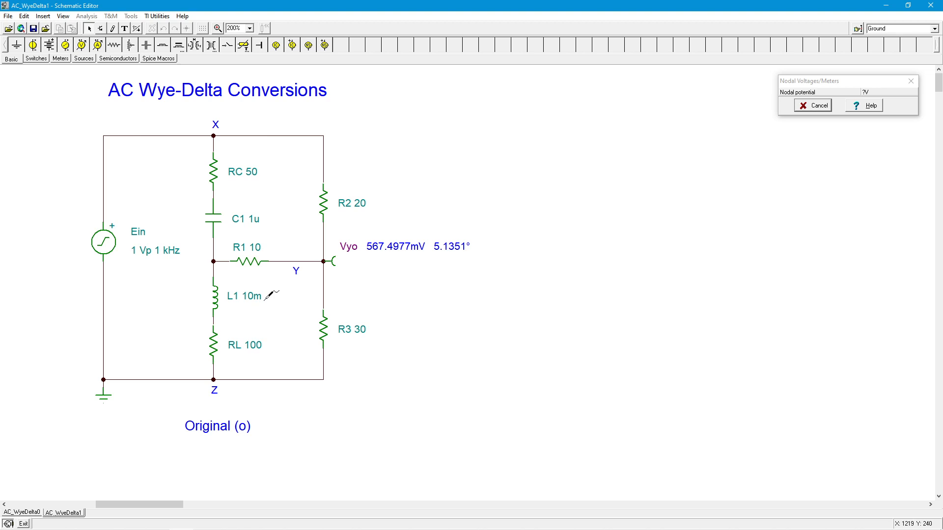
pyautogui.moveTo(436, 275)
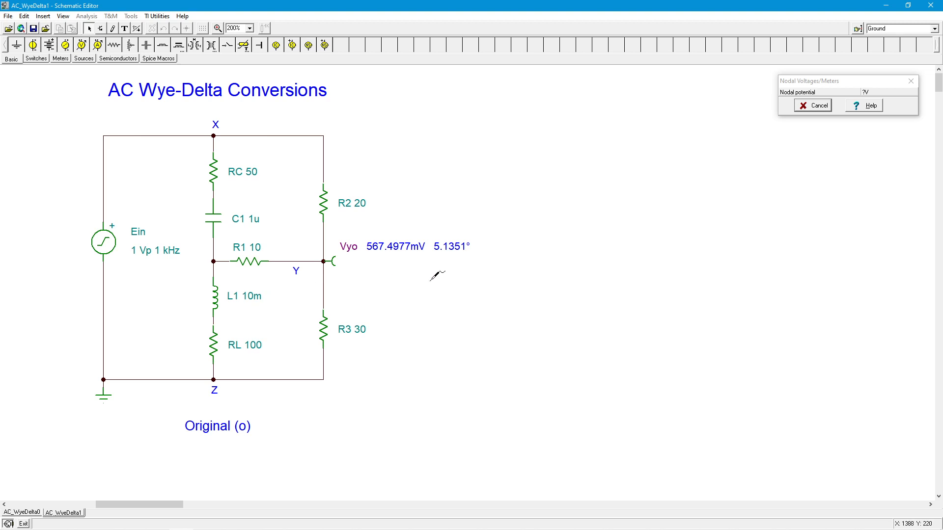
pyautogui.moveTo(264, 412)
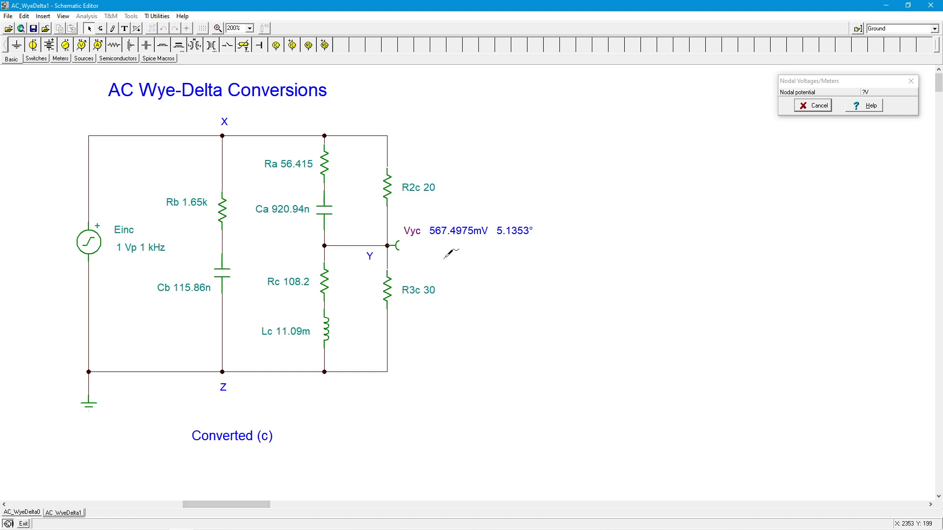
pyautogui.moveTo(298, 131)
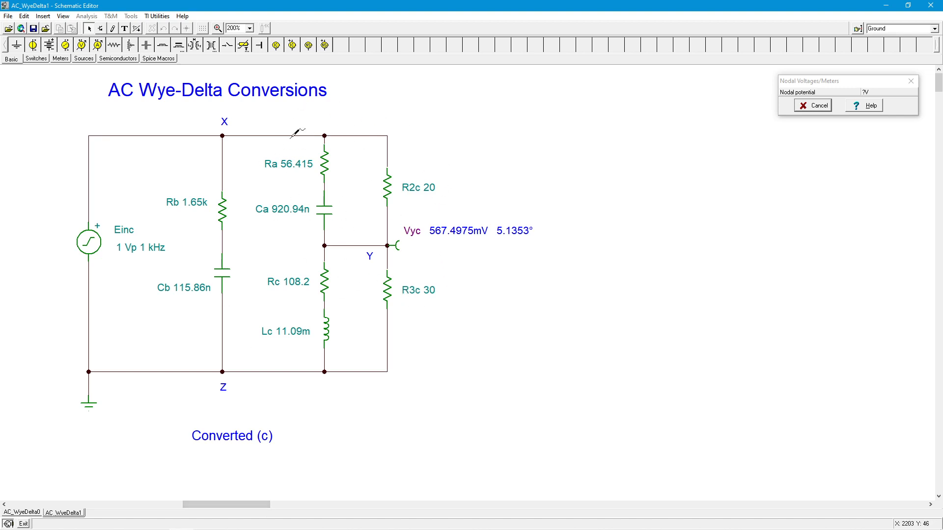
pyautogui.moveTo(390, 174)
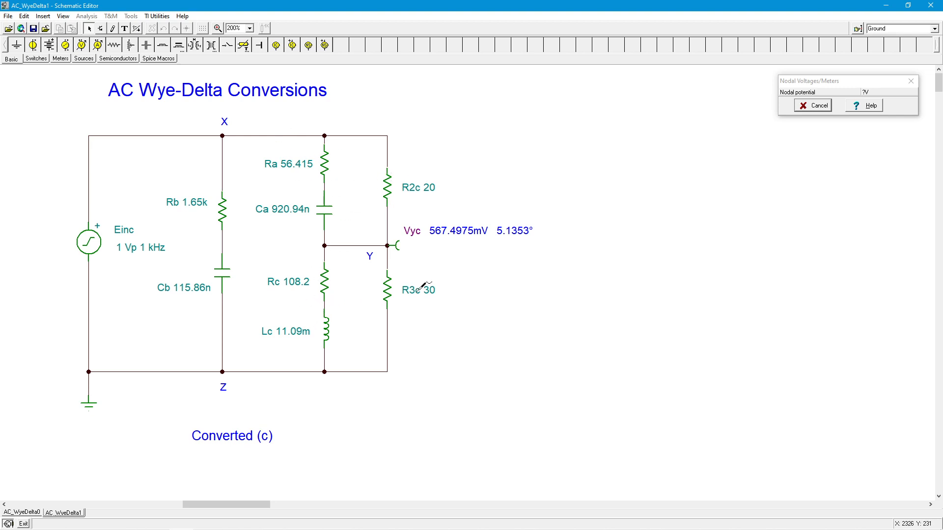
pyautogui.moveTo(420, 300)
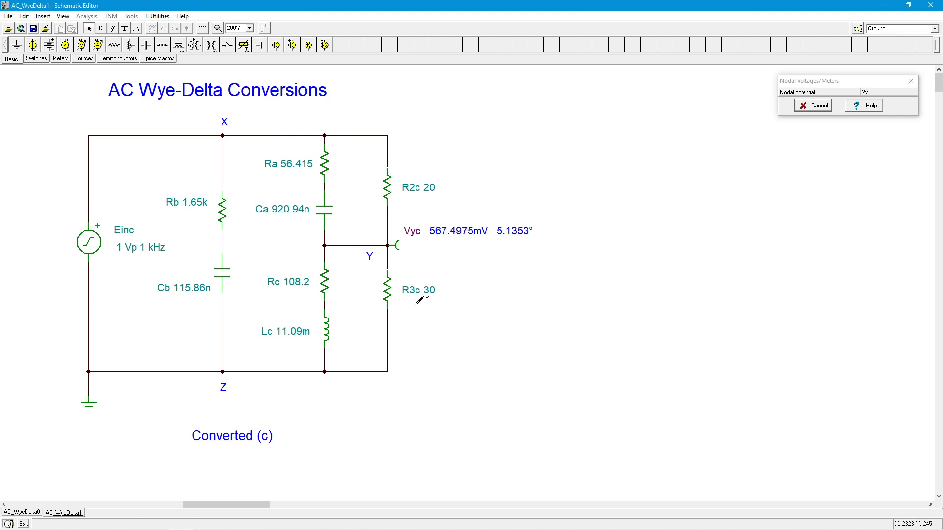
pyautogui.moveTo(350, 273)
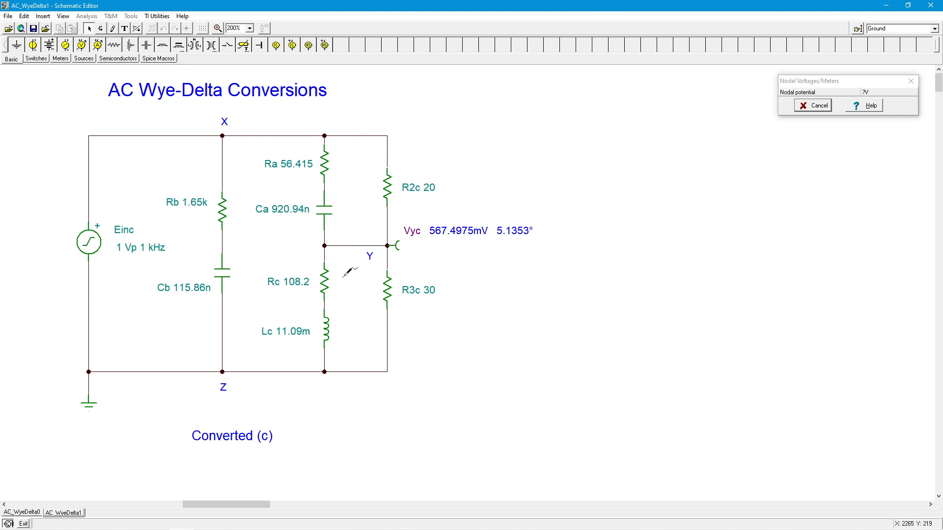
pyautogui.moveTo(365, 303)
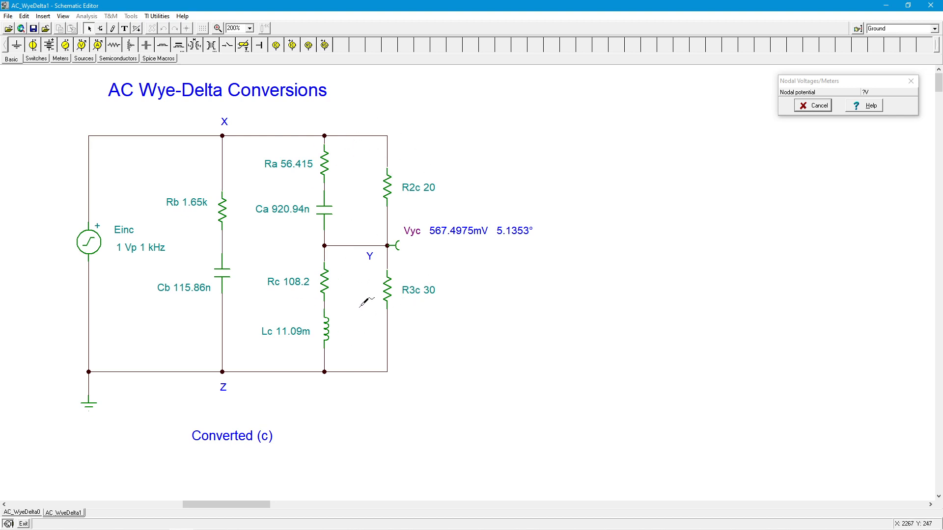
pyautogui.moveTo(412, 238)
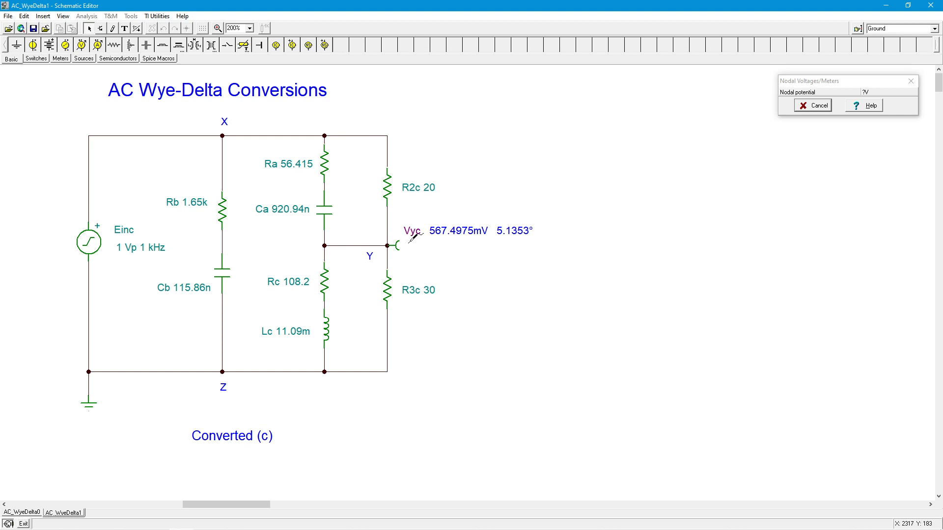
pyautogui.moveTo(235, 202)
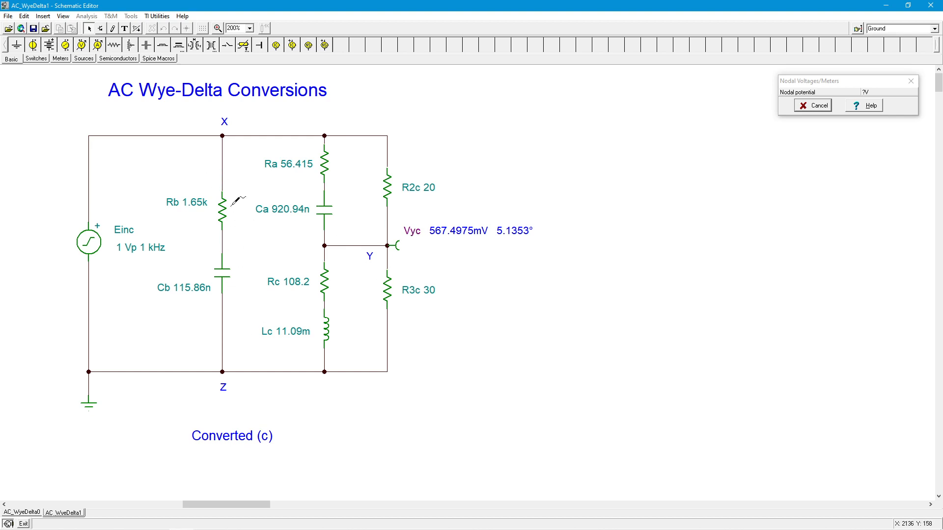
pyautogui.moveTo(436, 168)
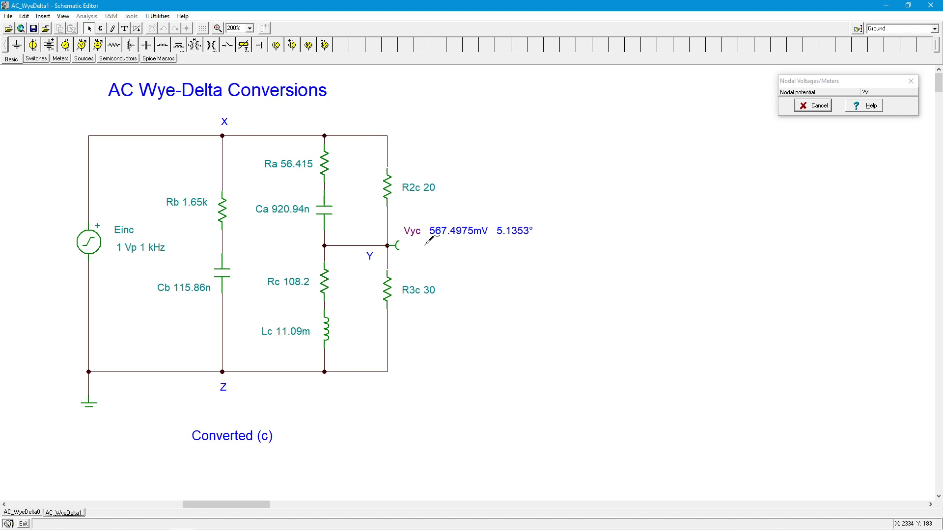
pyautogui.moveTo(428, 240)
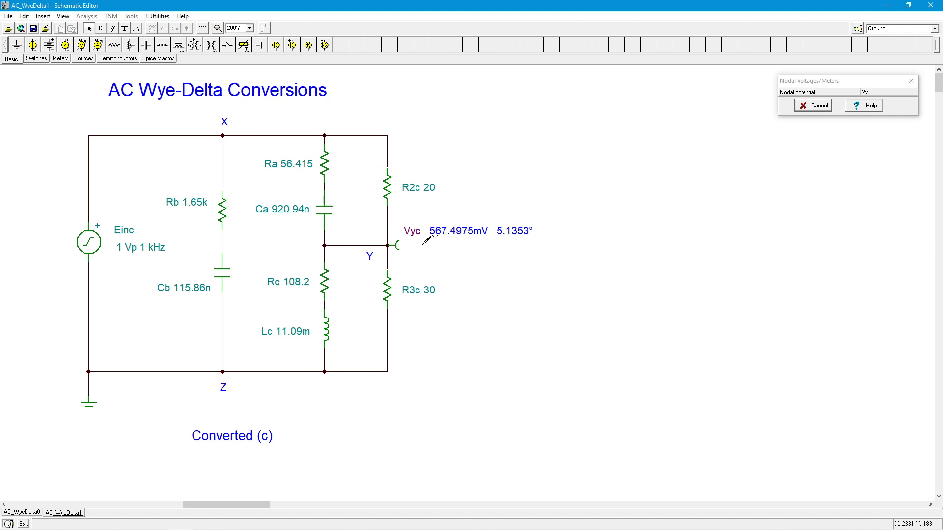
pyautogui.moveTo(423, 236)
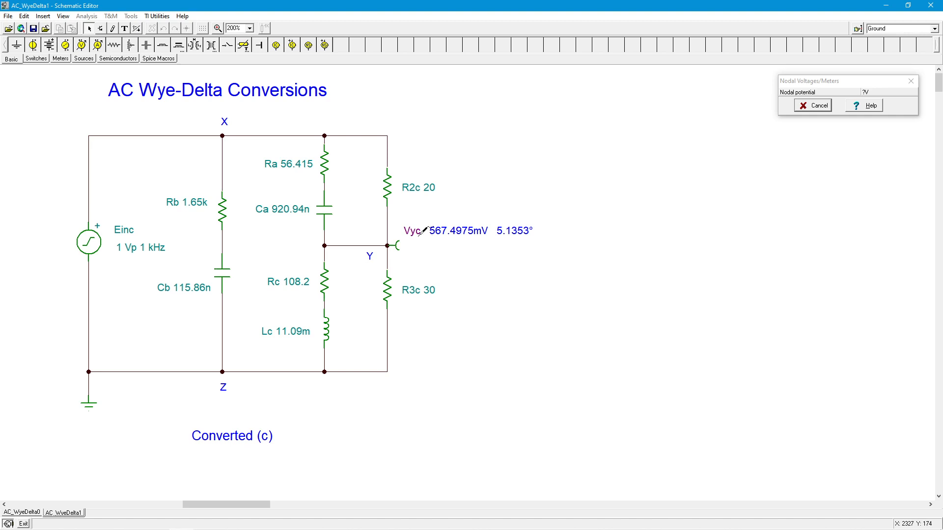
pyautogui.moveTo(177, 506)
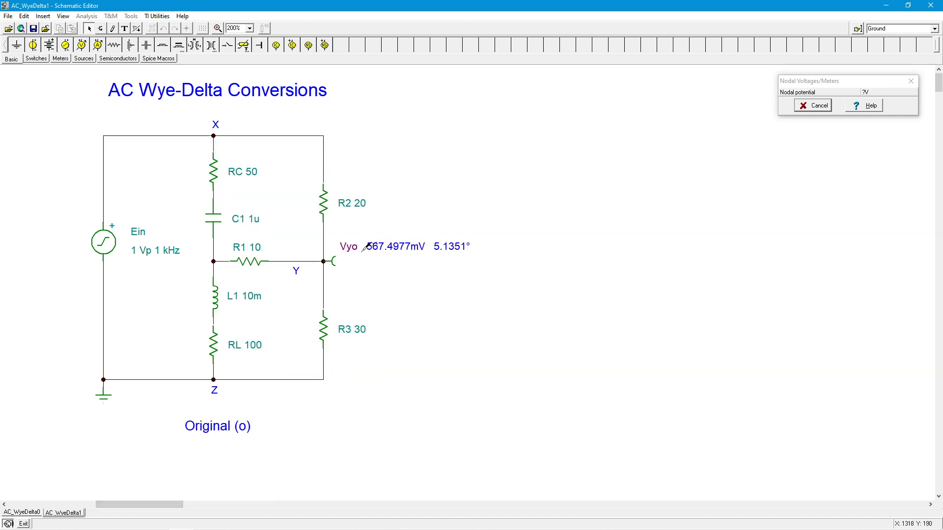
pyautogui.moveTo(481, 252)
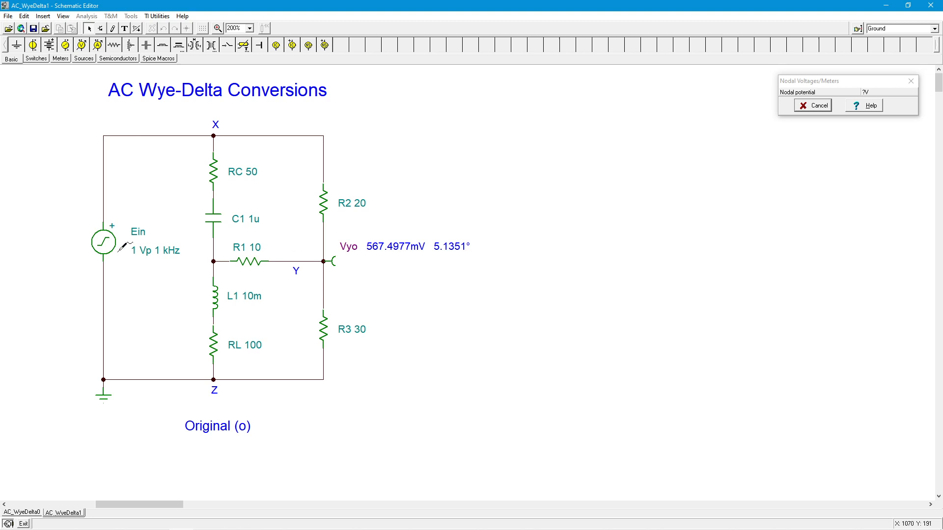
pyautogui.moveTo(448, 268)
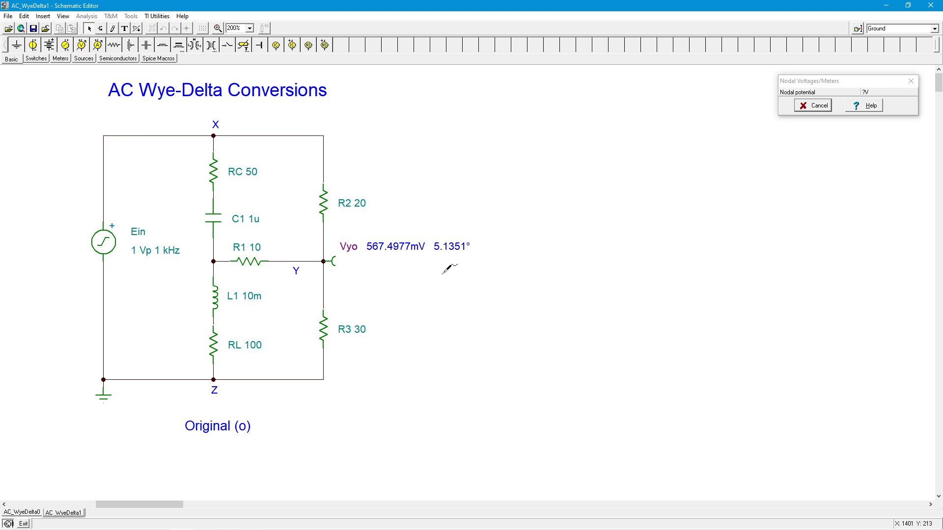
pyautogui.moveTo(375, 297)
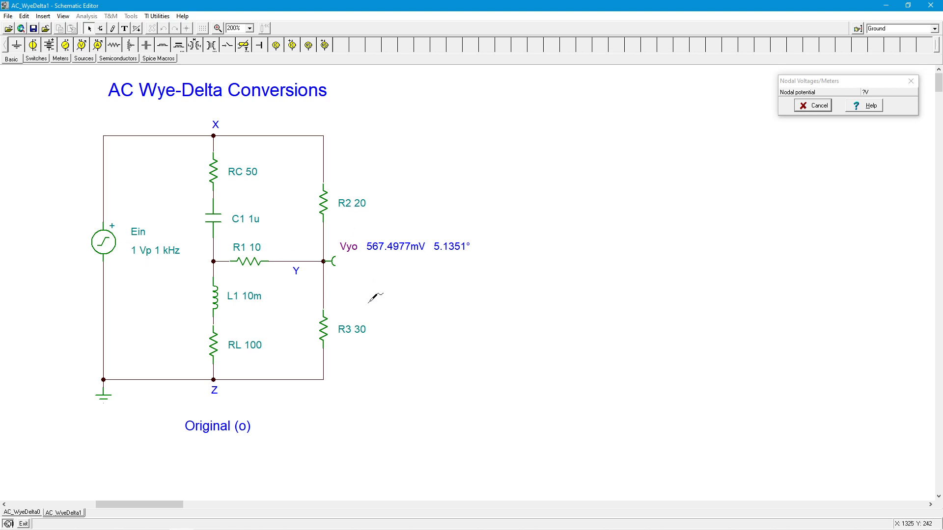
pyautogui.moveTo(295, 238)
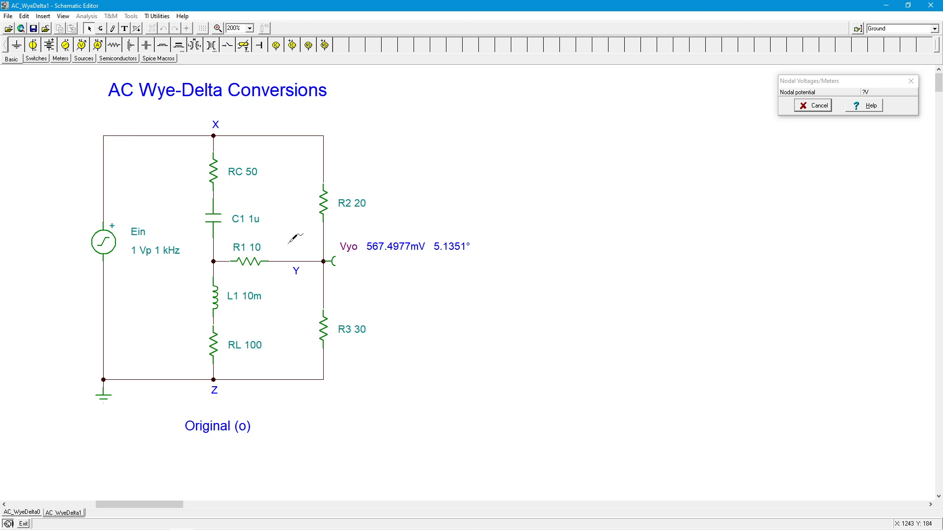
pyautogui.moveTo(299, 271)
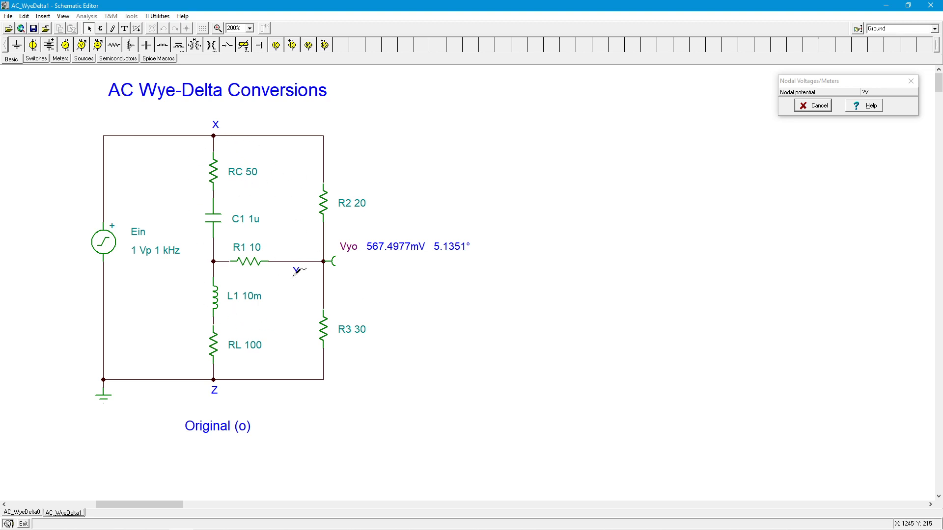
pyautogui.moveTo(192, 220)
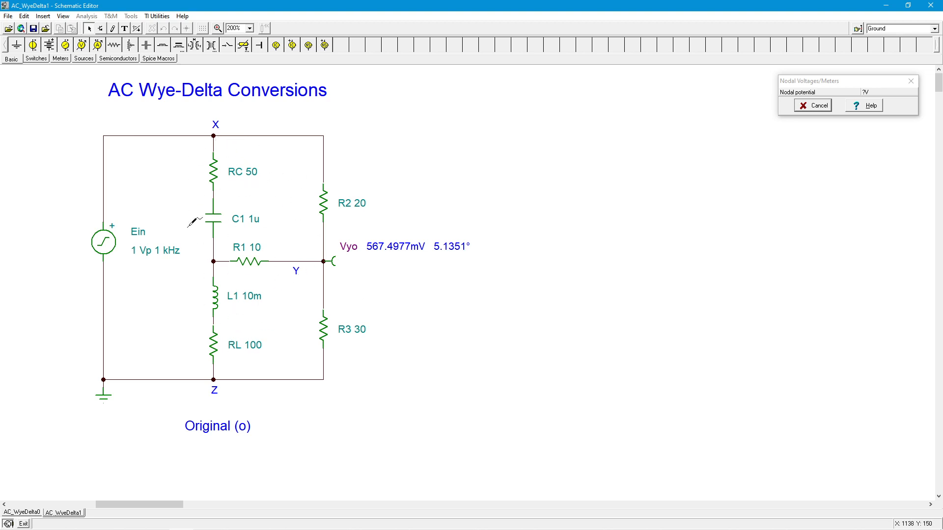
pyautogui.moveTo(350, 305)
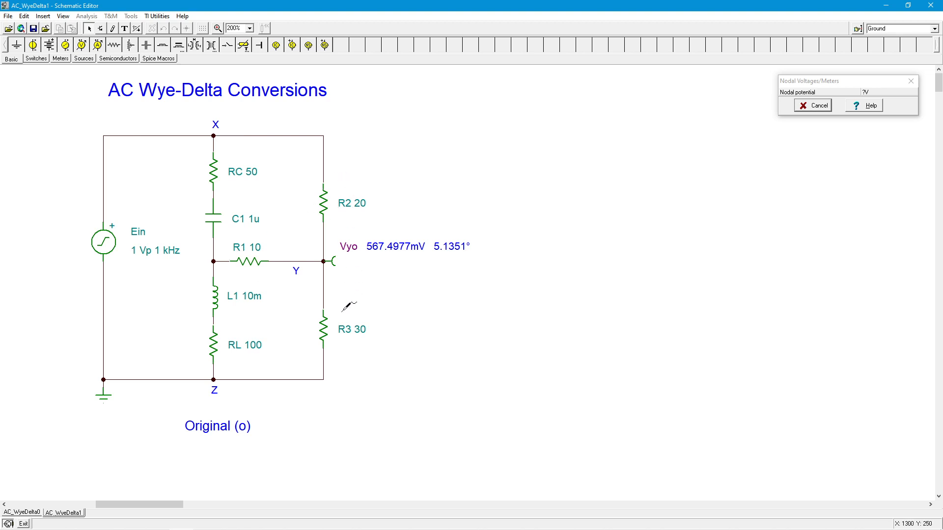
pyautogui.moveTo(348, 325)
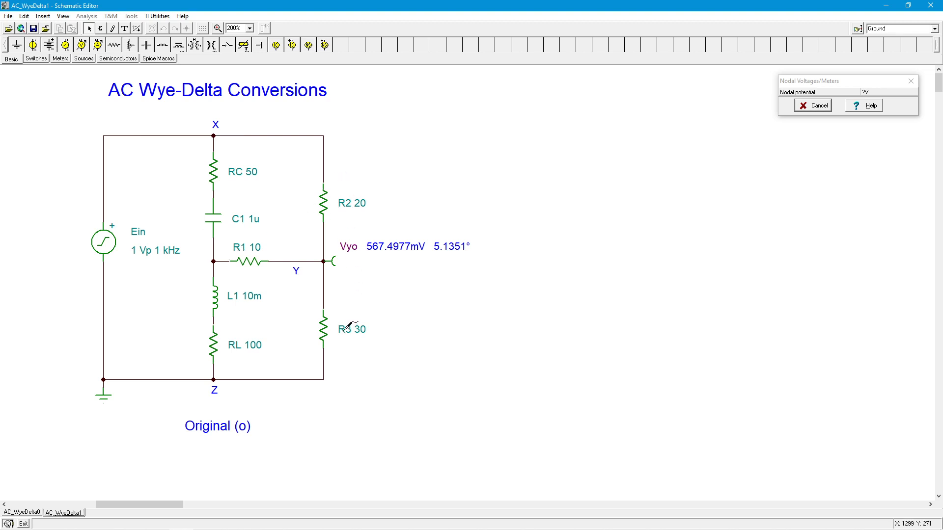
pyautogui.moveTo(120, 228)
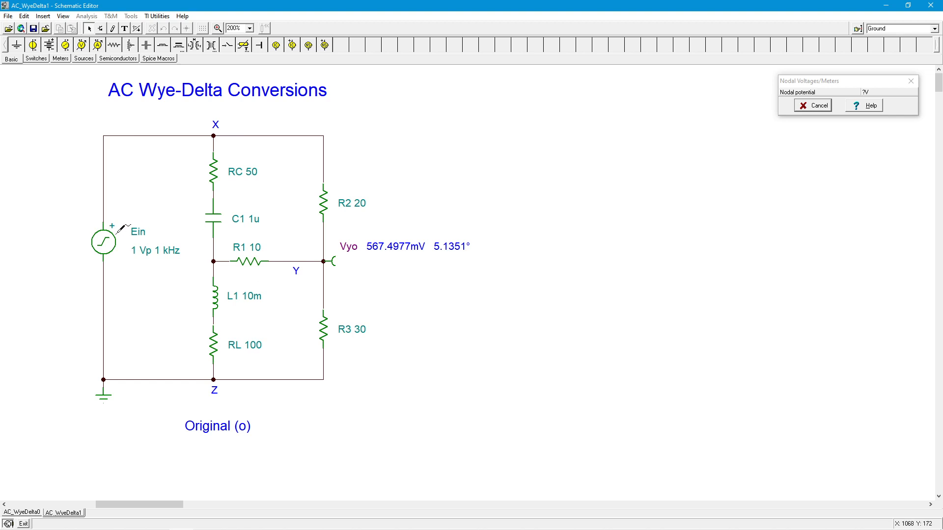
pyautogui.moveTo(158, 155)
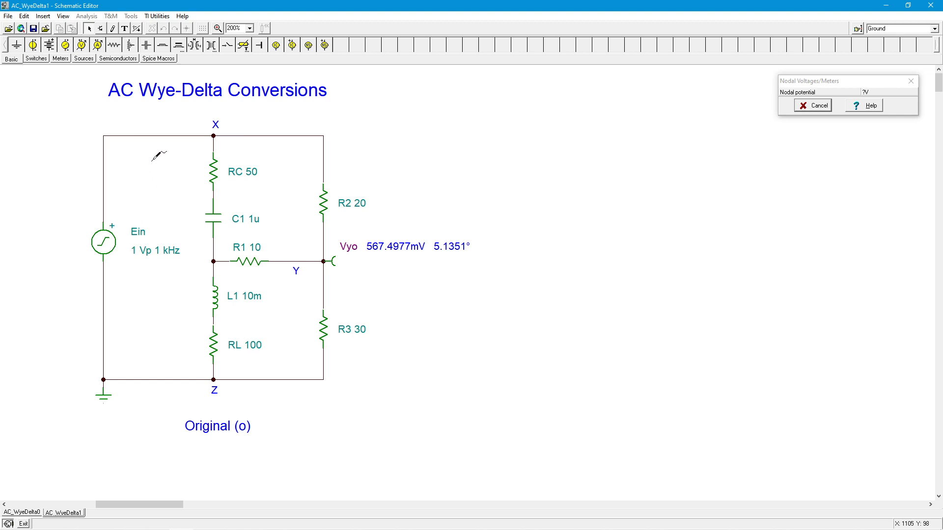